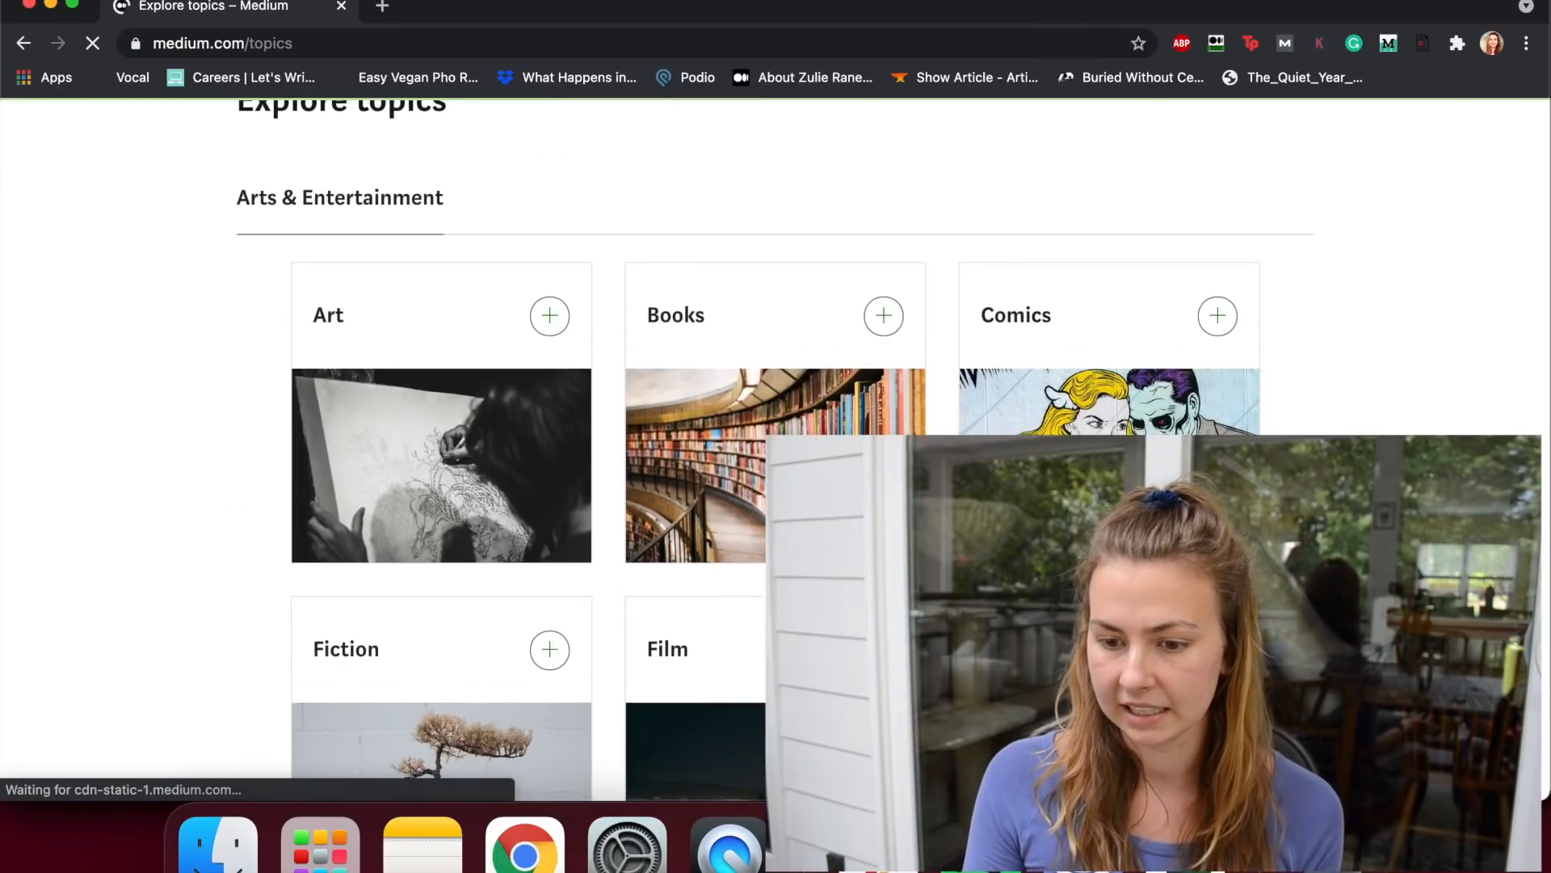
Step: From the account menu, go to your own Stories page showing the drafts list
{"action": "scroll", "scroll_direction": "down", "scroll_amount": 3}
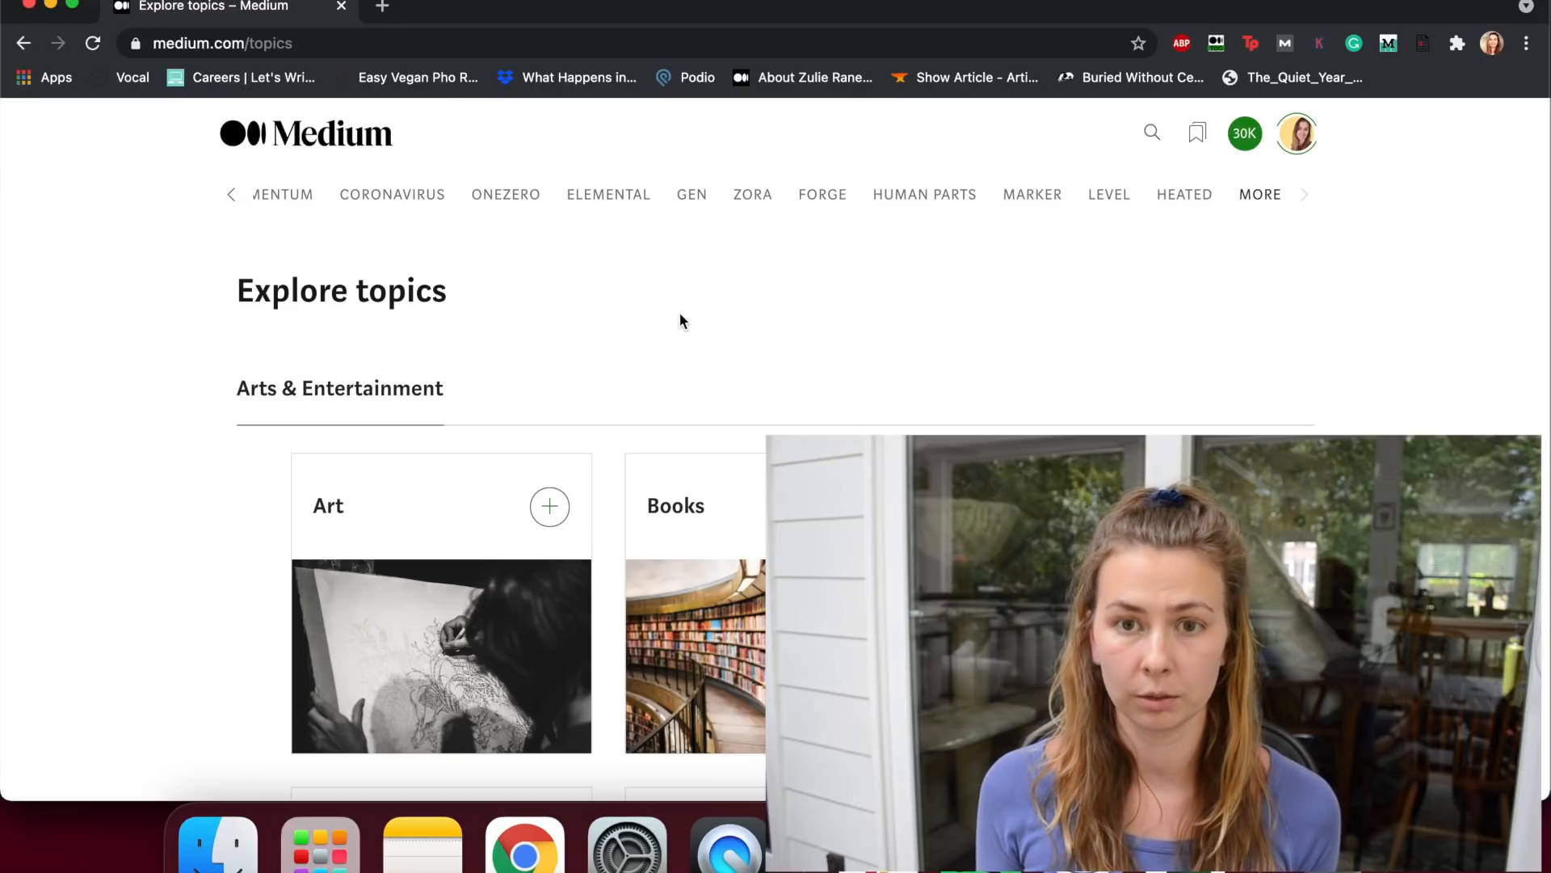
{"action": "left_click", "coordinate": [1294, 132]}
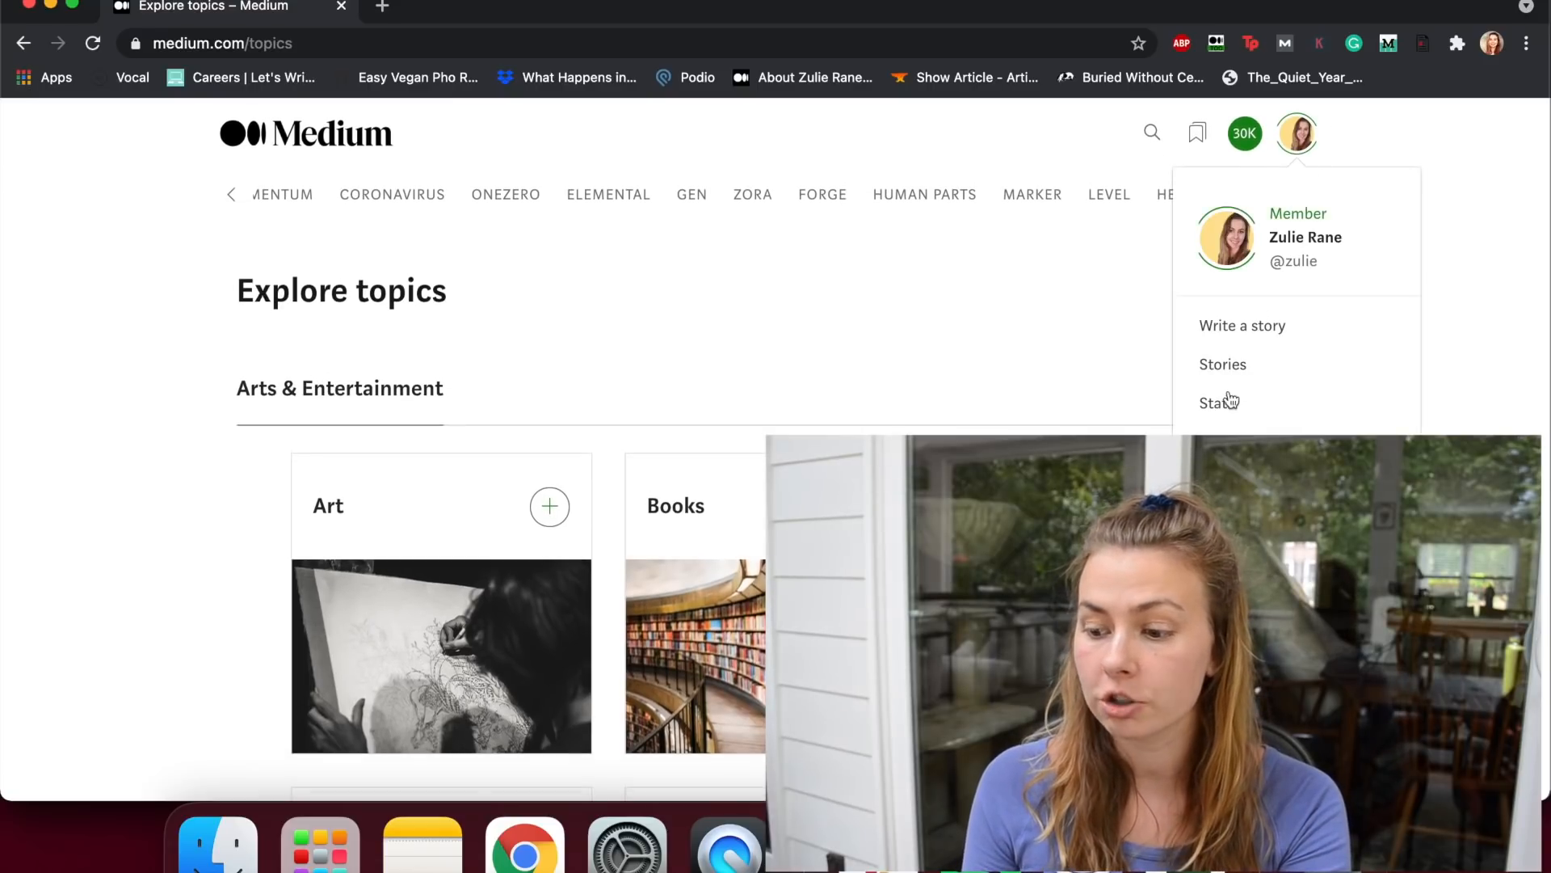
{"action": "left_click", "coordinate": [1223, 363]}
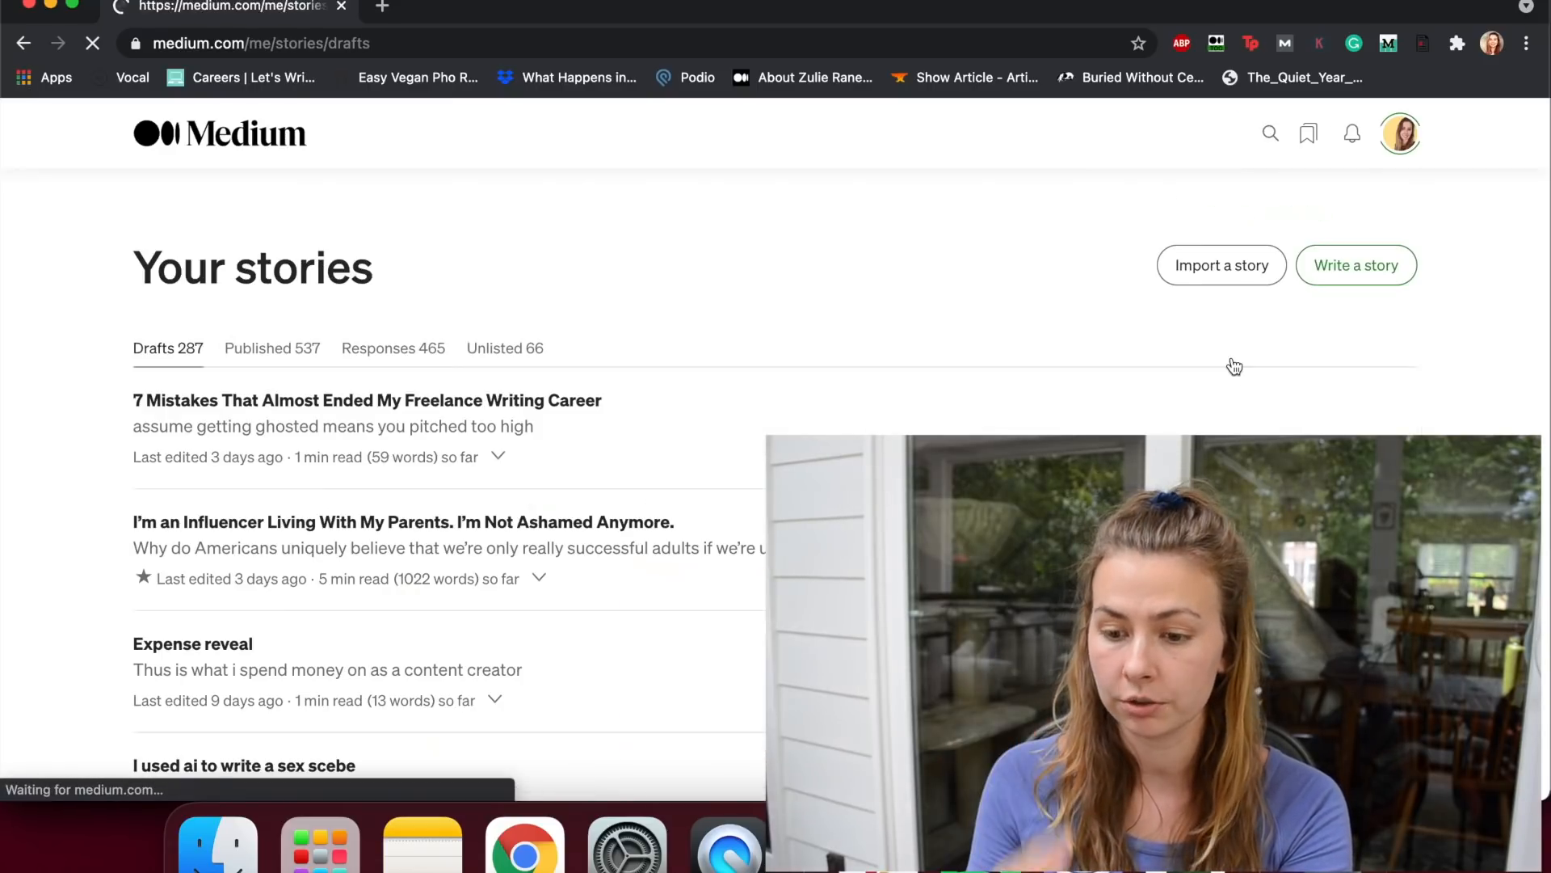
Step: Start a new story titled 'Tell a story' and move to its publishing settings
{"action": "left_click", "coordinate": [1355, 265]}
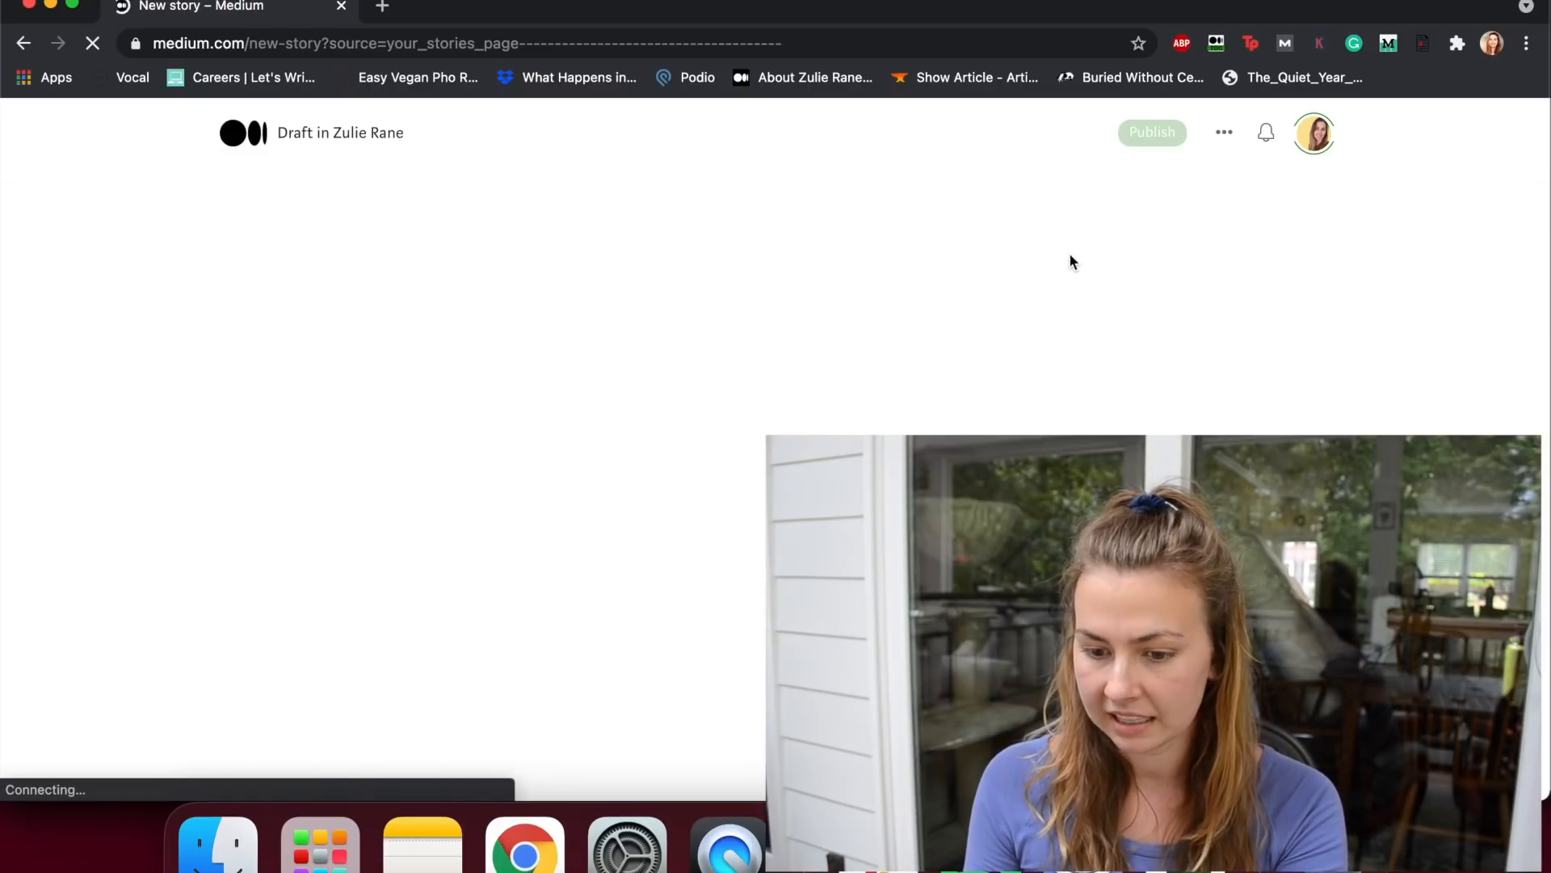
{"action": "type", "text": "Tell a"}
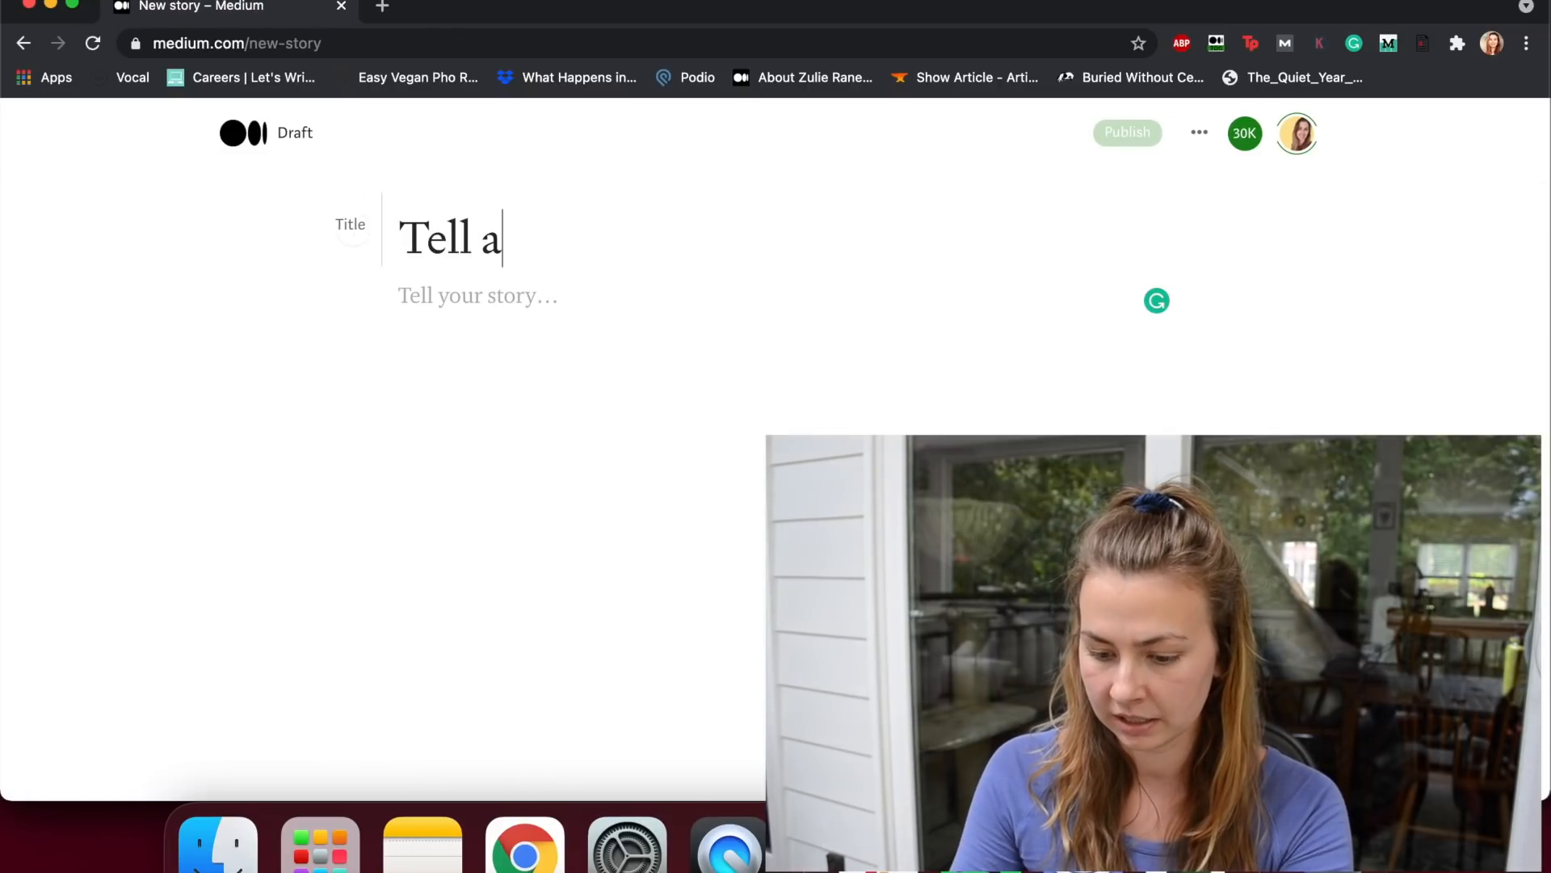
{"action": "type", "text": "story"}
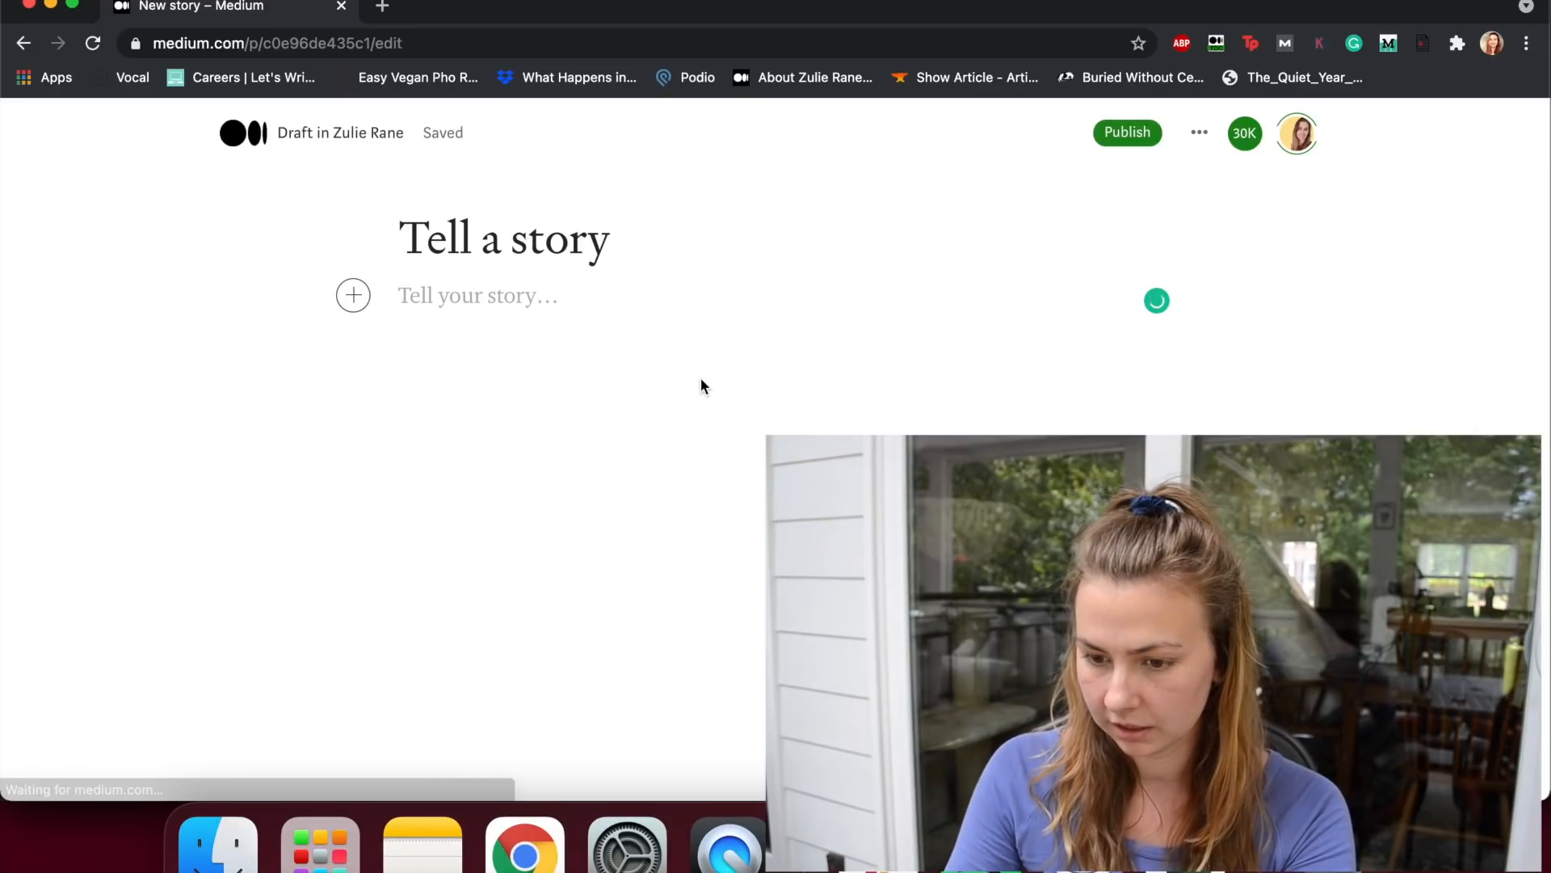
{"action": "left_click", "coordinate": [1126, 132]}
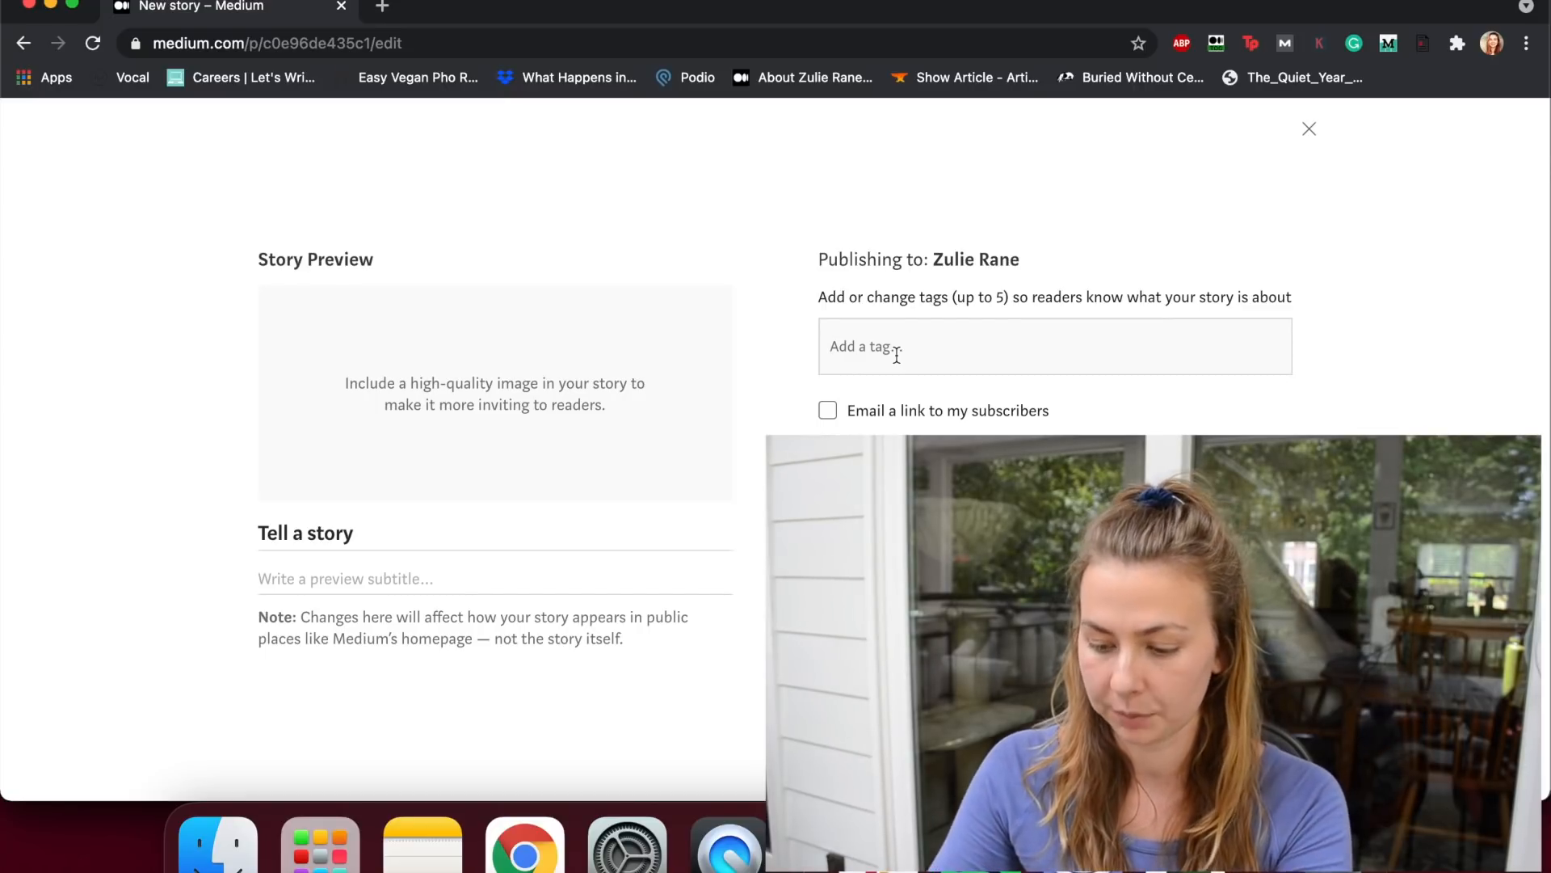
Step: Add the tags cat, dog, food, writing and sunshine to the draft
{"action": "type", "text": "cat"}
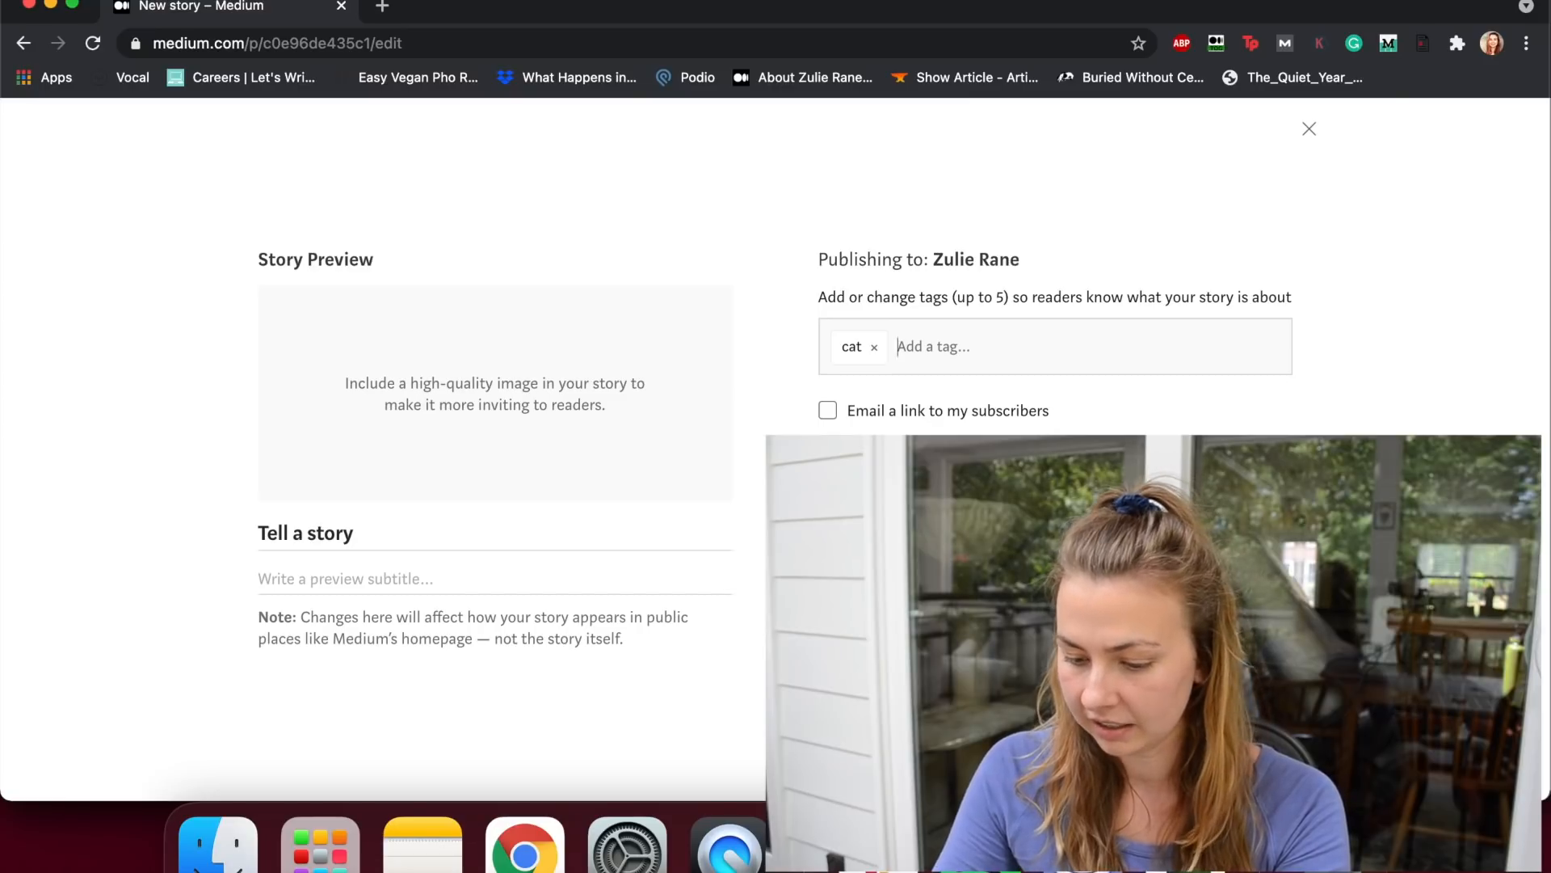
{"action": "type", "text": "writing sunshine"}
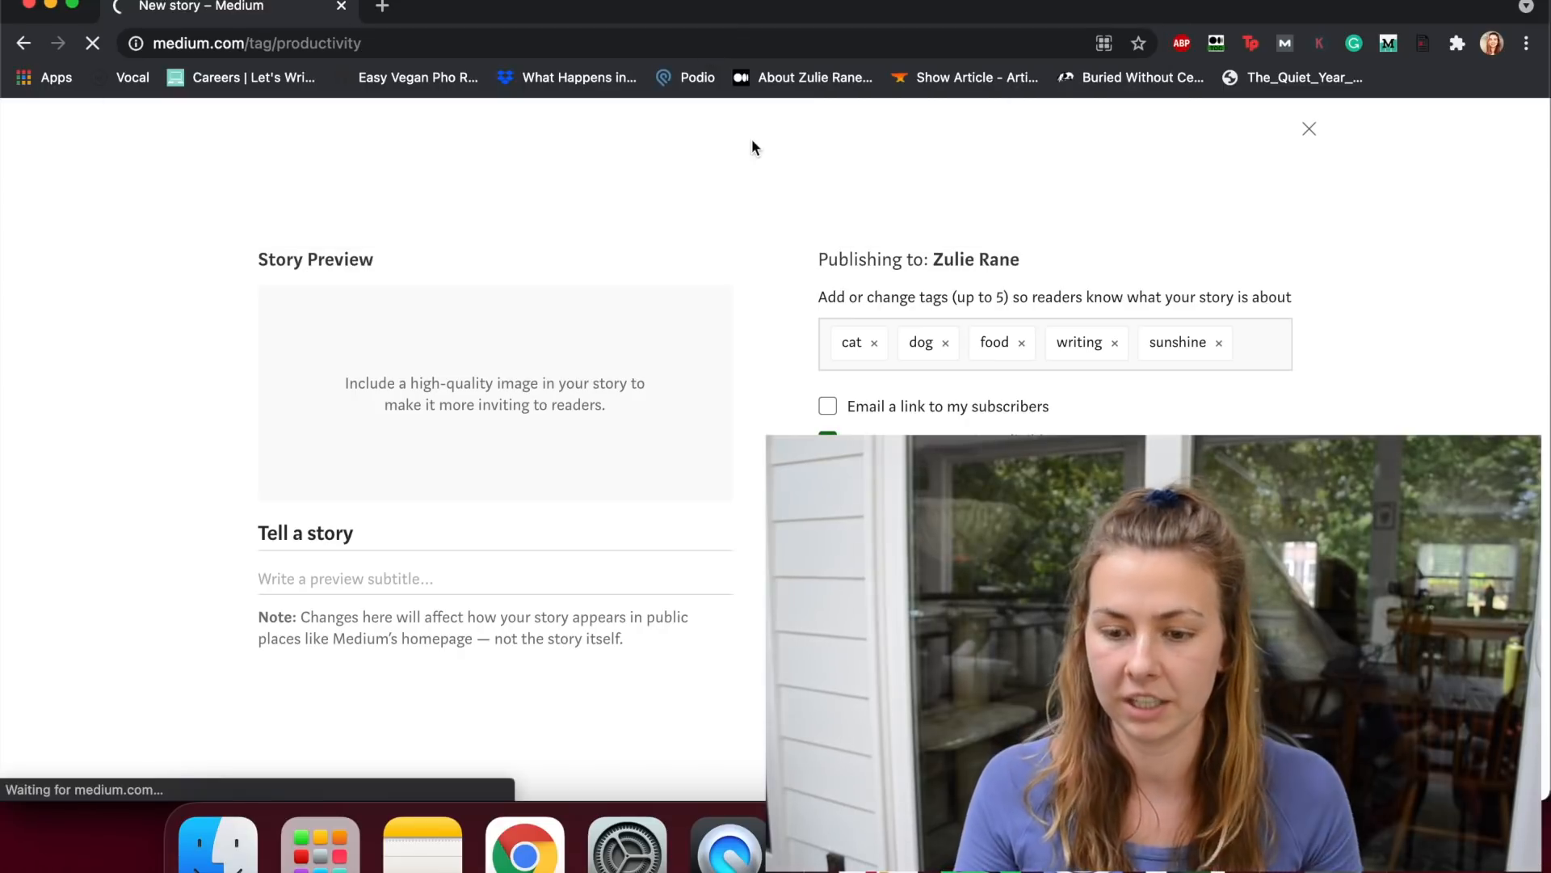
Step: Navigate to medium.com/tag/productivity to see the Productivity tag's popular stories
{"action": "left_click", "coordinate": [1309, 130]}
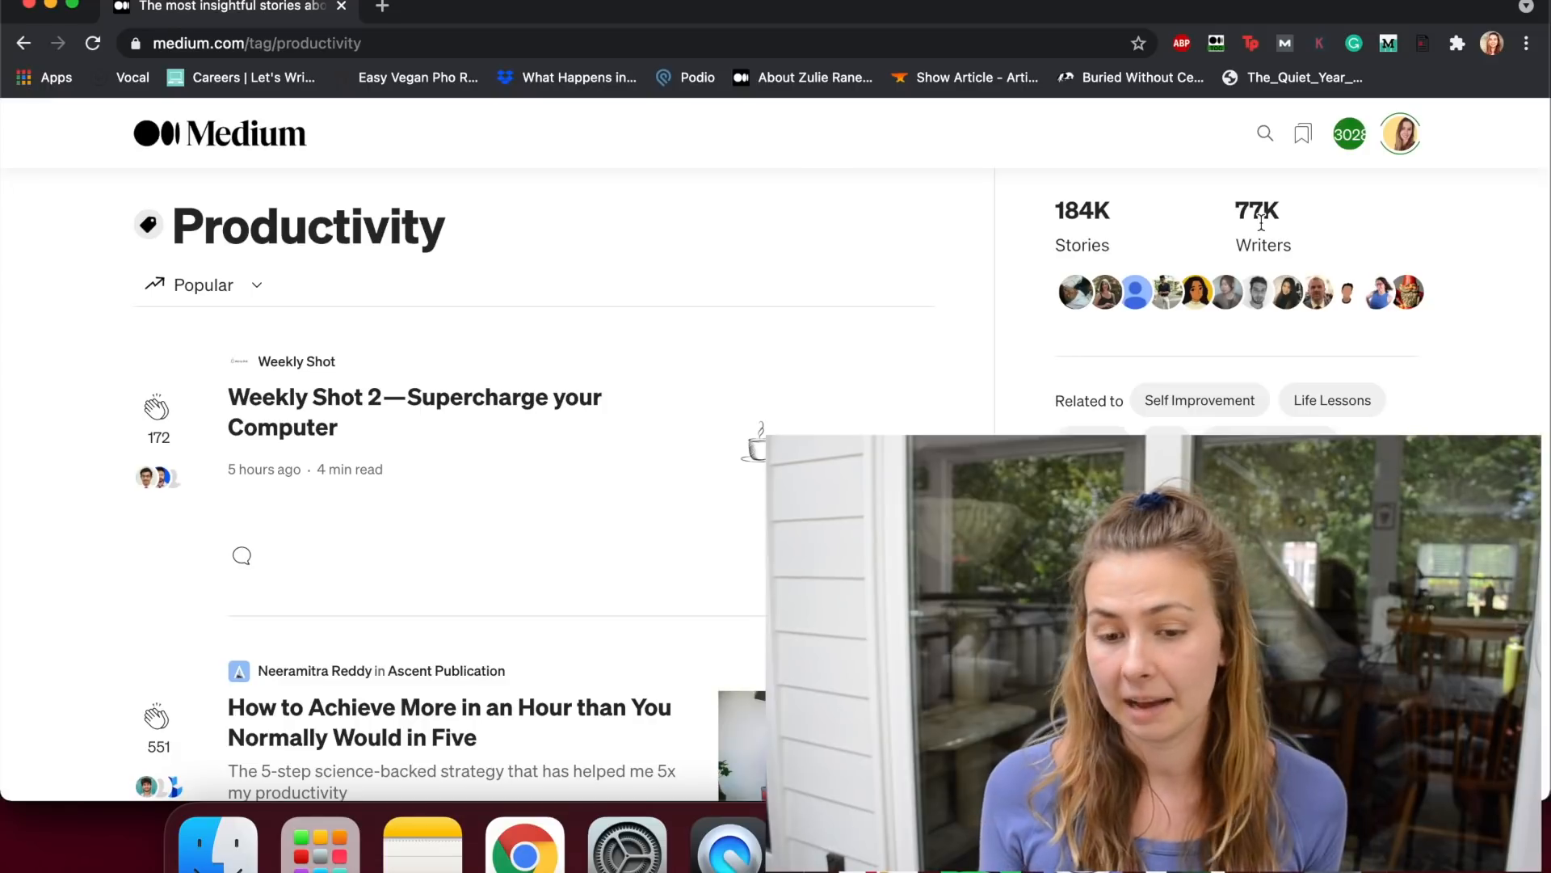
{"action": "mouse_move", "coordinate": [1306, 252]}
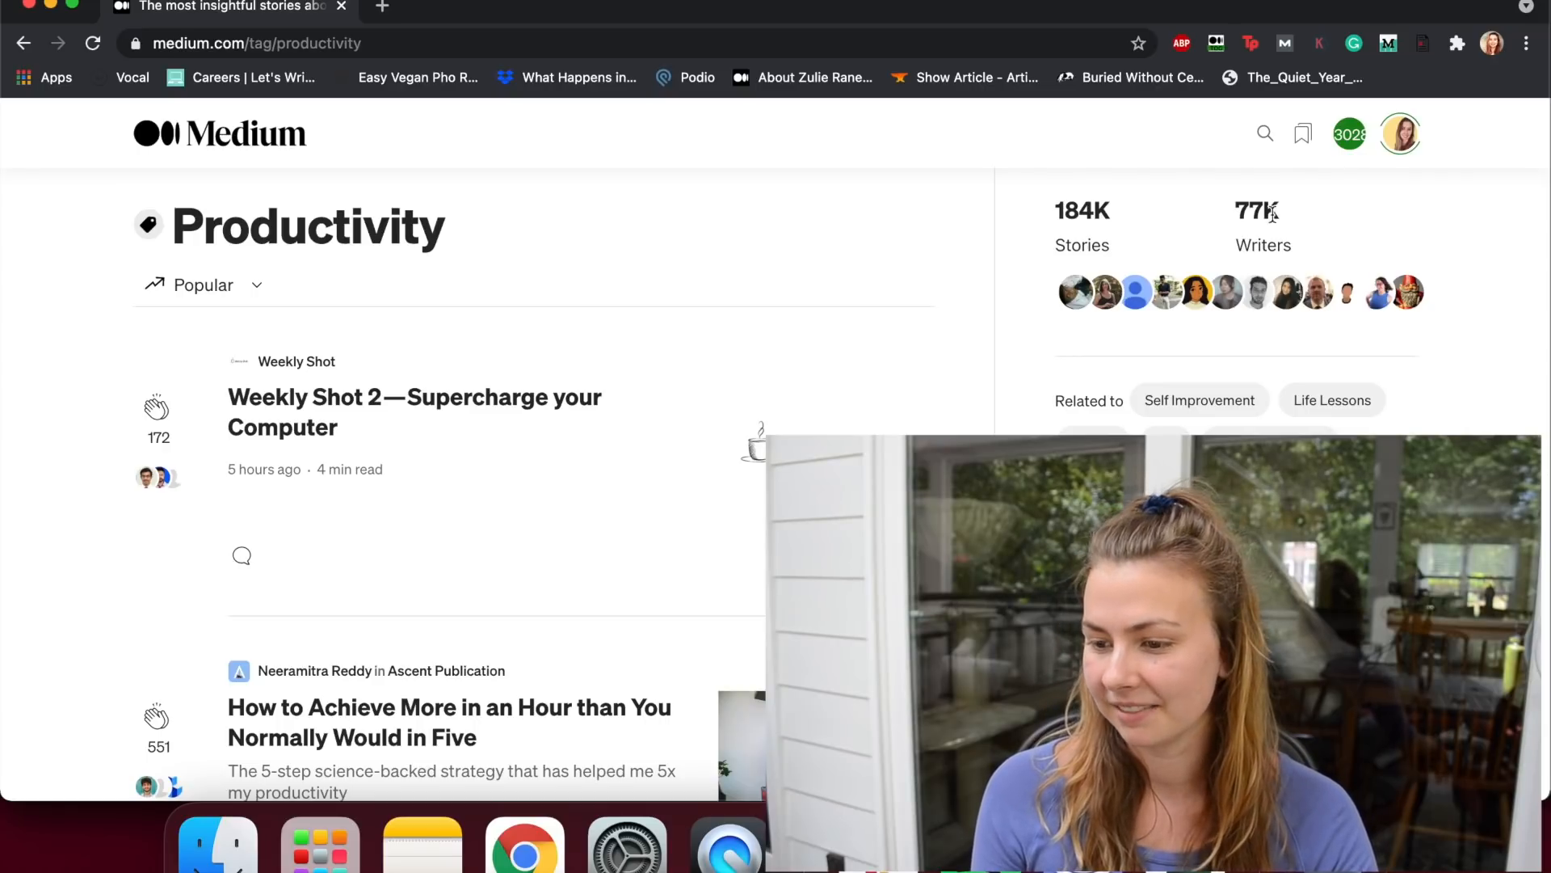
{"action": "mouse_move", "coordinate": [1127, 268]}
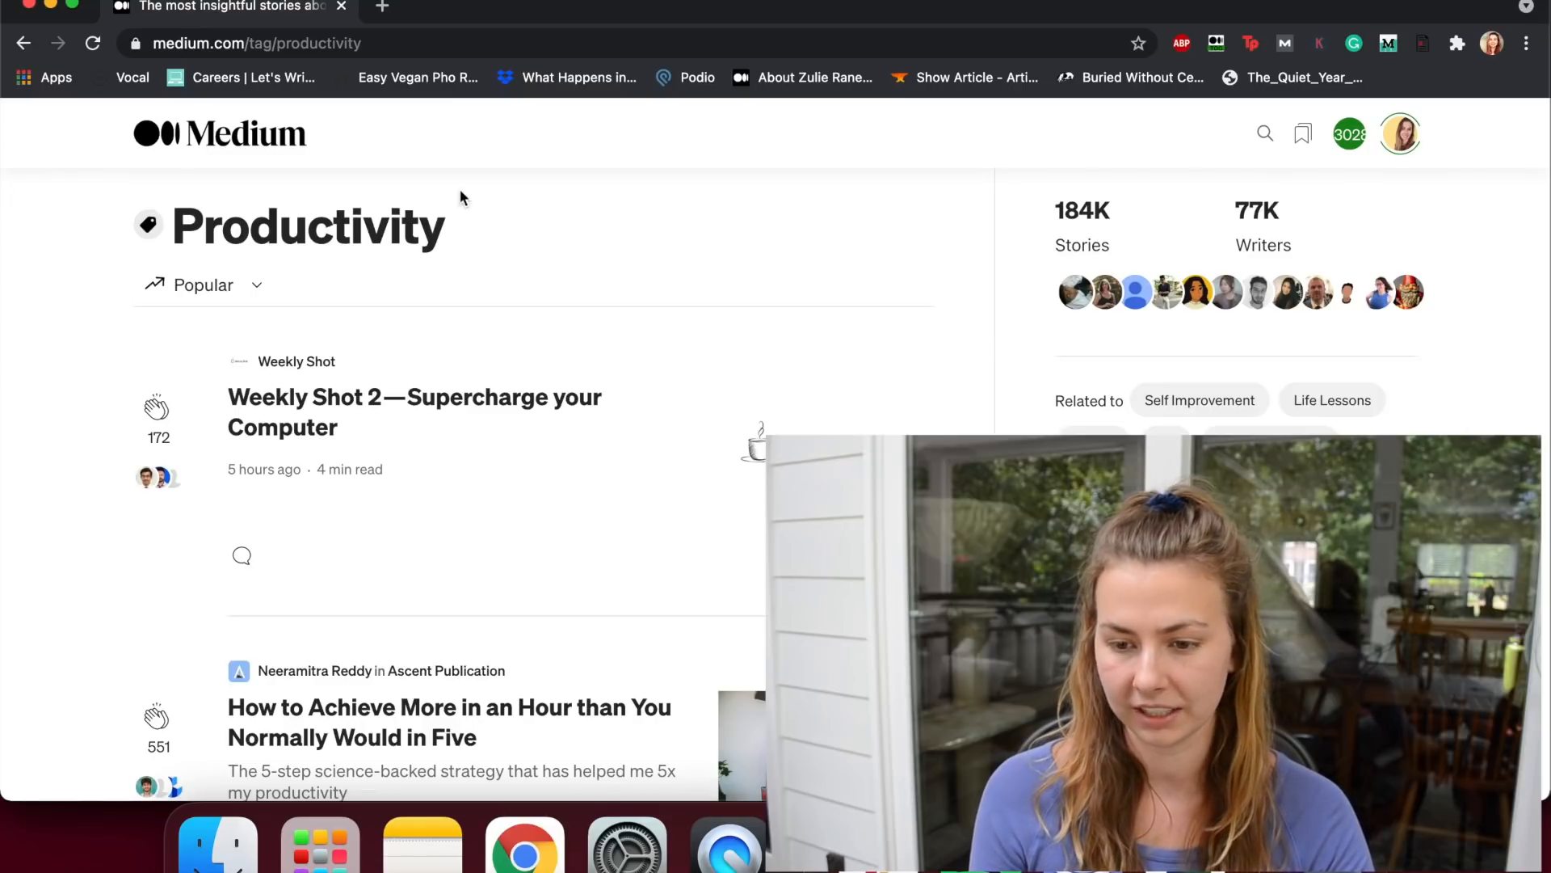
Step: Change the tag in the address to relationships and load the Relationships tag page
{"action": "left_click", "coordinate": [257, 42]}
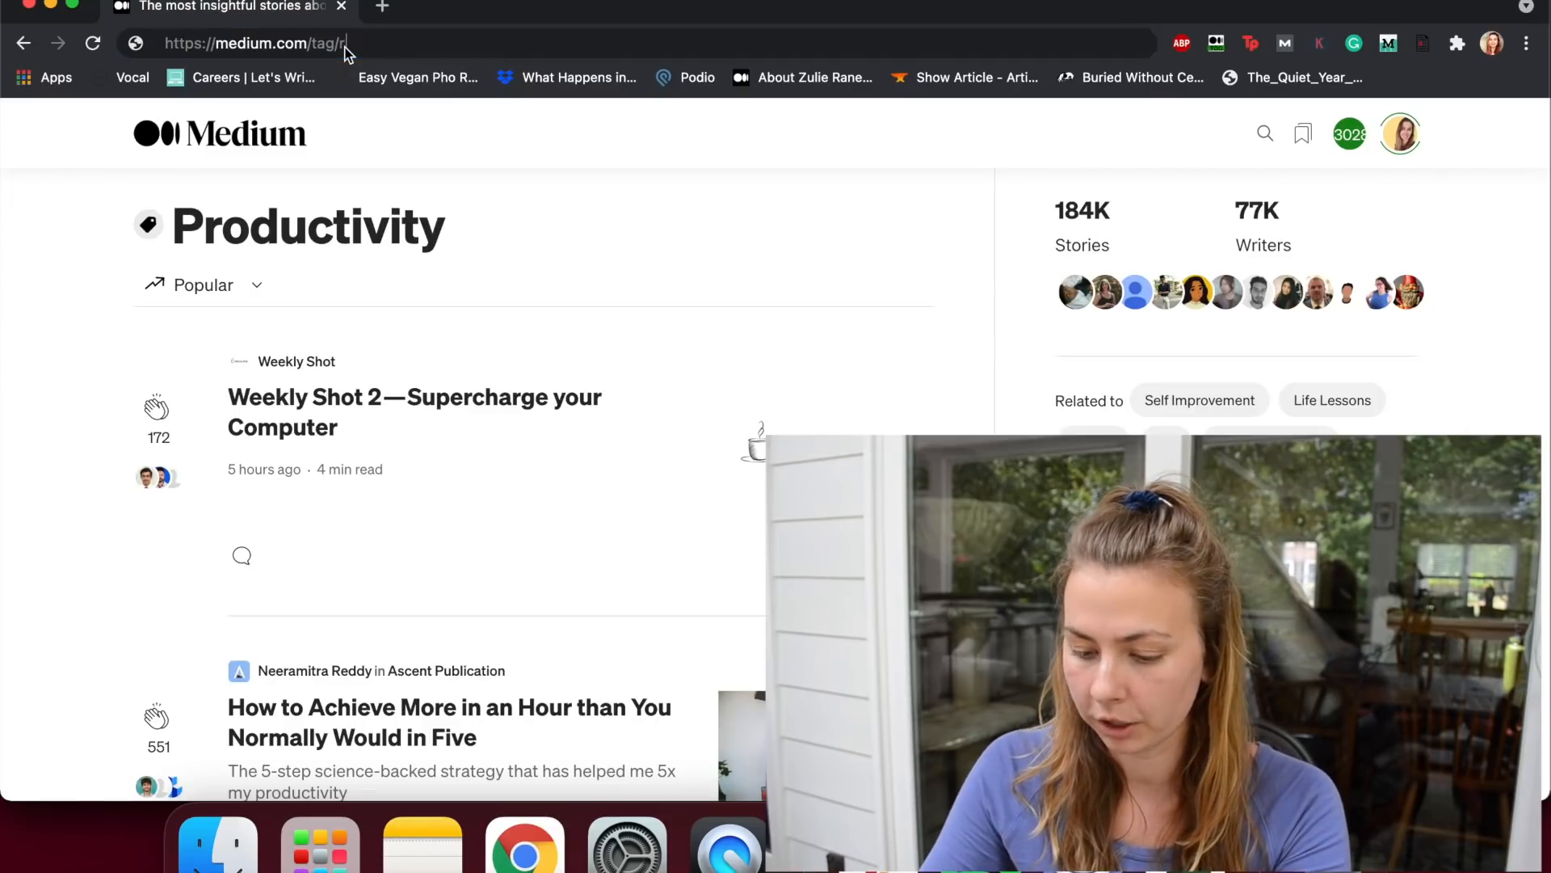
{"action": "type", "text": "relationships"}
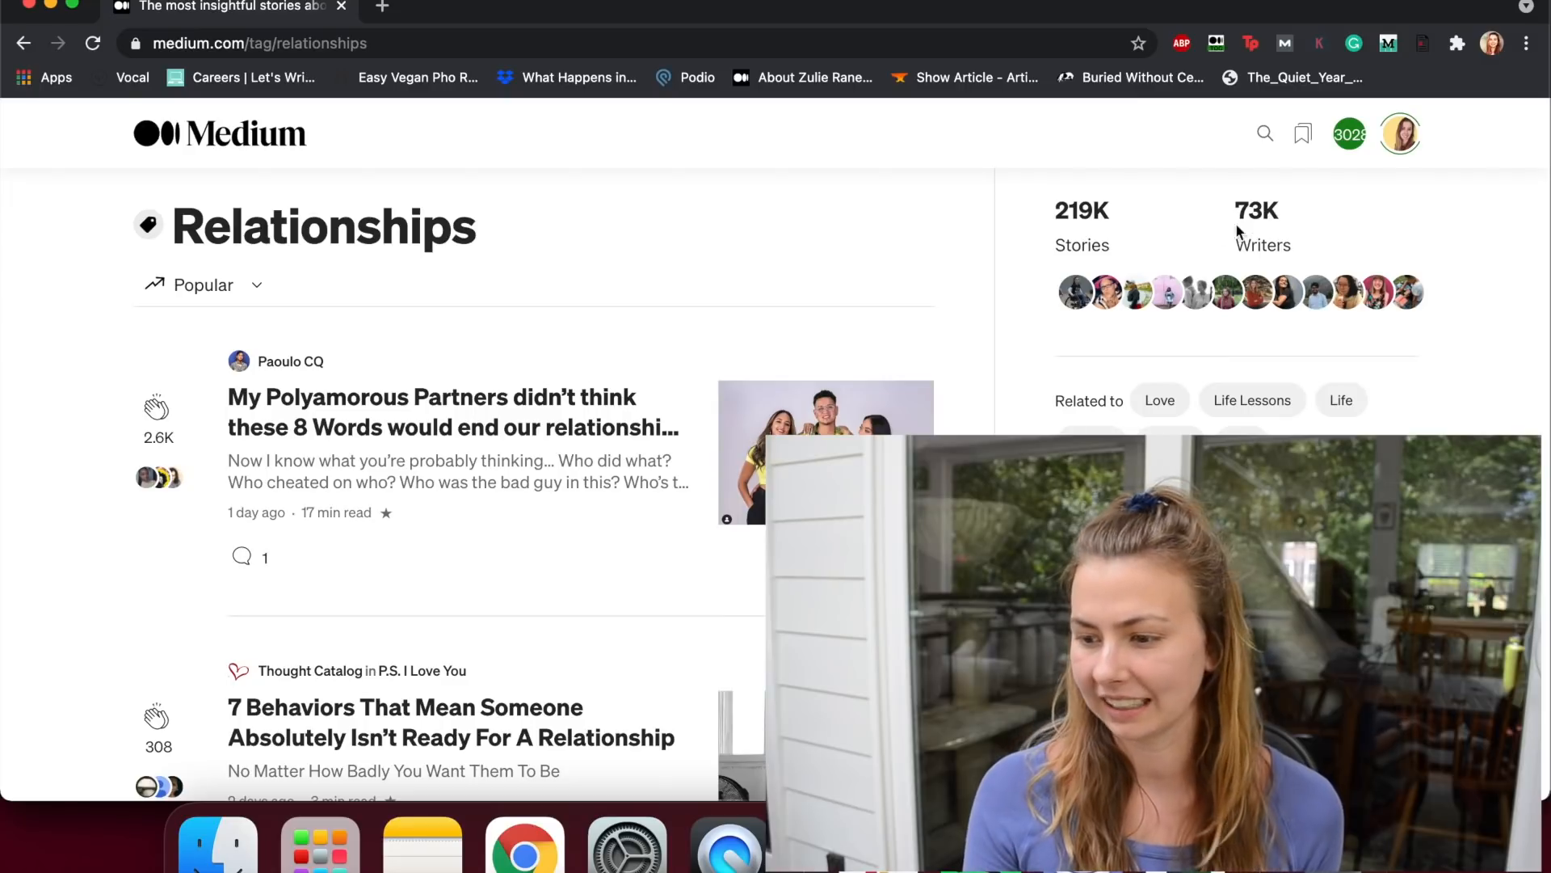
{"action": "double_click", "coordinate": [1254, 210]}
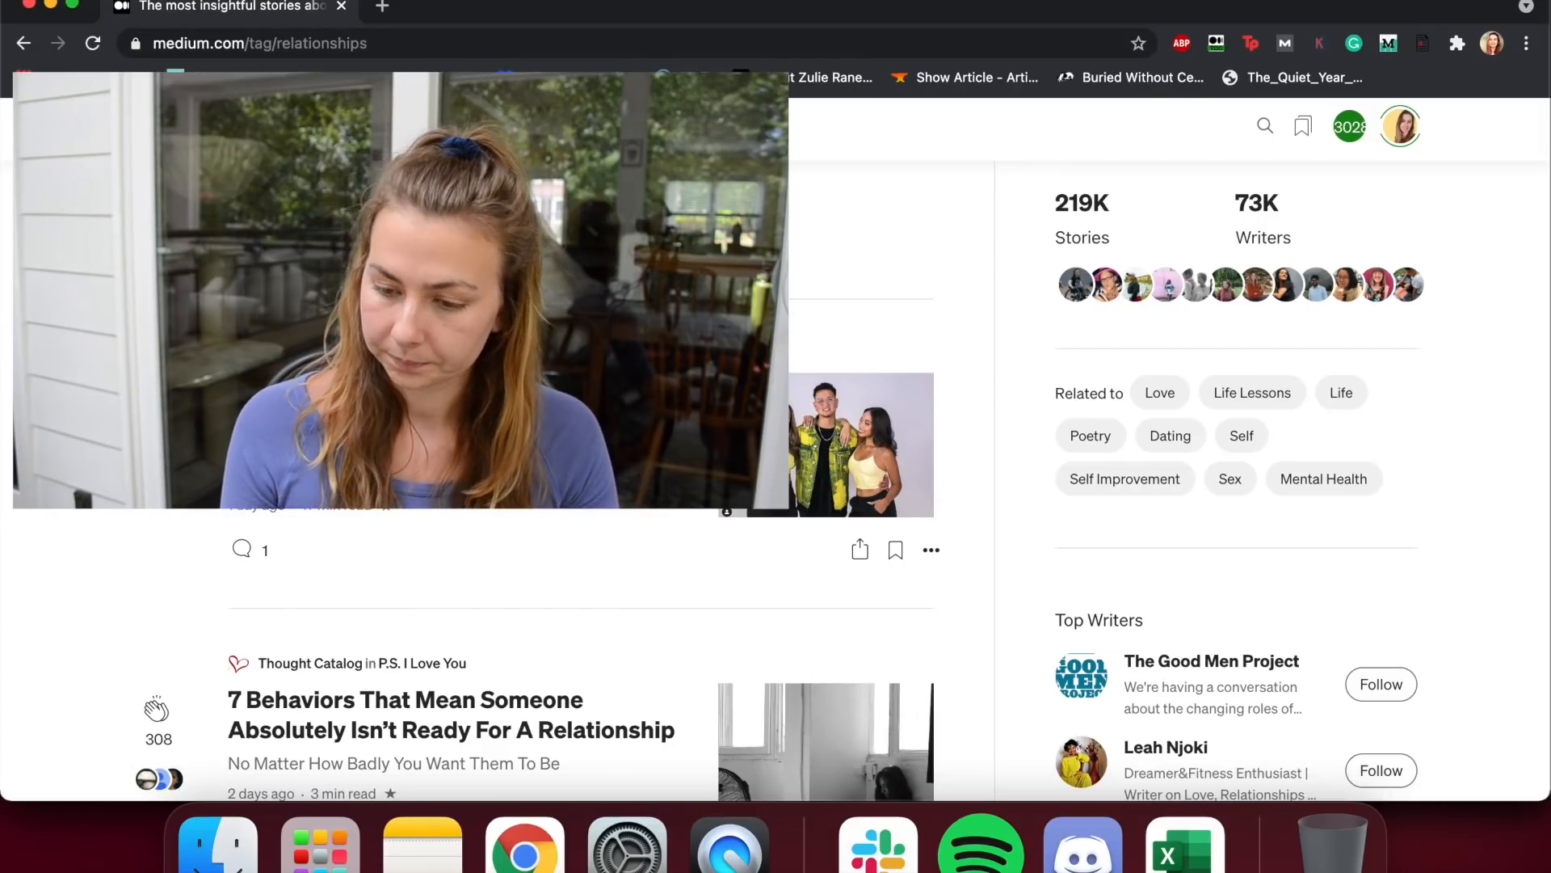
Step: Expand See More under Top Writers and browse the full Relationships writers list
{"action": "scroll", "scroll_direction": "down", "scroll_amount": 3}
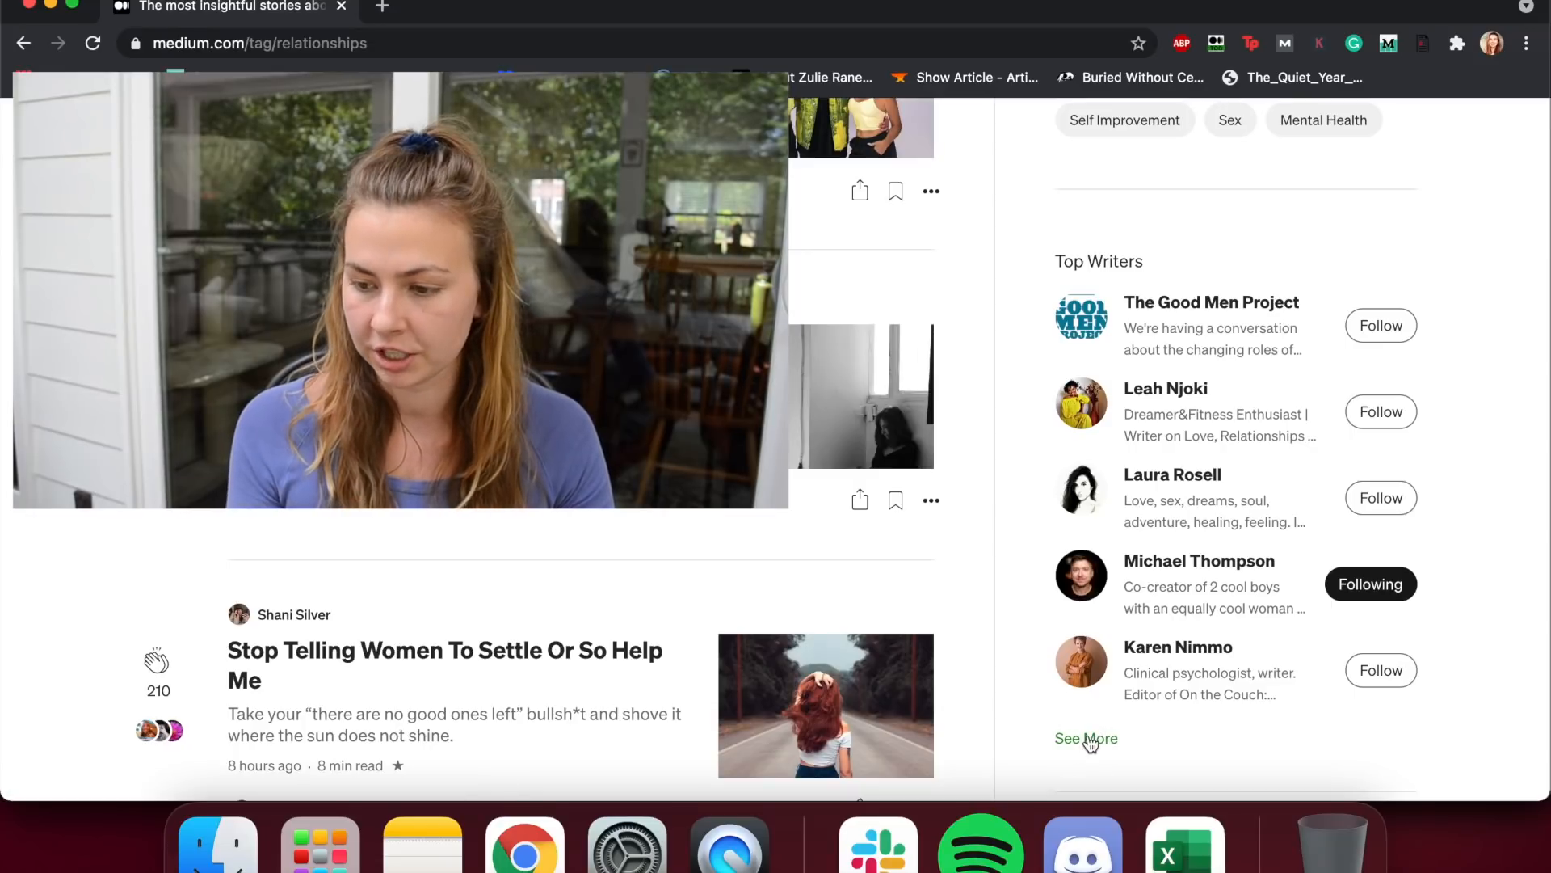
{"action": "left_click", "coordinate": [1086, 738]}
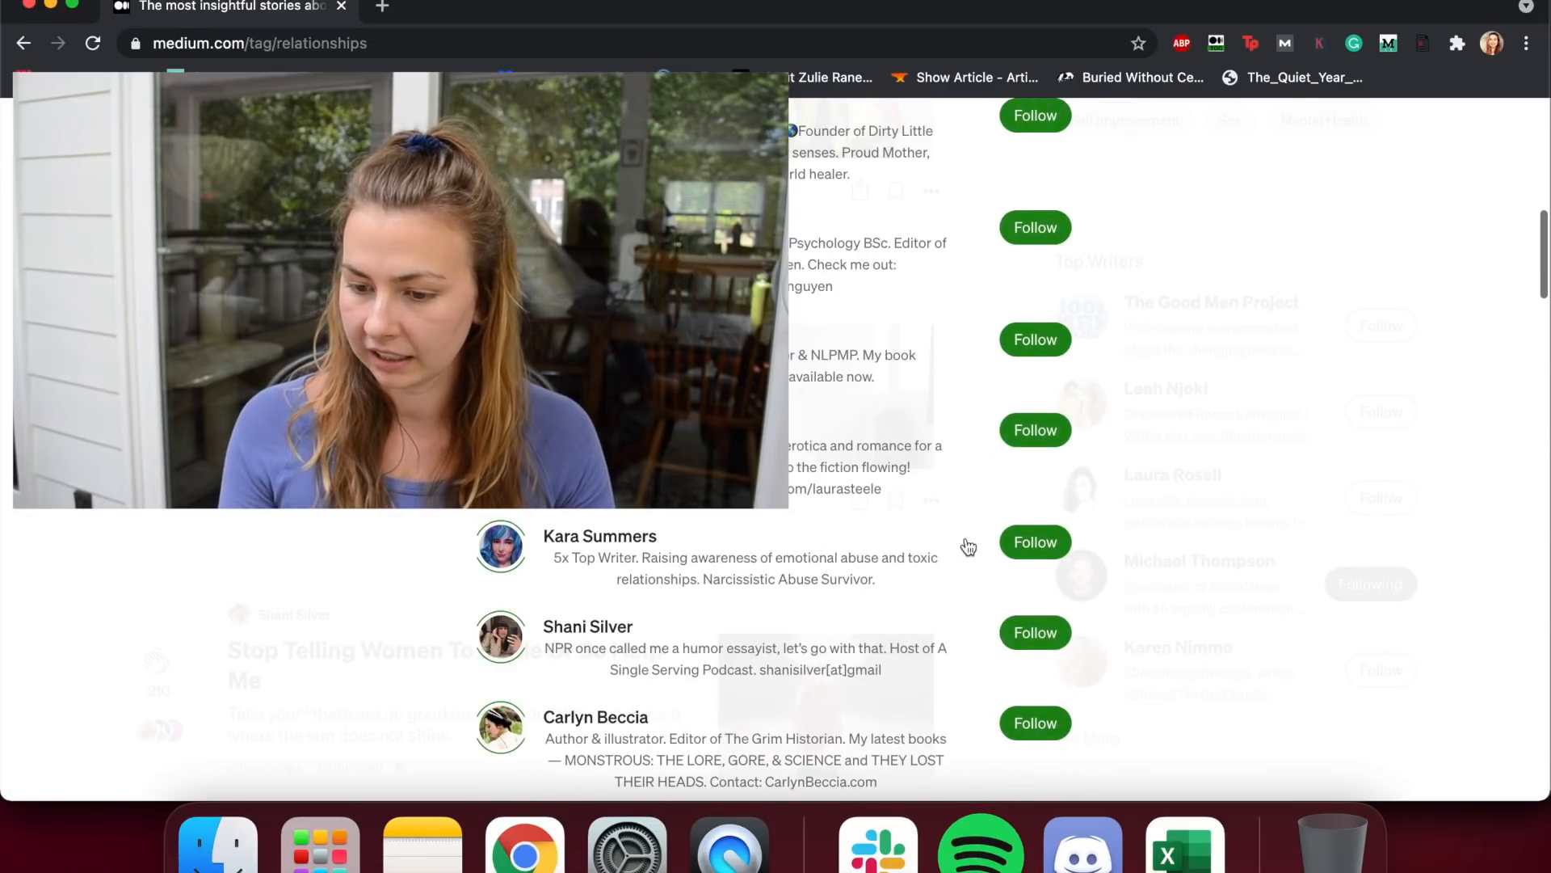
{"action": "scroll", "scroll_direction": "down", "scroll_amount": 3}
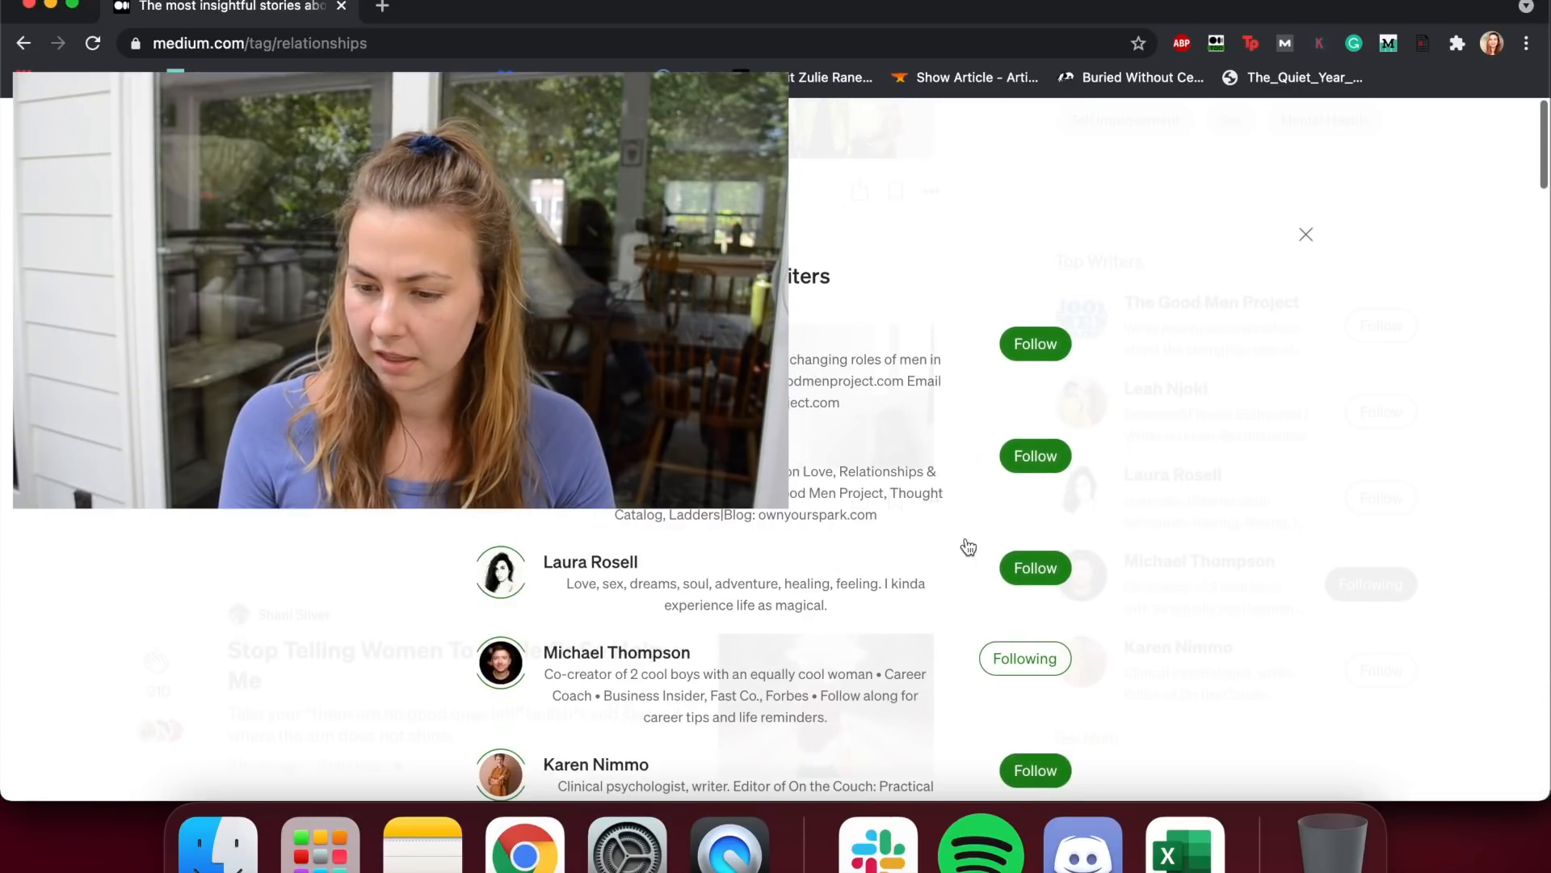
{"action": "left_click", "coordinate": [1305, 235]}
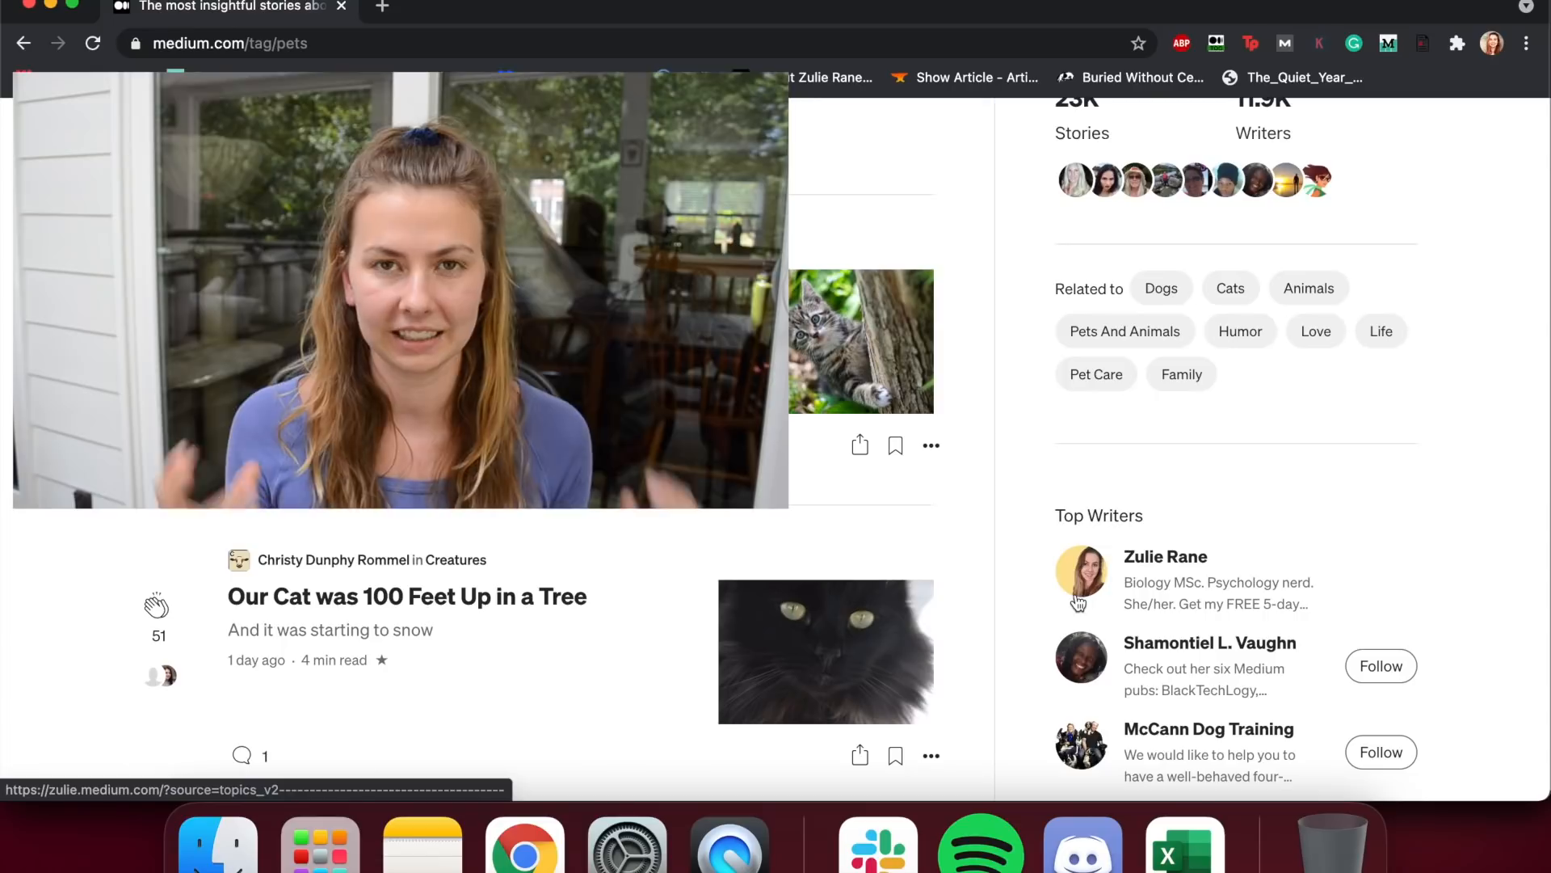
Step: Scroll the Pets tag page to review its stories and Top Writers sidebar
{"action": "scroll", "scroll_direction": "down", "scroll_amount": 3}
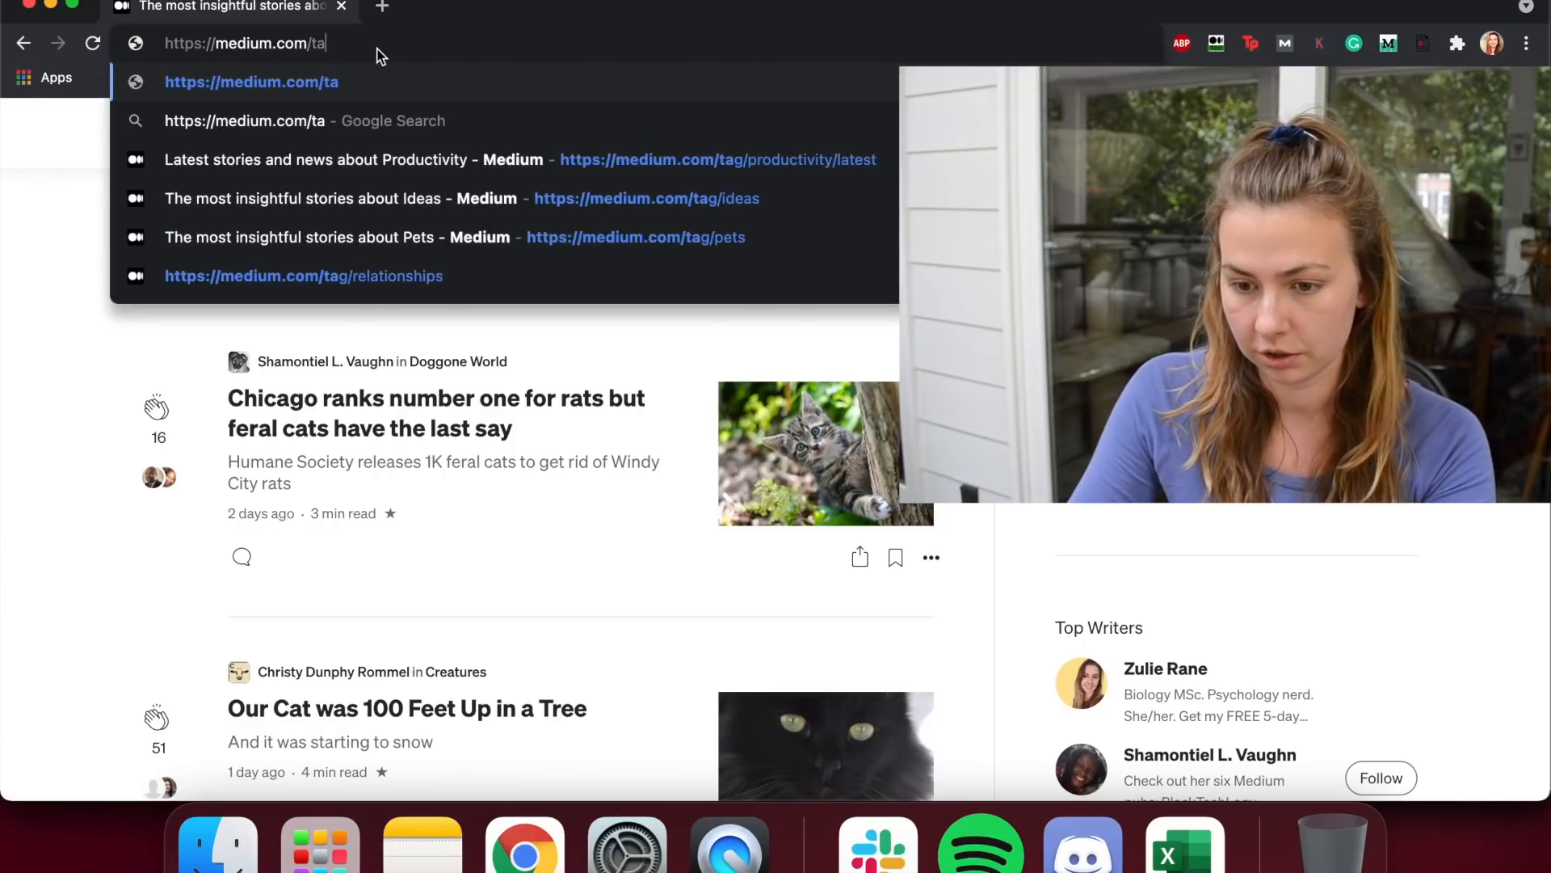
Step: Replace the address with psychreg.org and switch the publication to its Trending stories
{"action": "key", "text": "Backspace"}
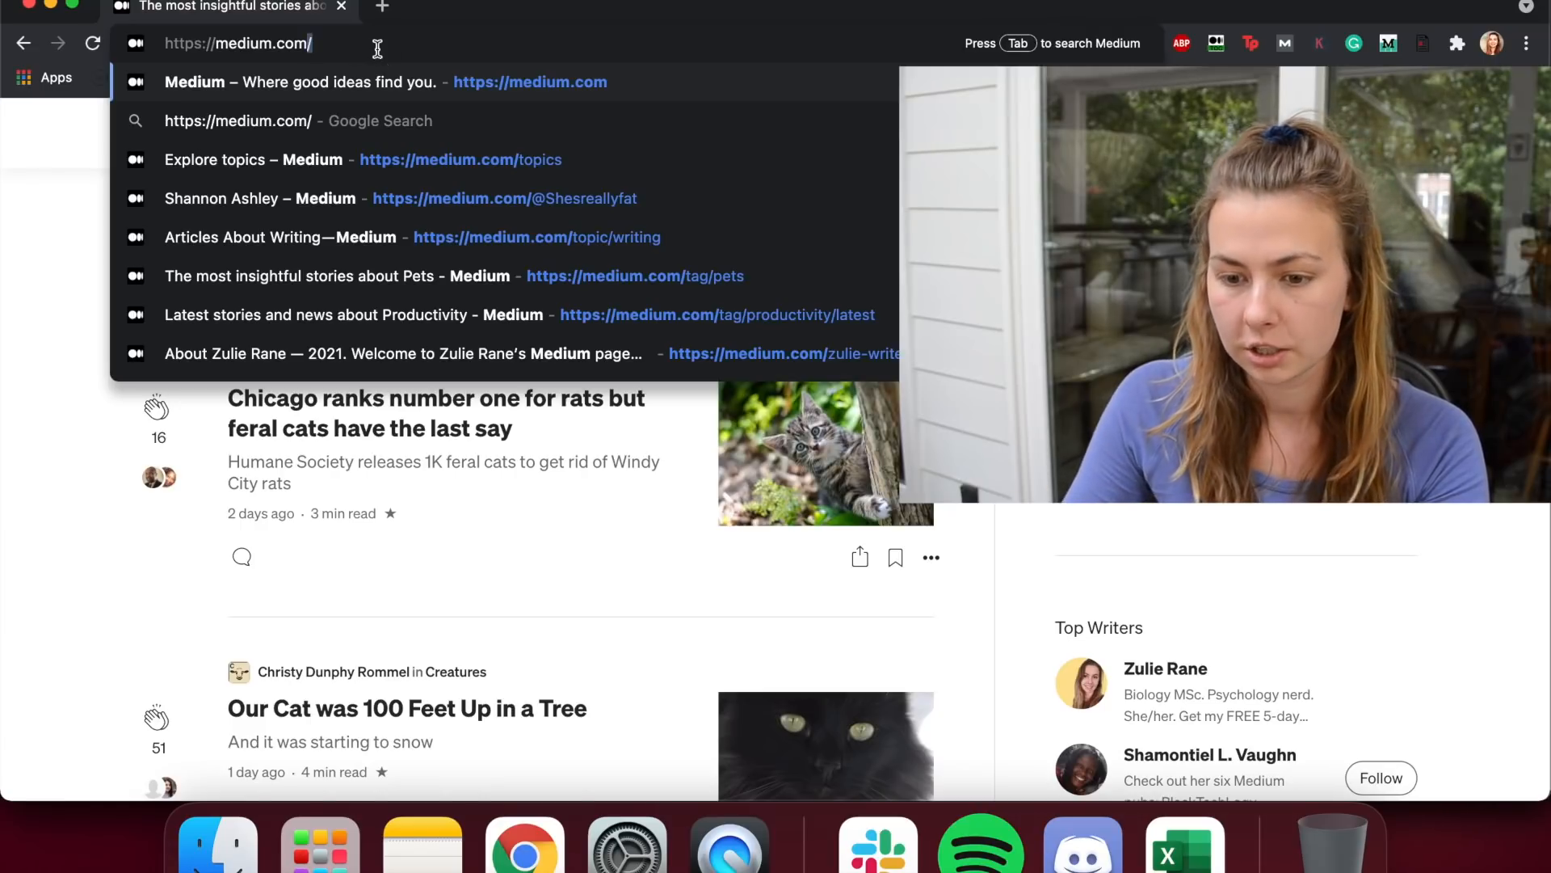
{"action": "type", "text": "psychreg.org"}
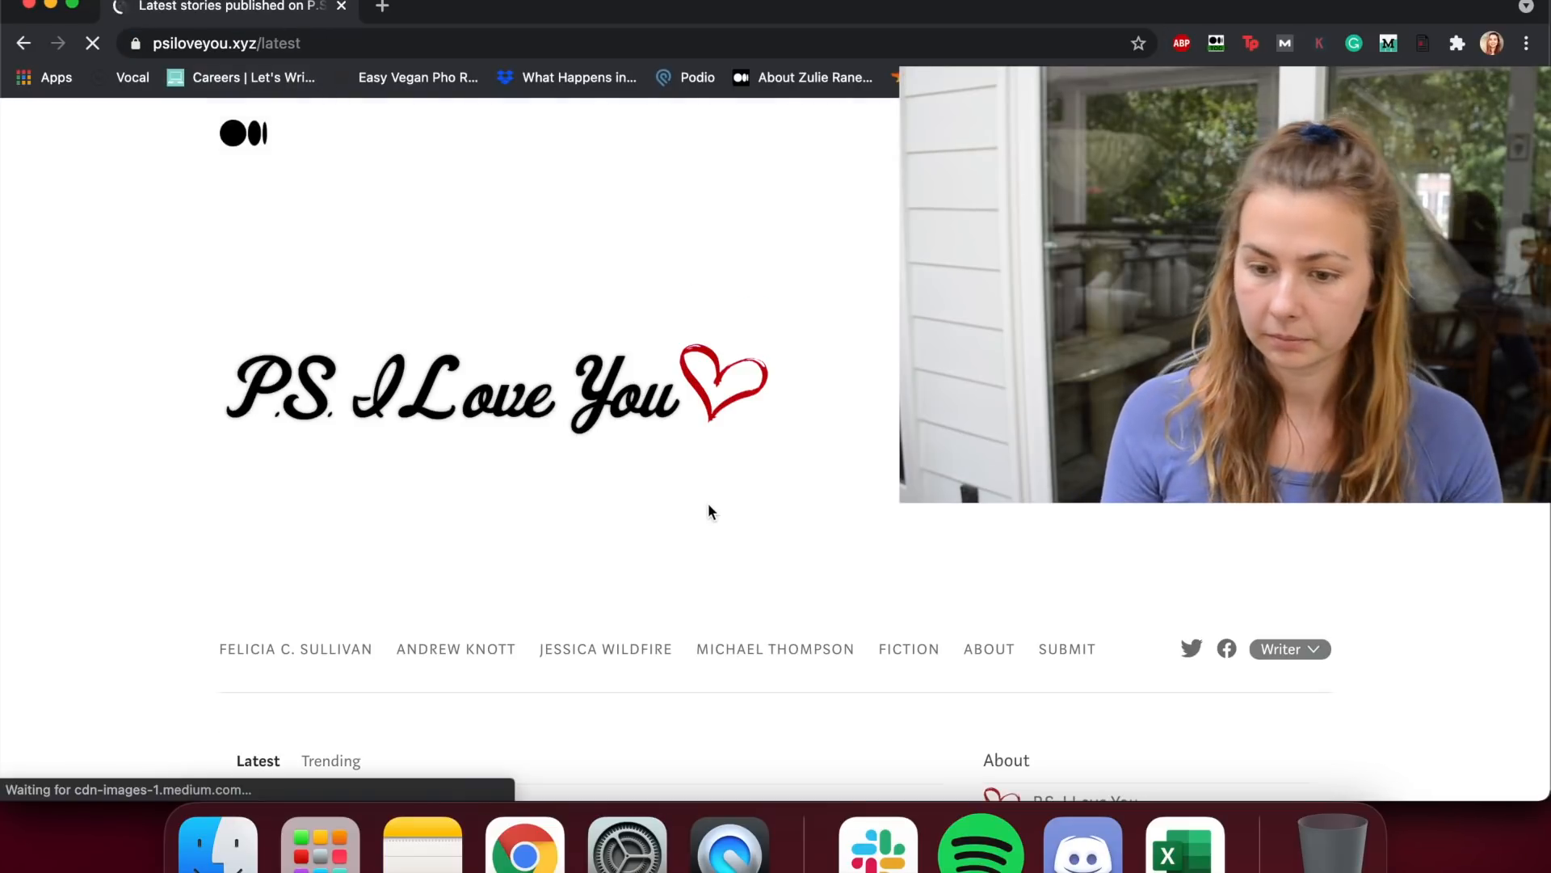
{"action": "scroll", "scroll_direction": "down", "scroll_amount": 3}
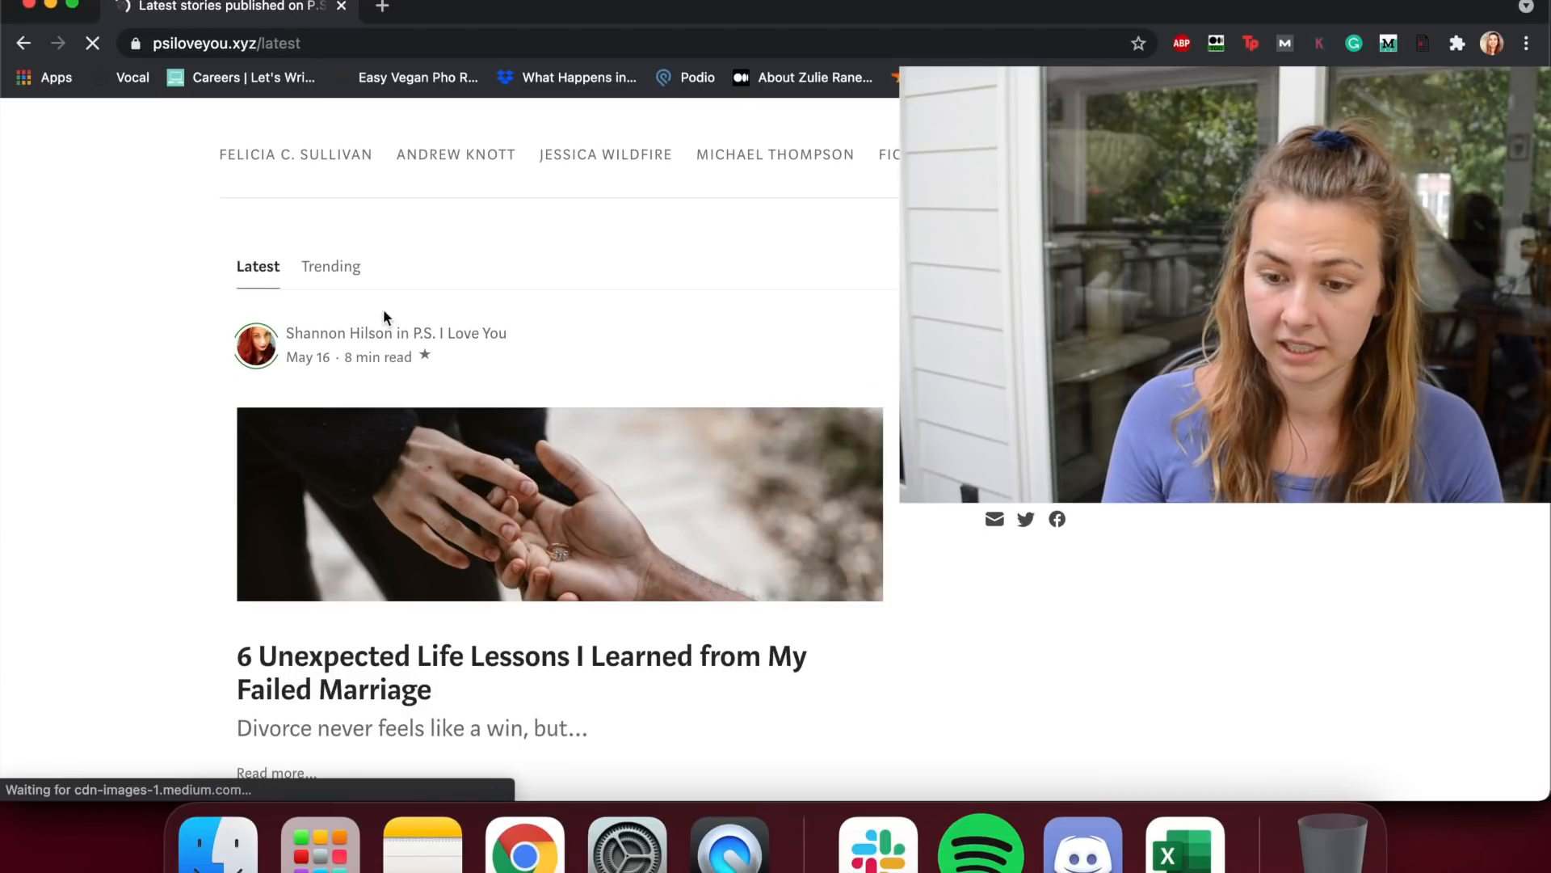
{"action": "left_click", "coordinate": [330, 266]}
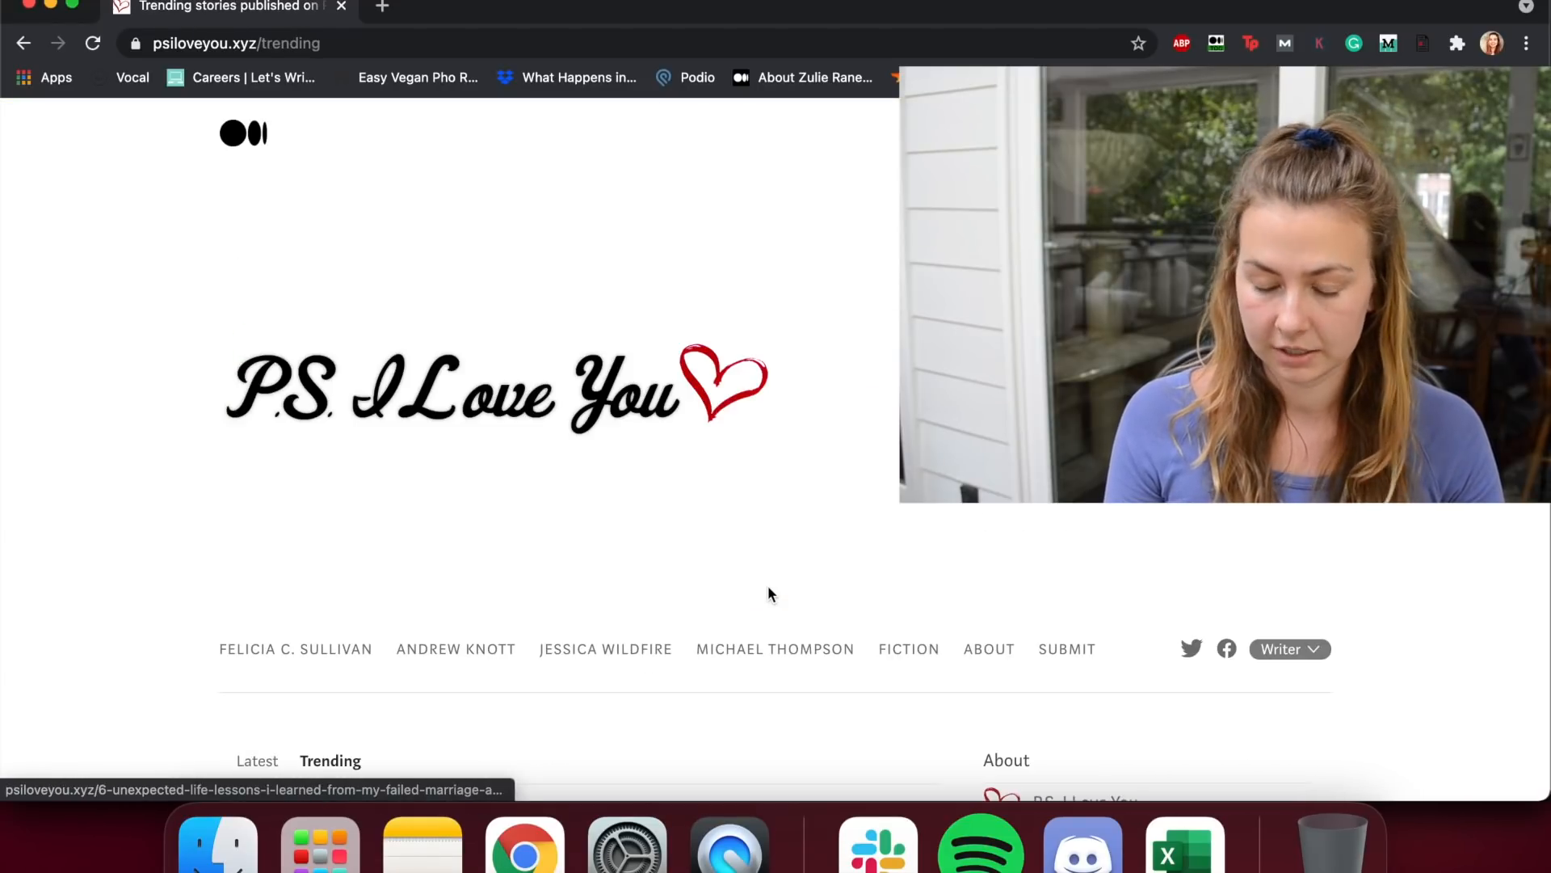
Step: Scroll through the P.S. I Love You trending posts, then select the address bar for a new URL
{"action": "scroll", "scroll_direction": "down", "scroll_amount": 3}
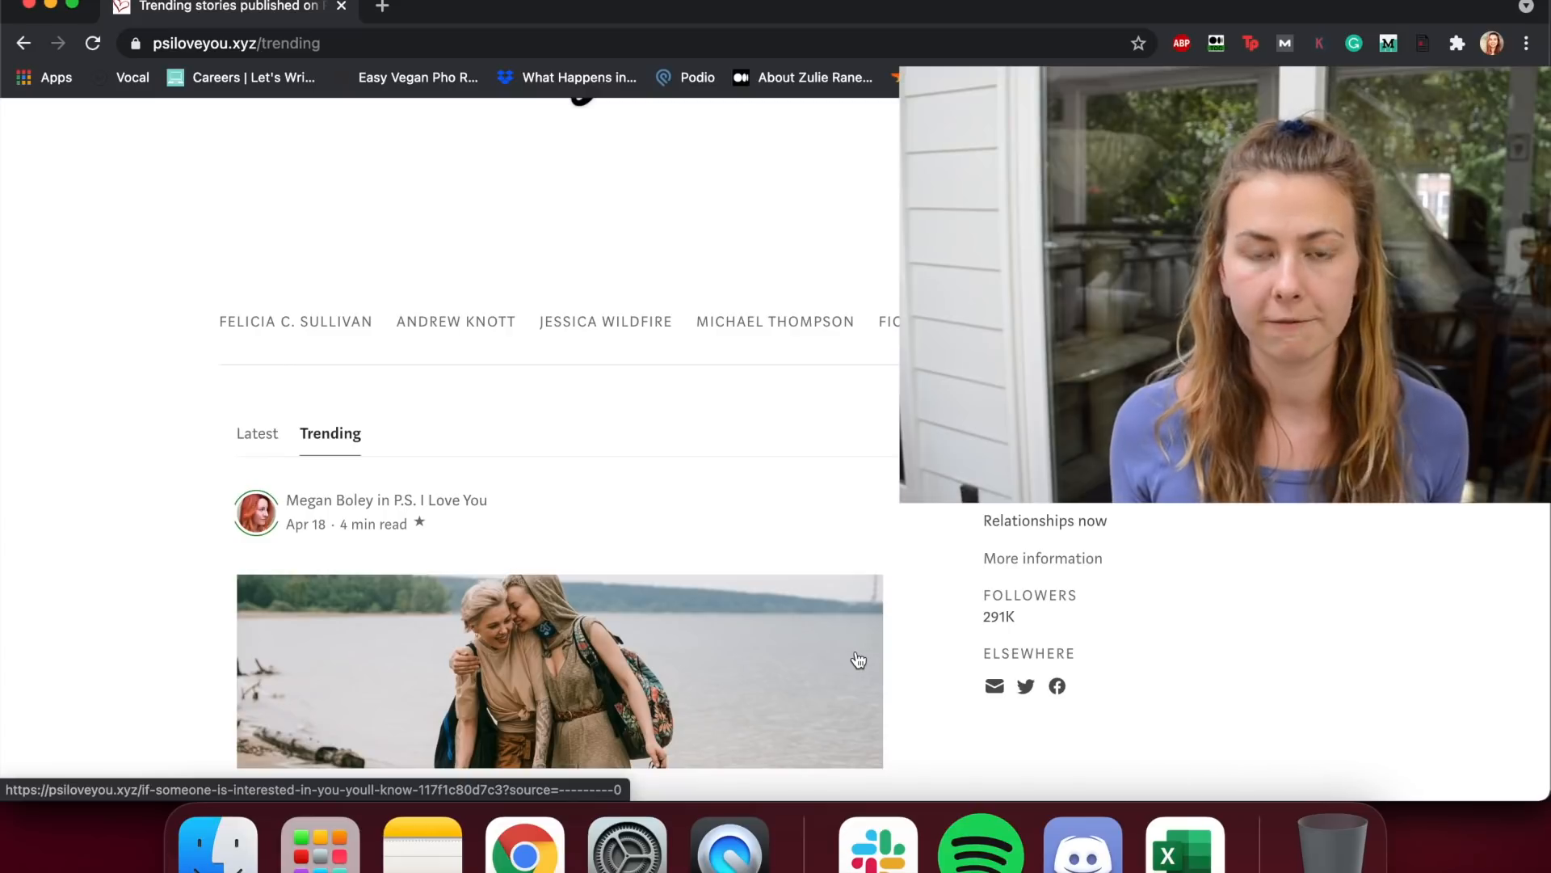
{"action": "scroll", "scroll_direction": "down", "scroll_amount": 3}
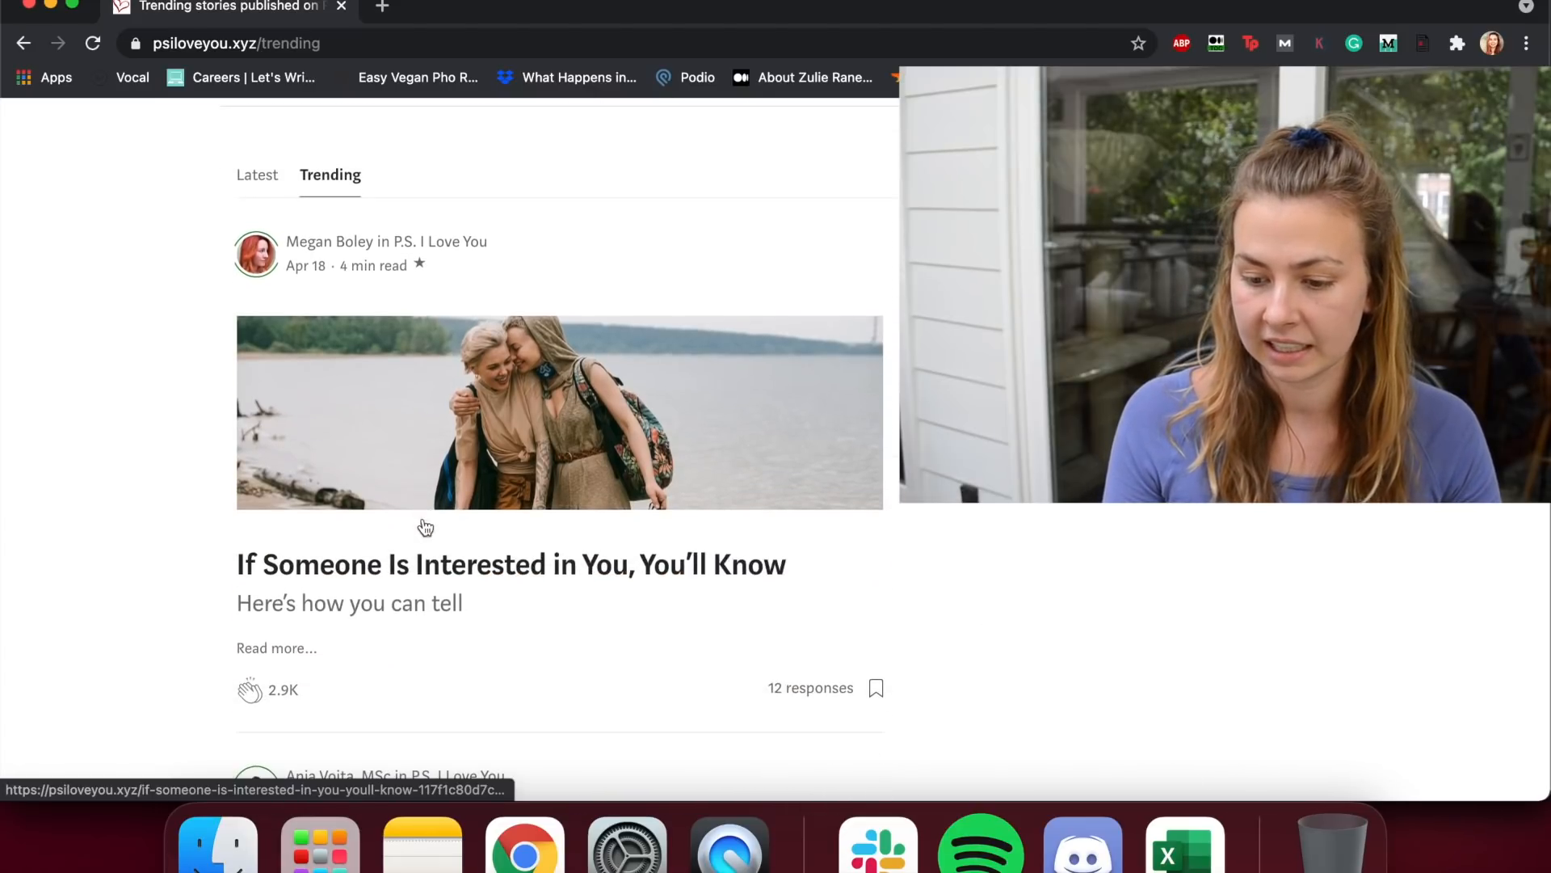
{"action": "scroll", "scroll_direction": "down", "scroll_amount": 3}
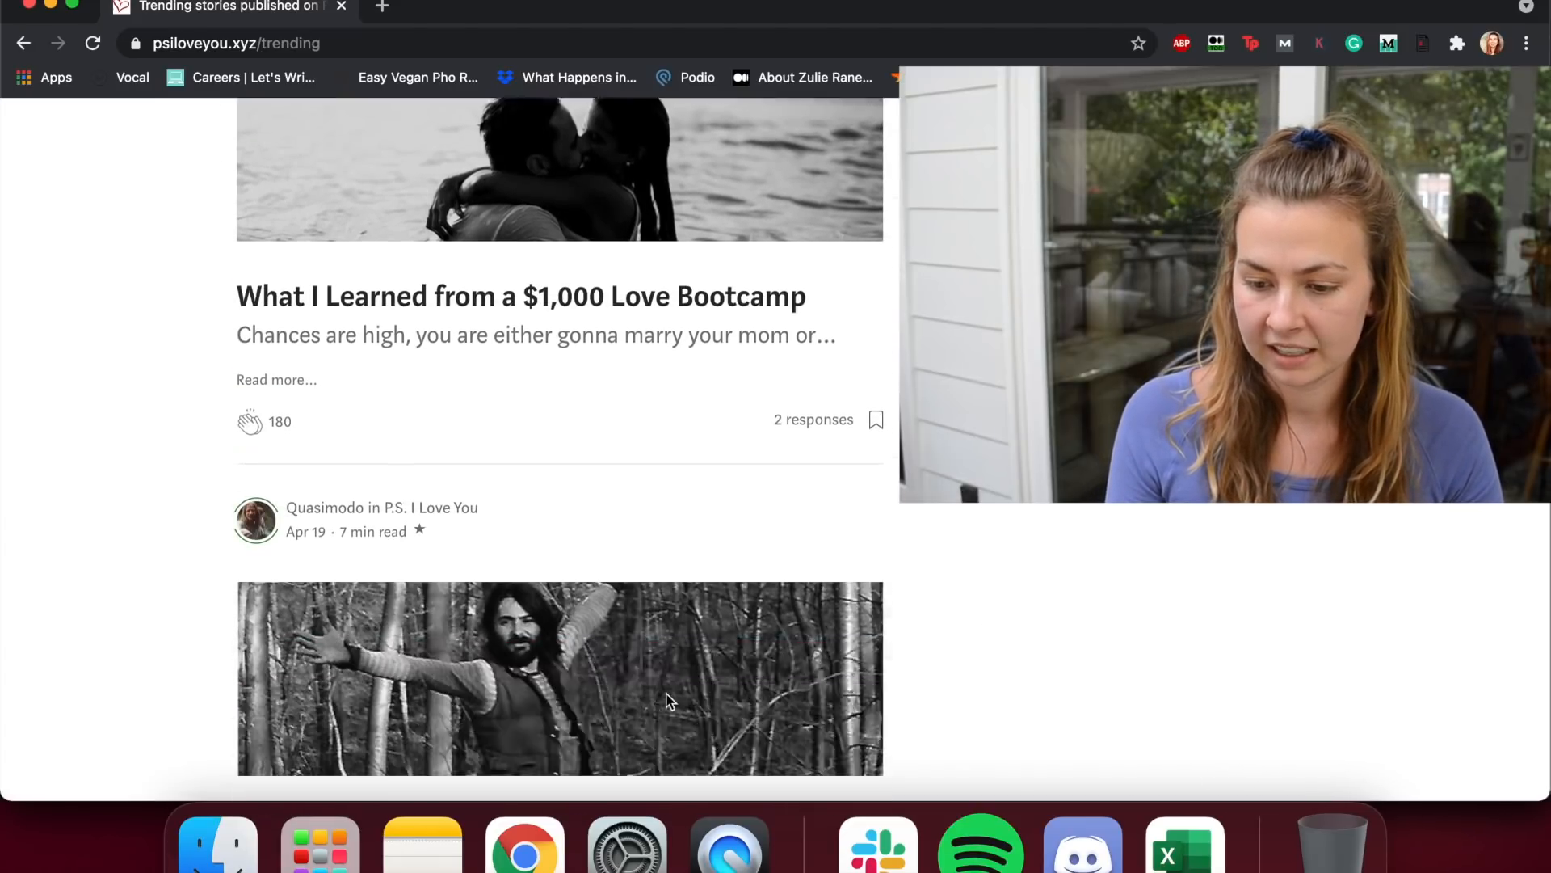
{"action": "scroll", "scroll_direction": "down", "scroll_amount": 3}
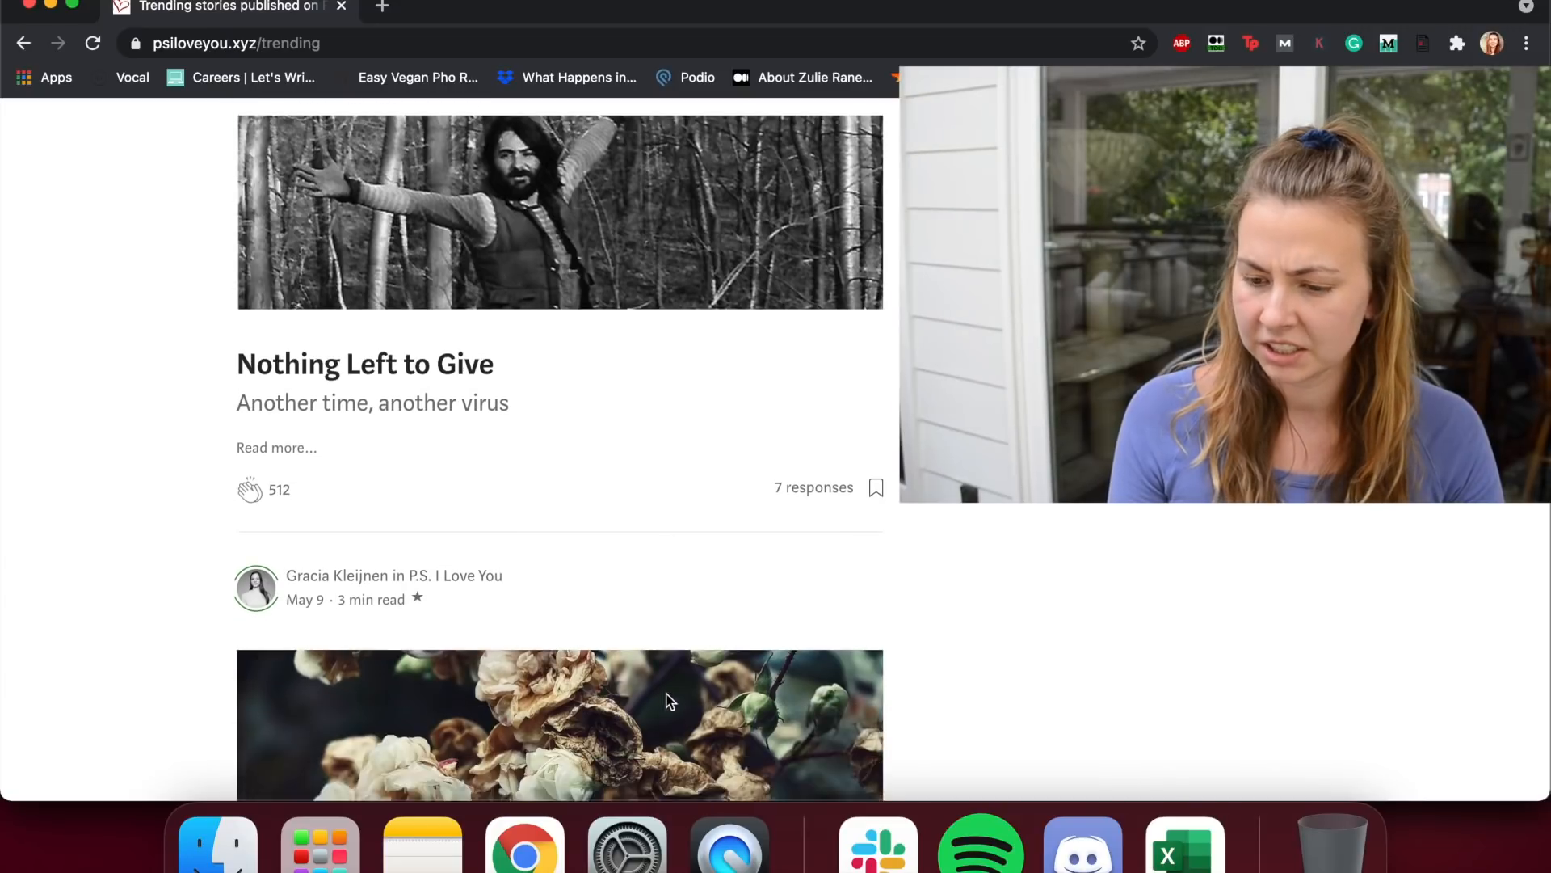
{"action": "scroll", "scroll_direction": "down", "scroll_amount": 3}
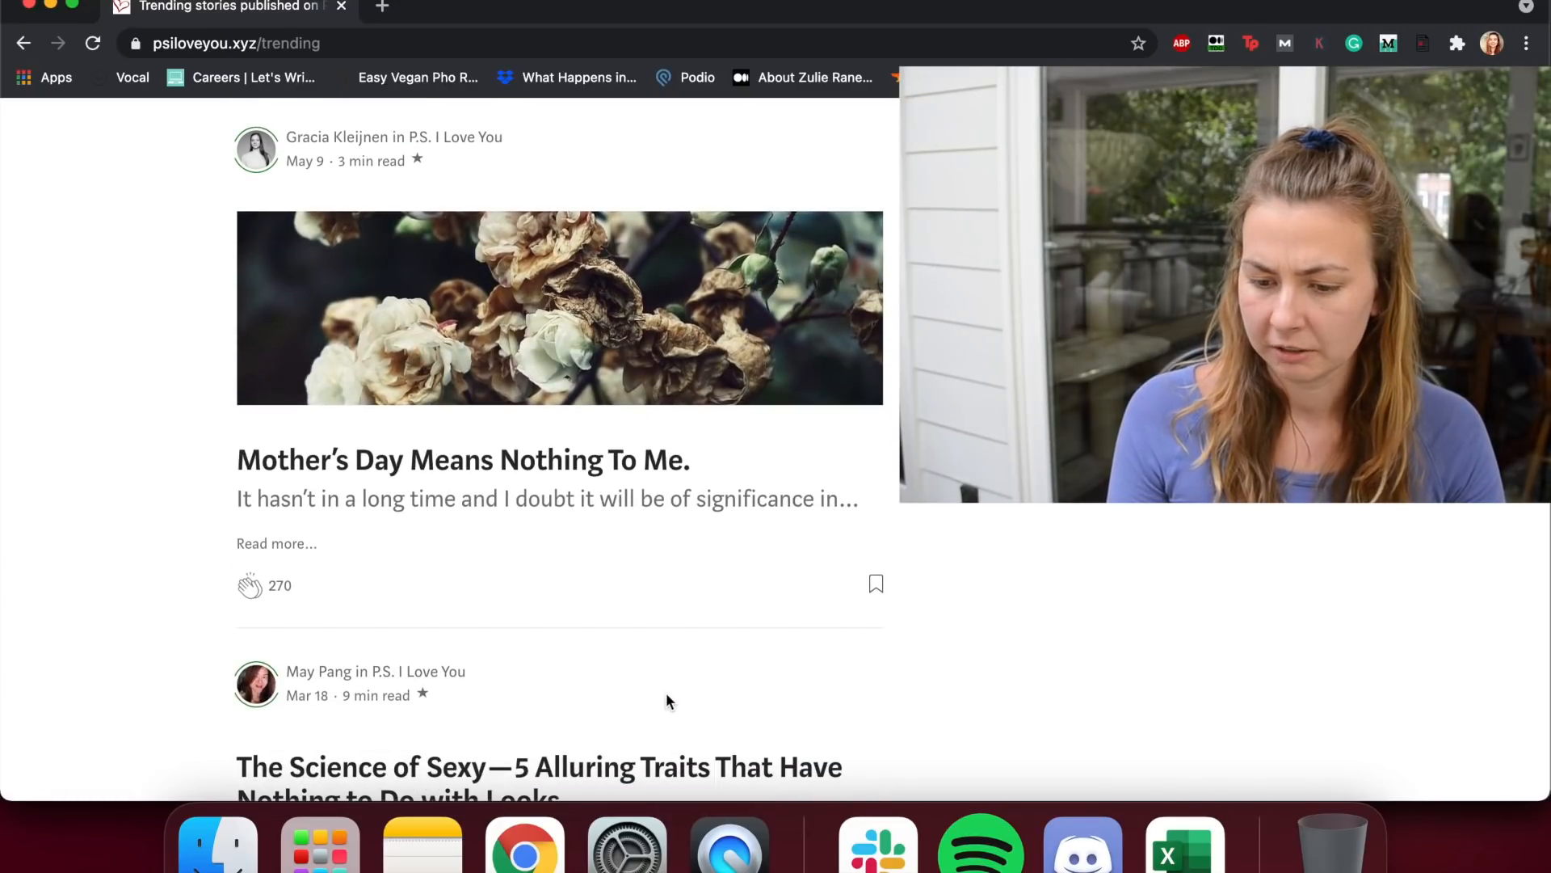
{"action": "scroll", "scroll_direction": "down", "scroll_amount": 3}
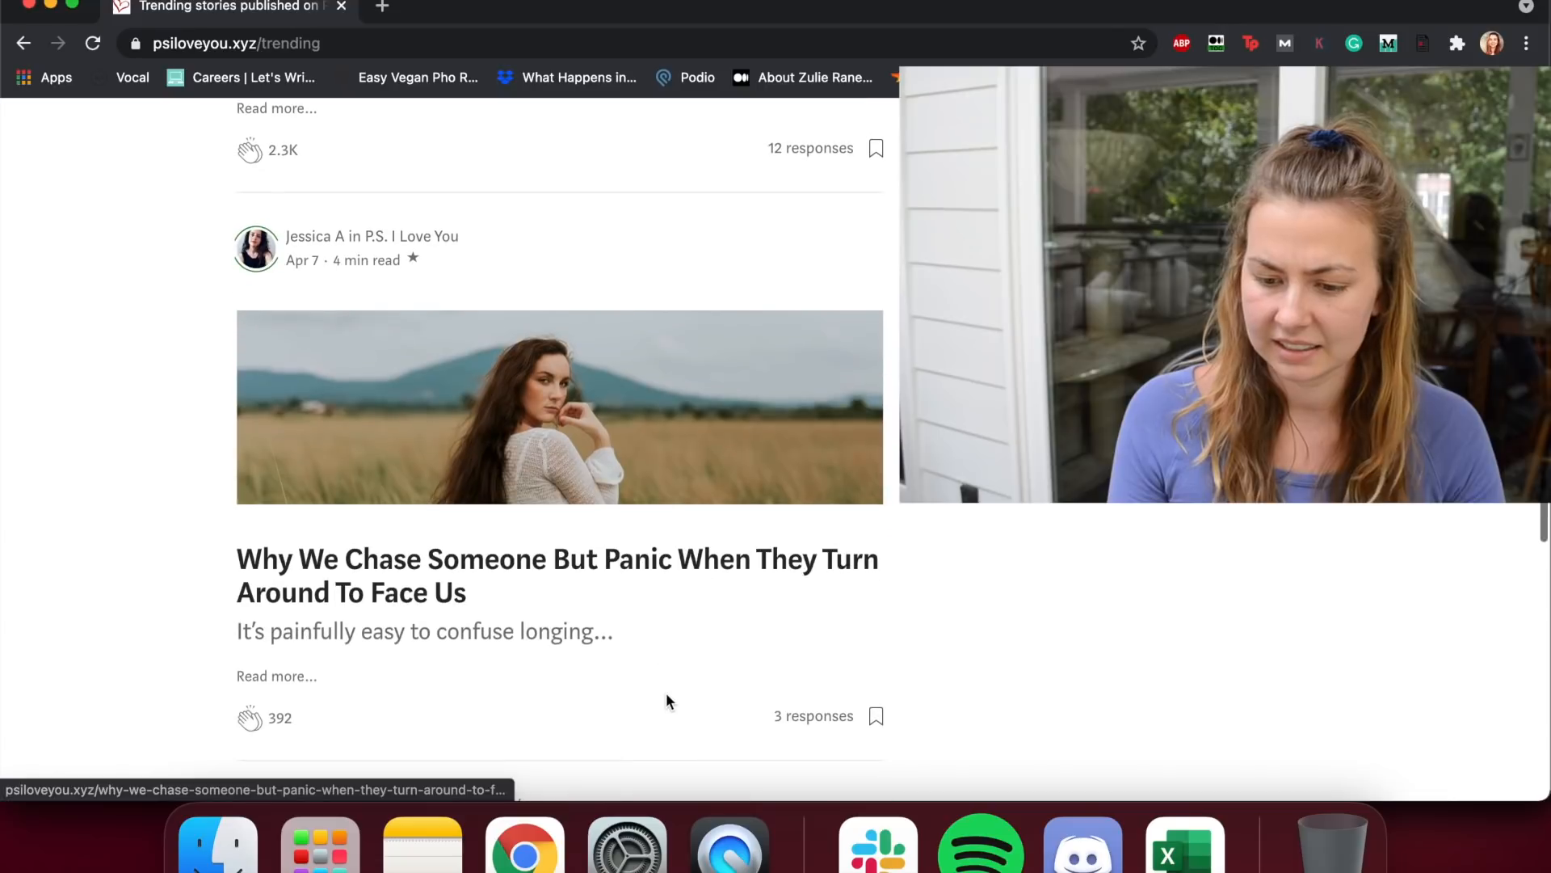
{"action": "scroll", "scroll_direction": "down", "scroll_amount": 3}
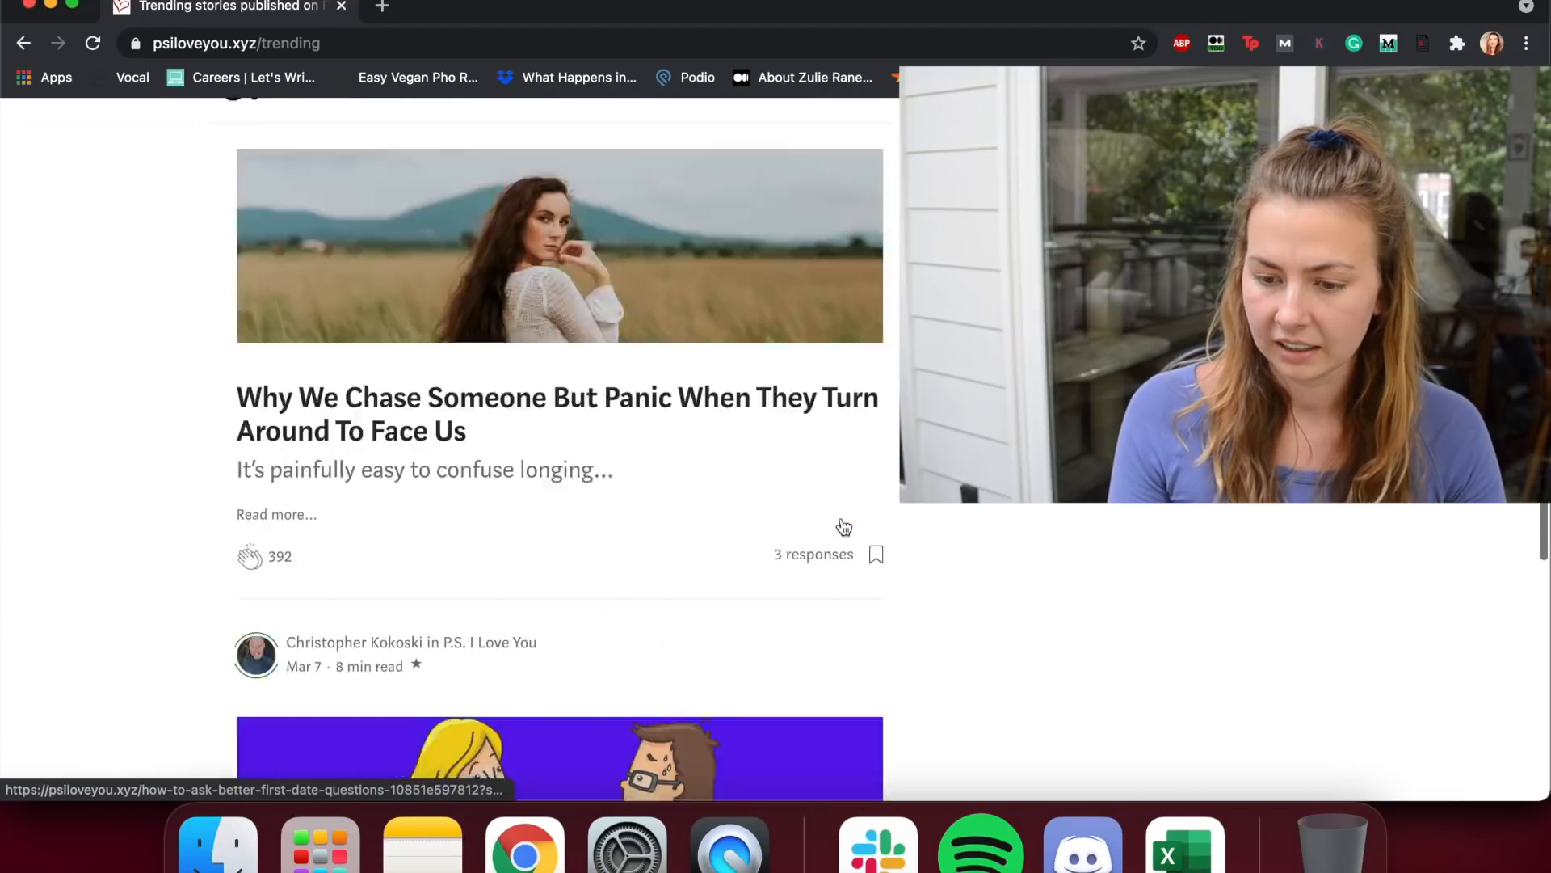
{"action": "left_click", "coordinate": [237, 42]}
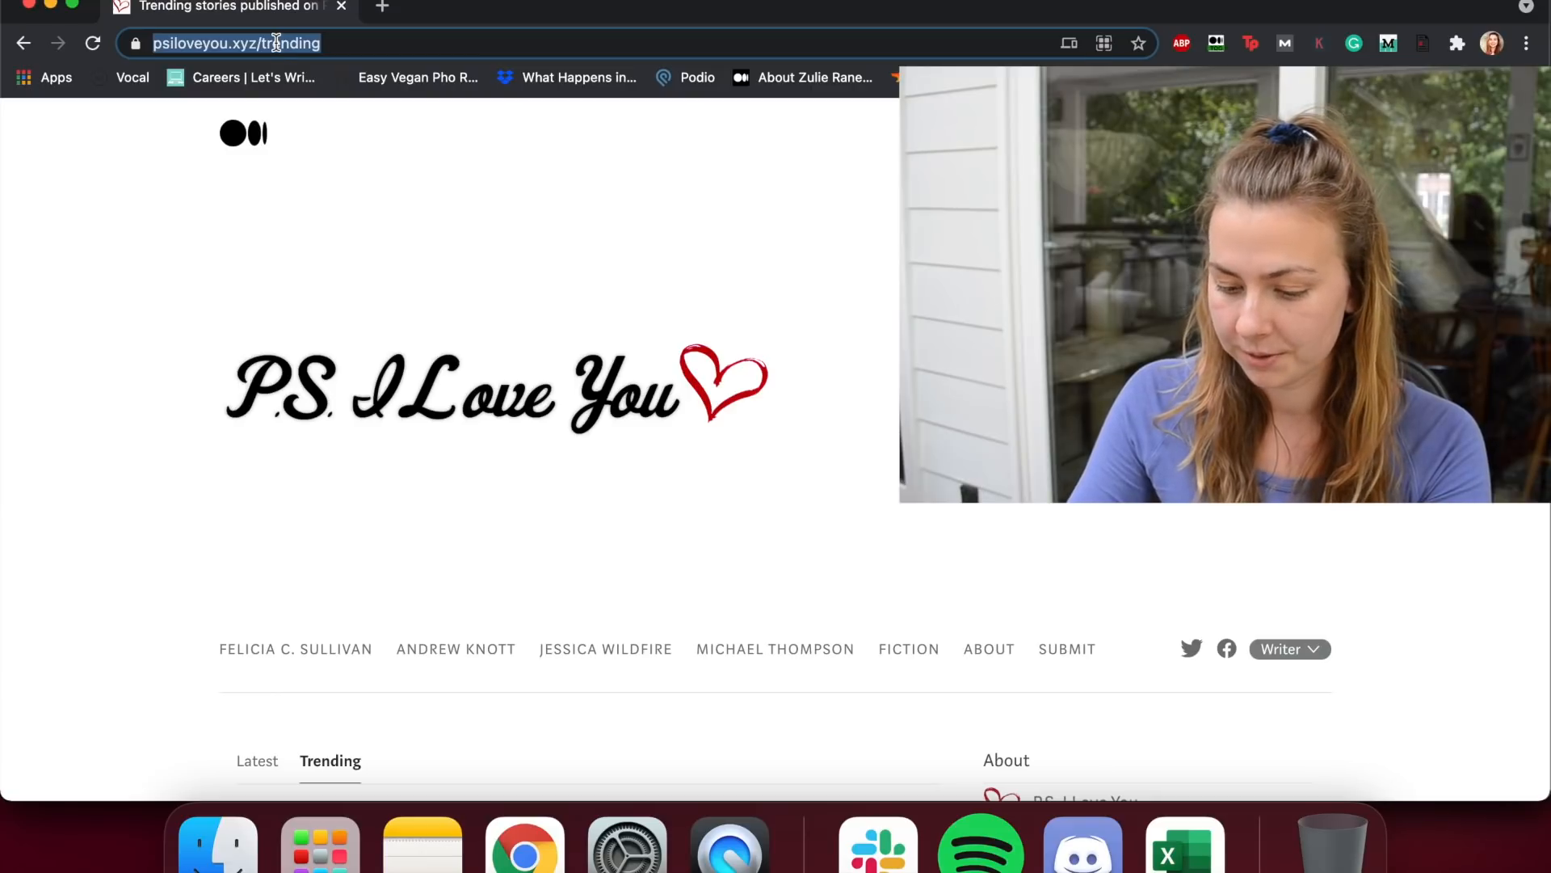
Step: Go to medium.com and scroll the Relationships tag page's popular stories
{"action": "type", "text": "medium.com/tag/relationships"}
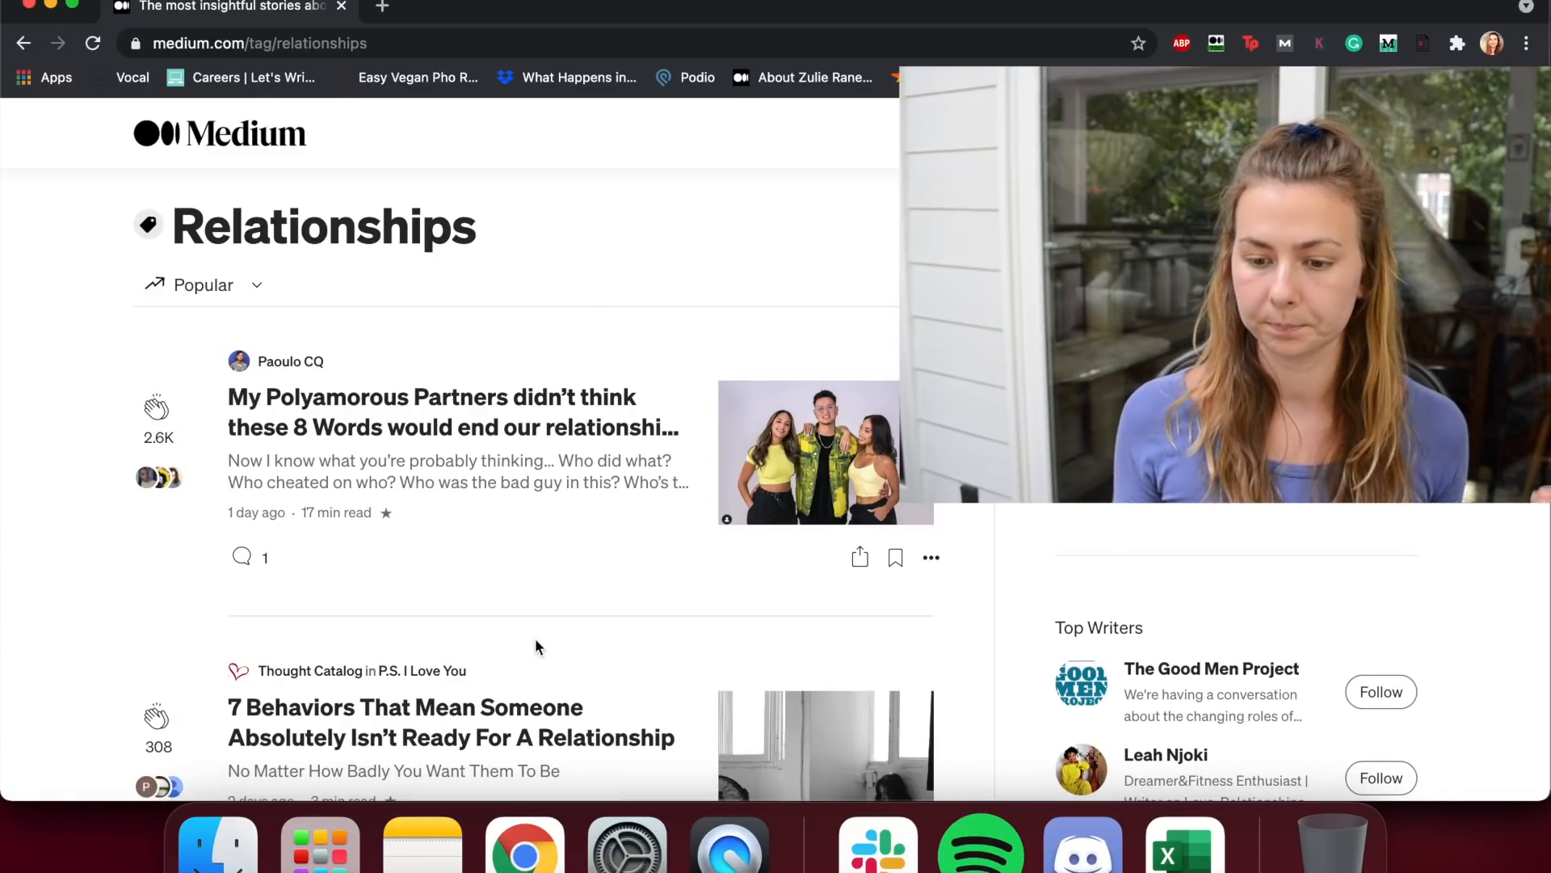
{"action": "mouse_move", "coordinate": [616, 441]}
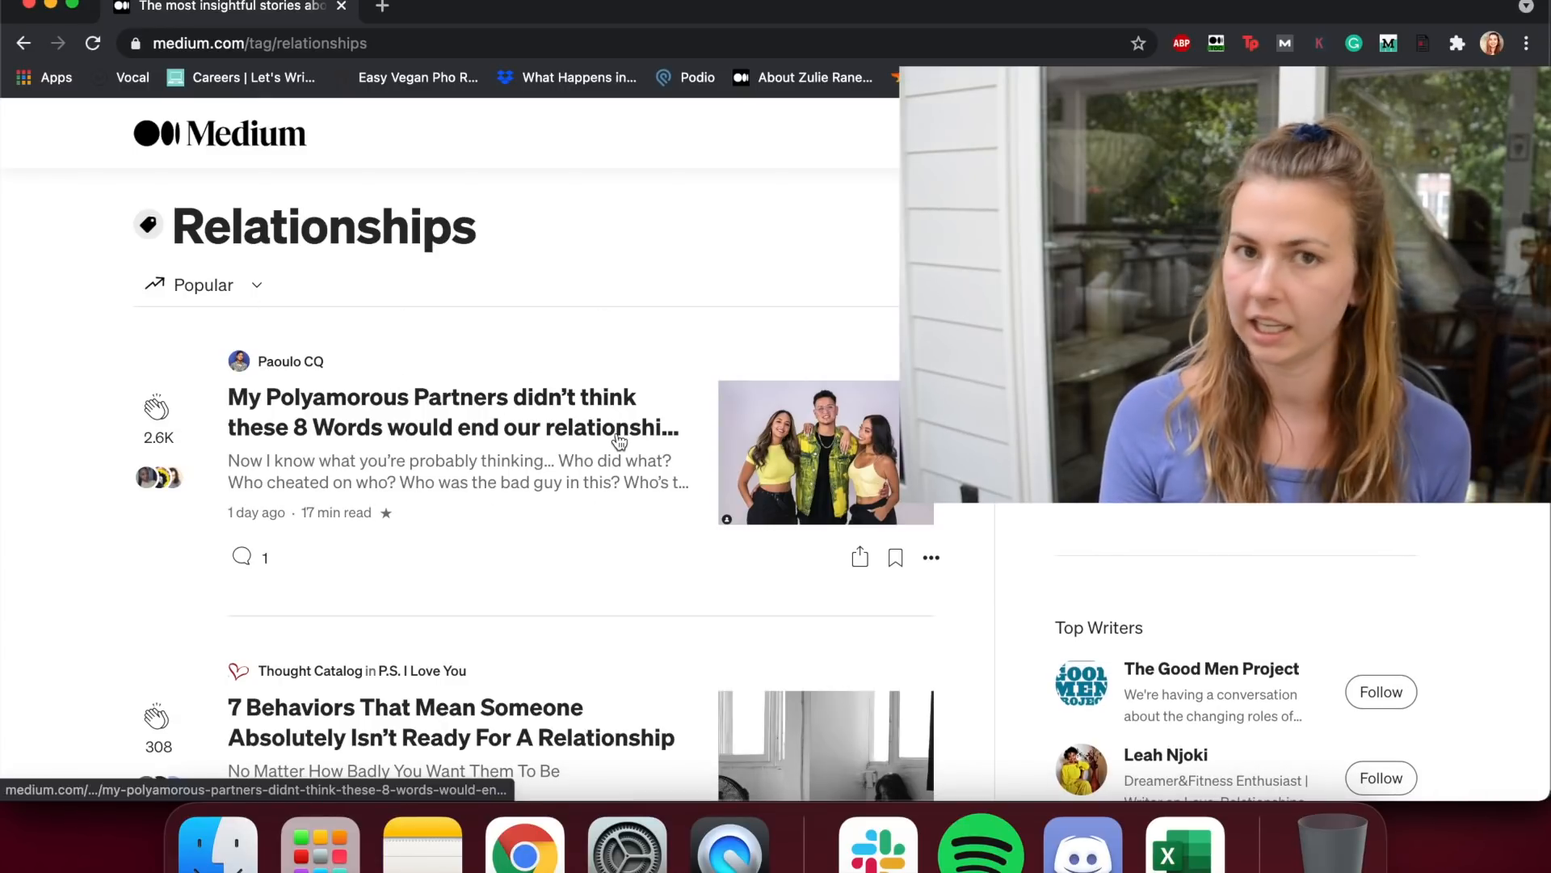
{"action": "scroll", "scroll_direction": "down", "scroll_amount": 3}
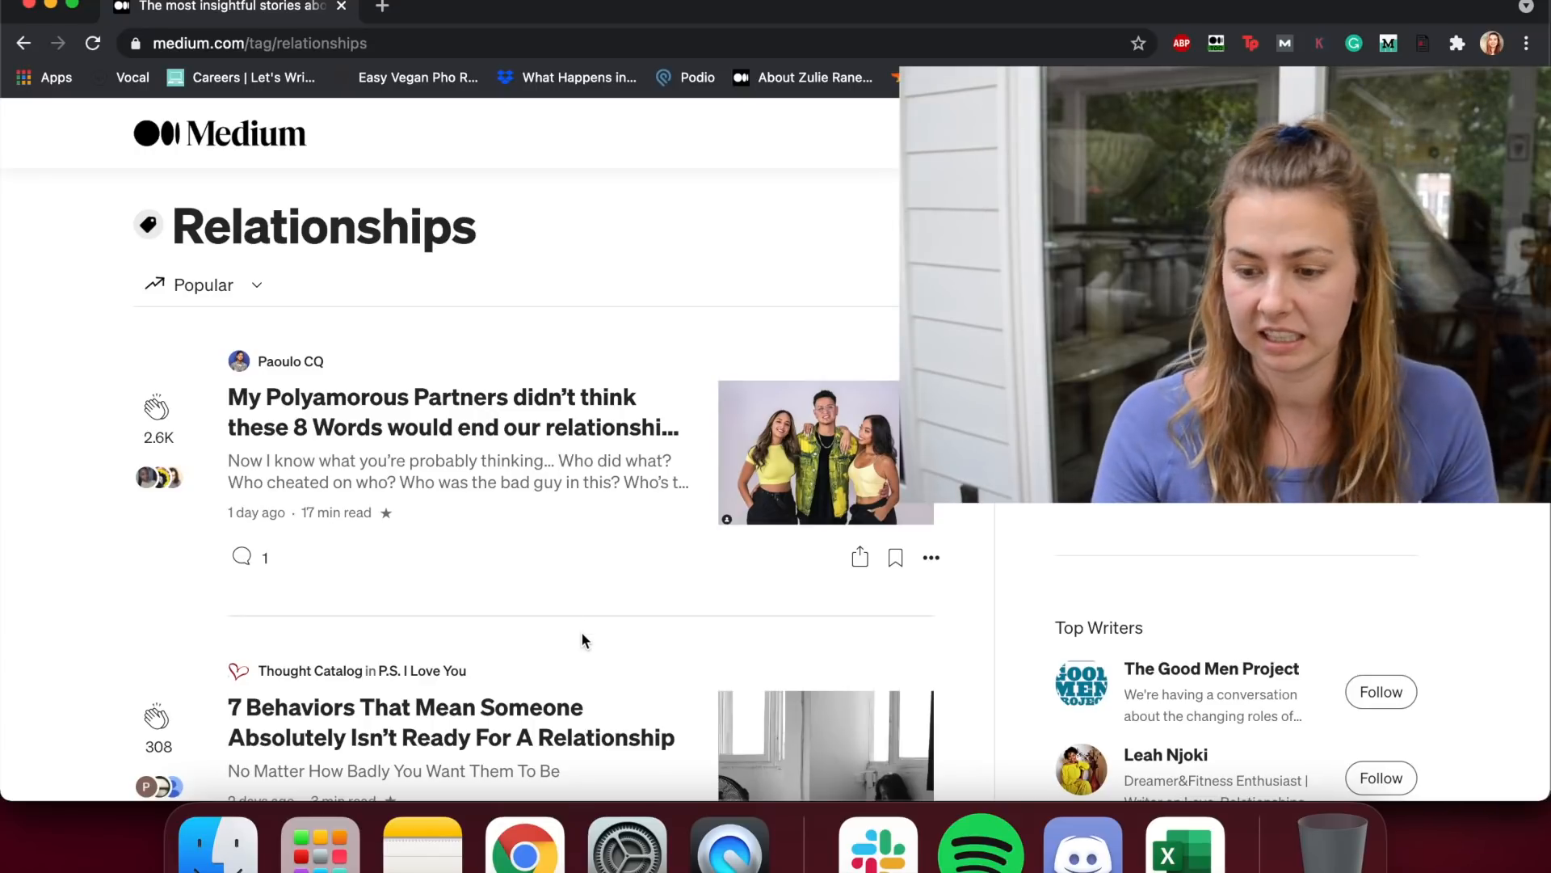
{"action": "scroll", "scroll_direction": "down", "scroll_amount": 3}
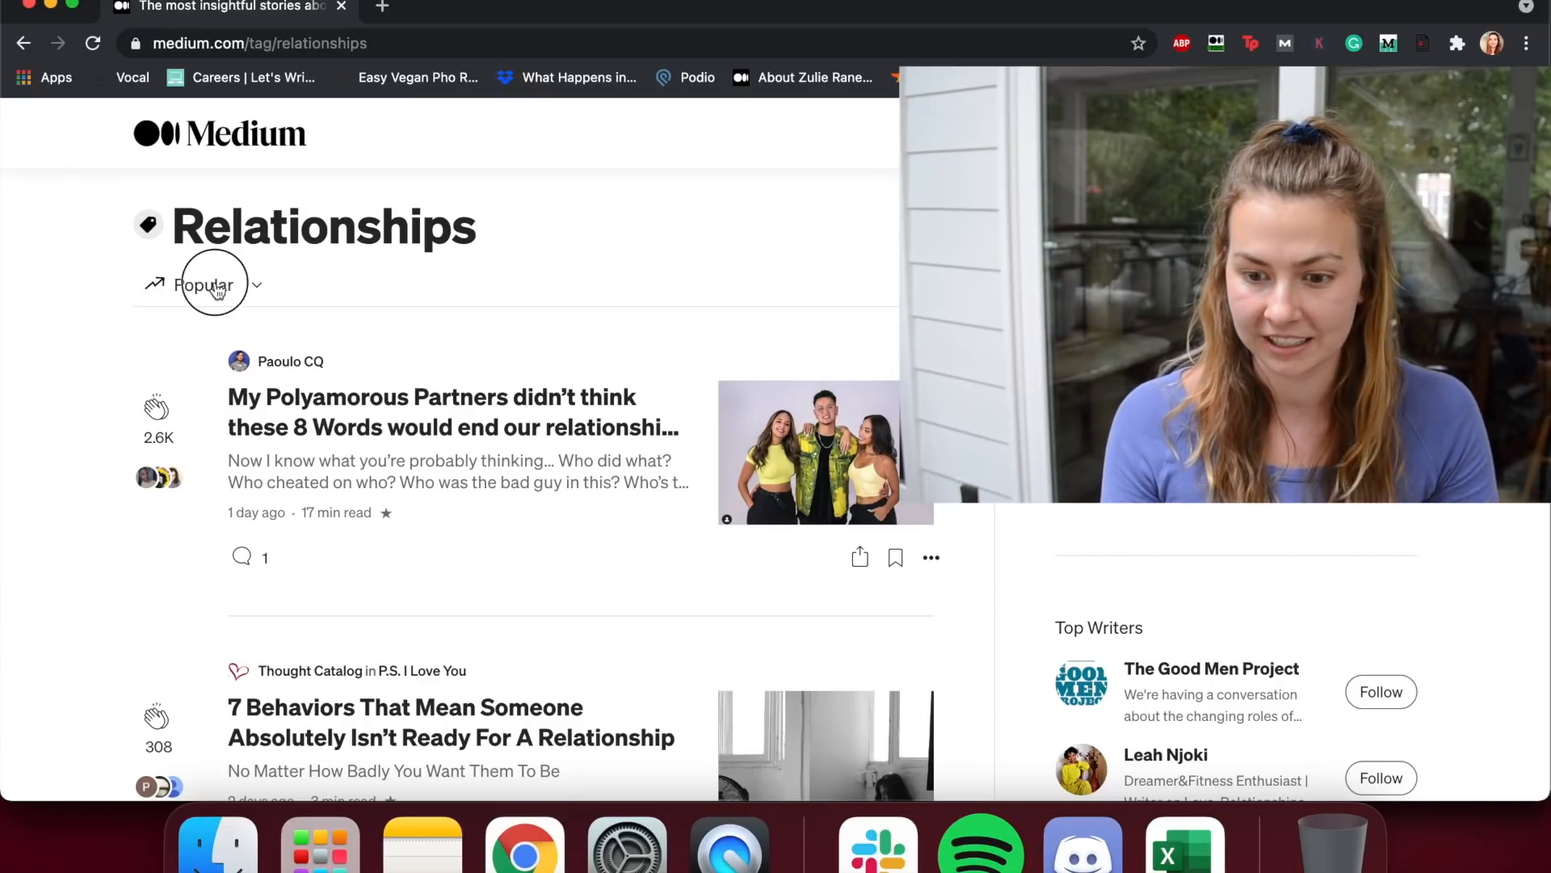
Step: Sort the Relationships stories by Latest and skim the feed
{"action": "left_click", "coordinate": [203, 285]}
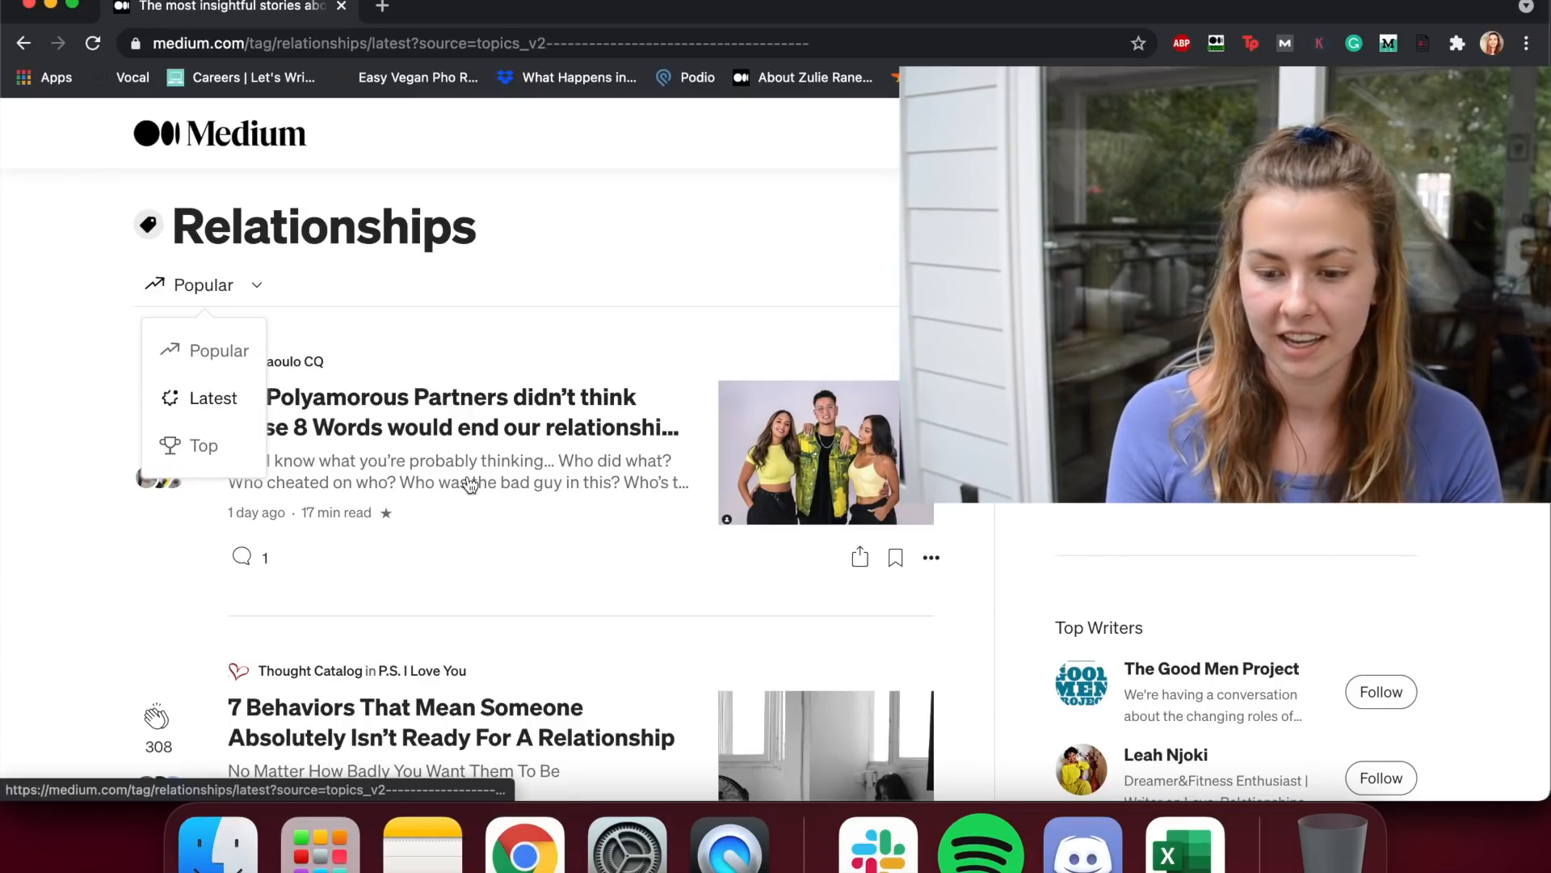
{"action": "left_click", "coordinate": [211, 397]}
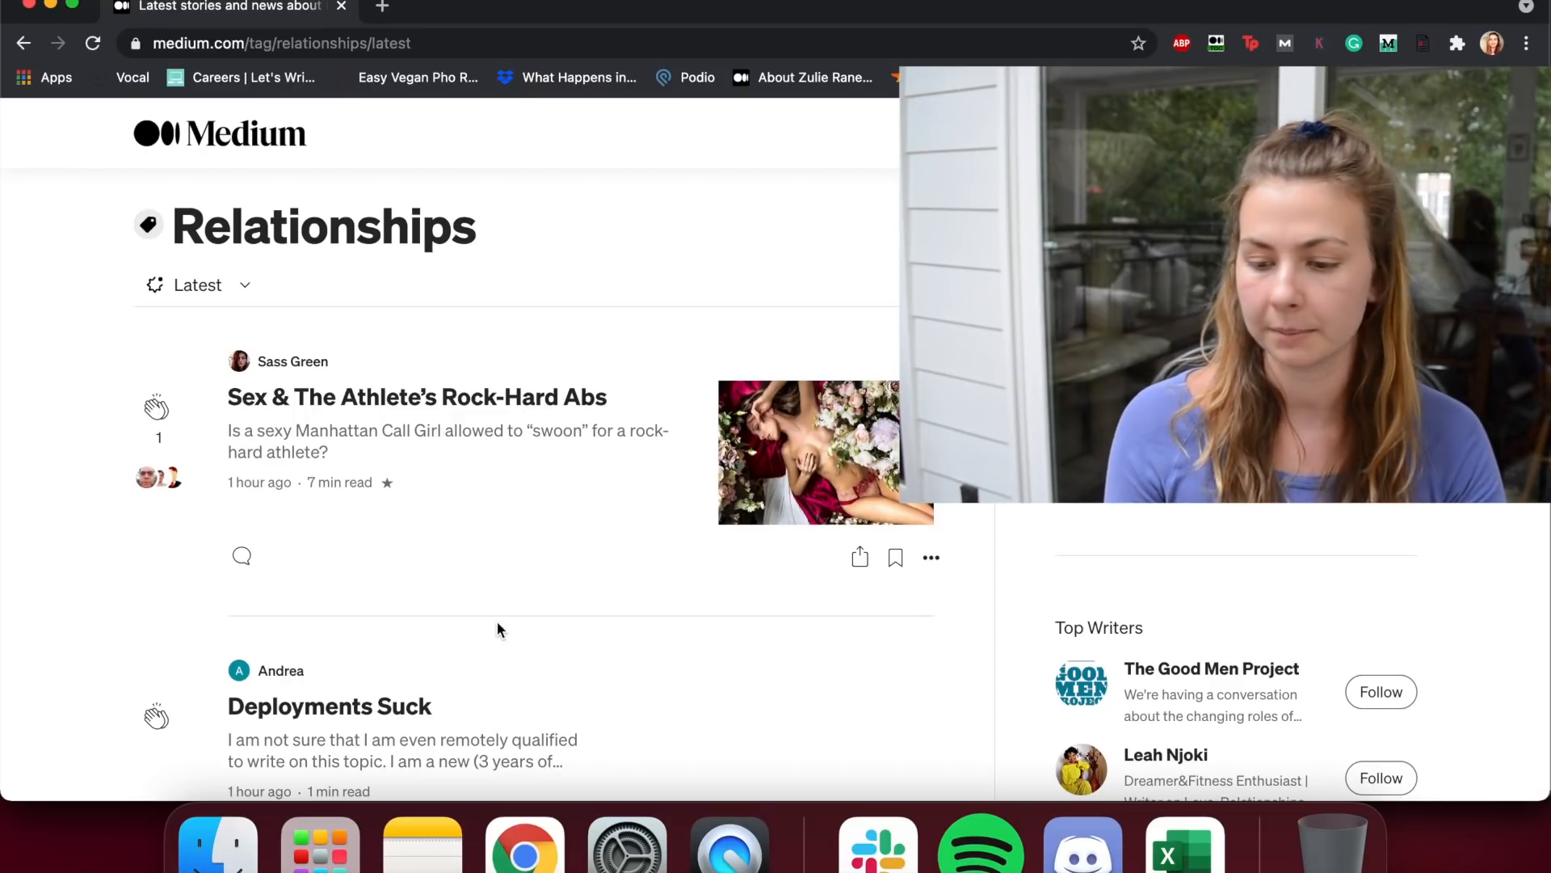
{"action": "mouse_move", "coordinate": [619, 698]}
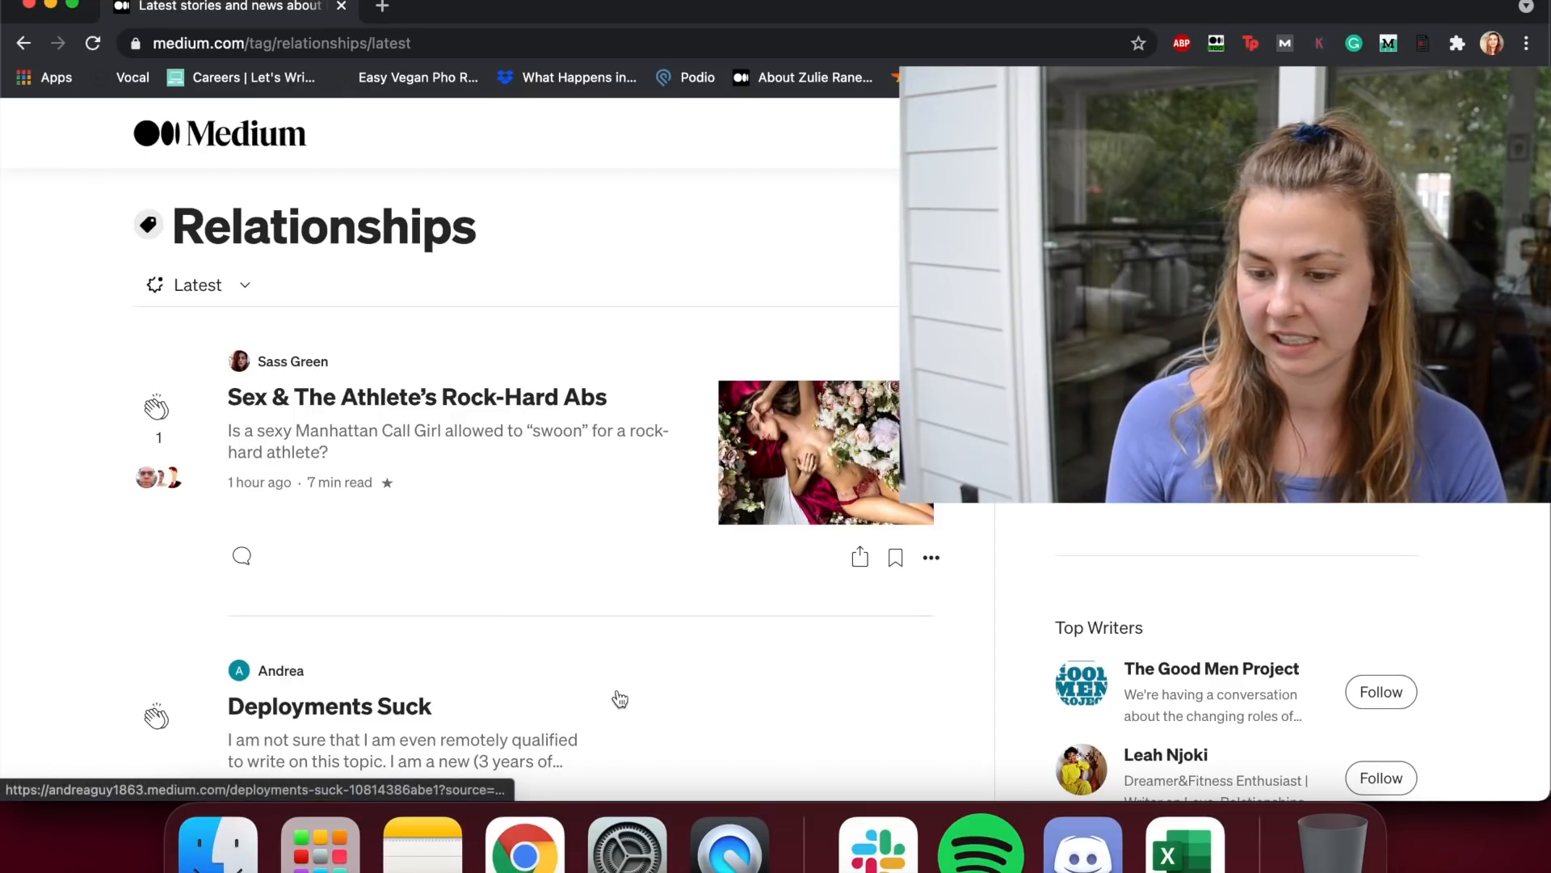
{"action": "scroll", "scroll_direction": "down", "scroll_amount": 3}
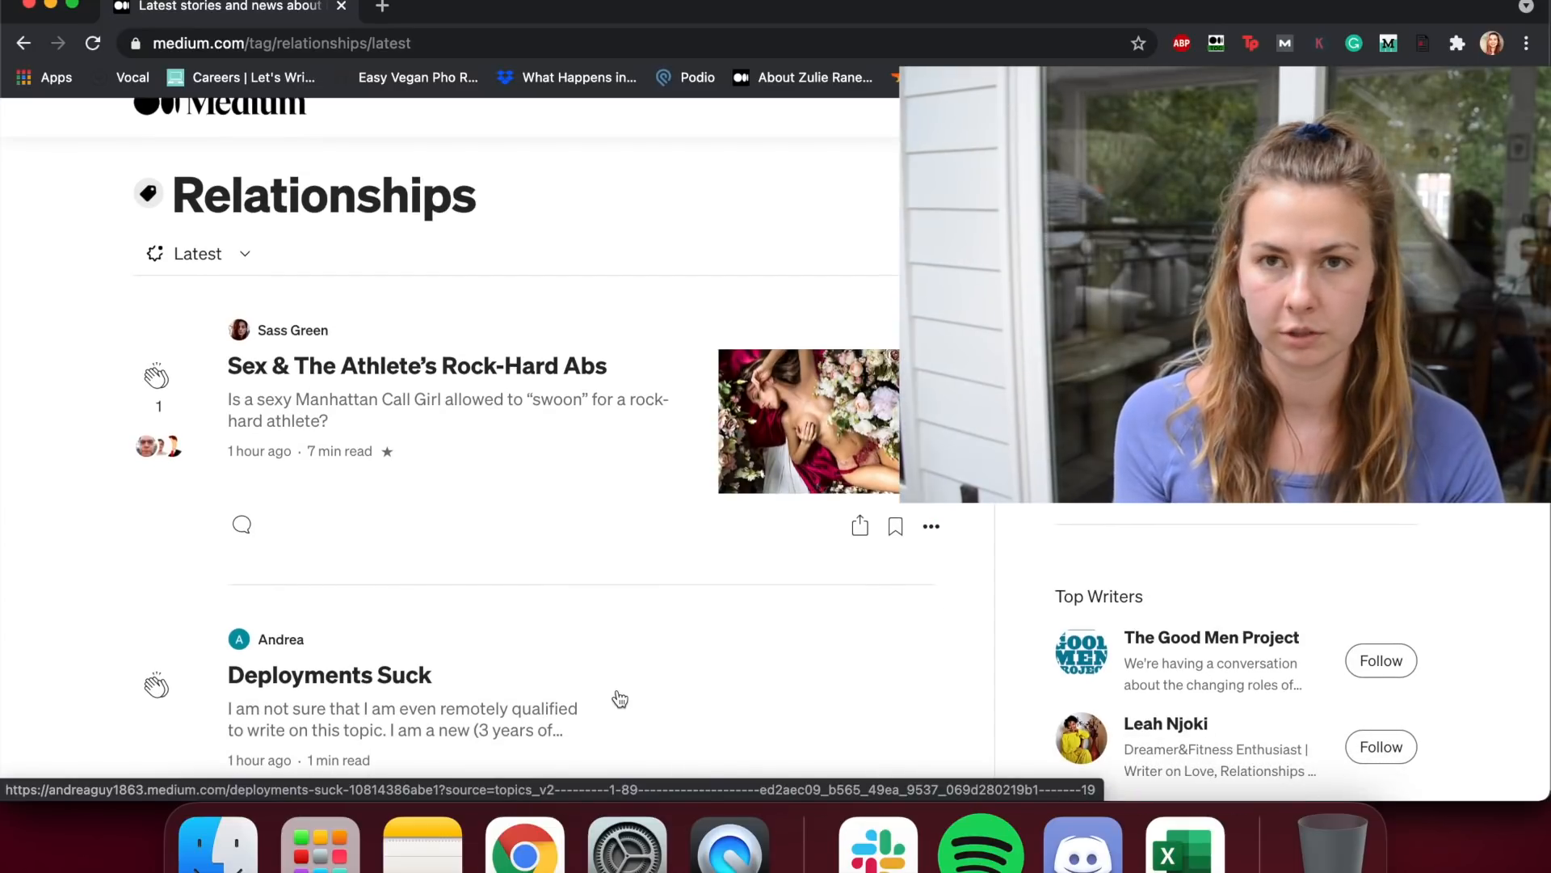
{"action": "mouse_move", "coordinate": [650, 627]}
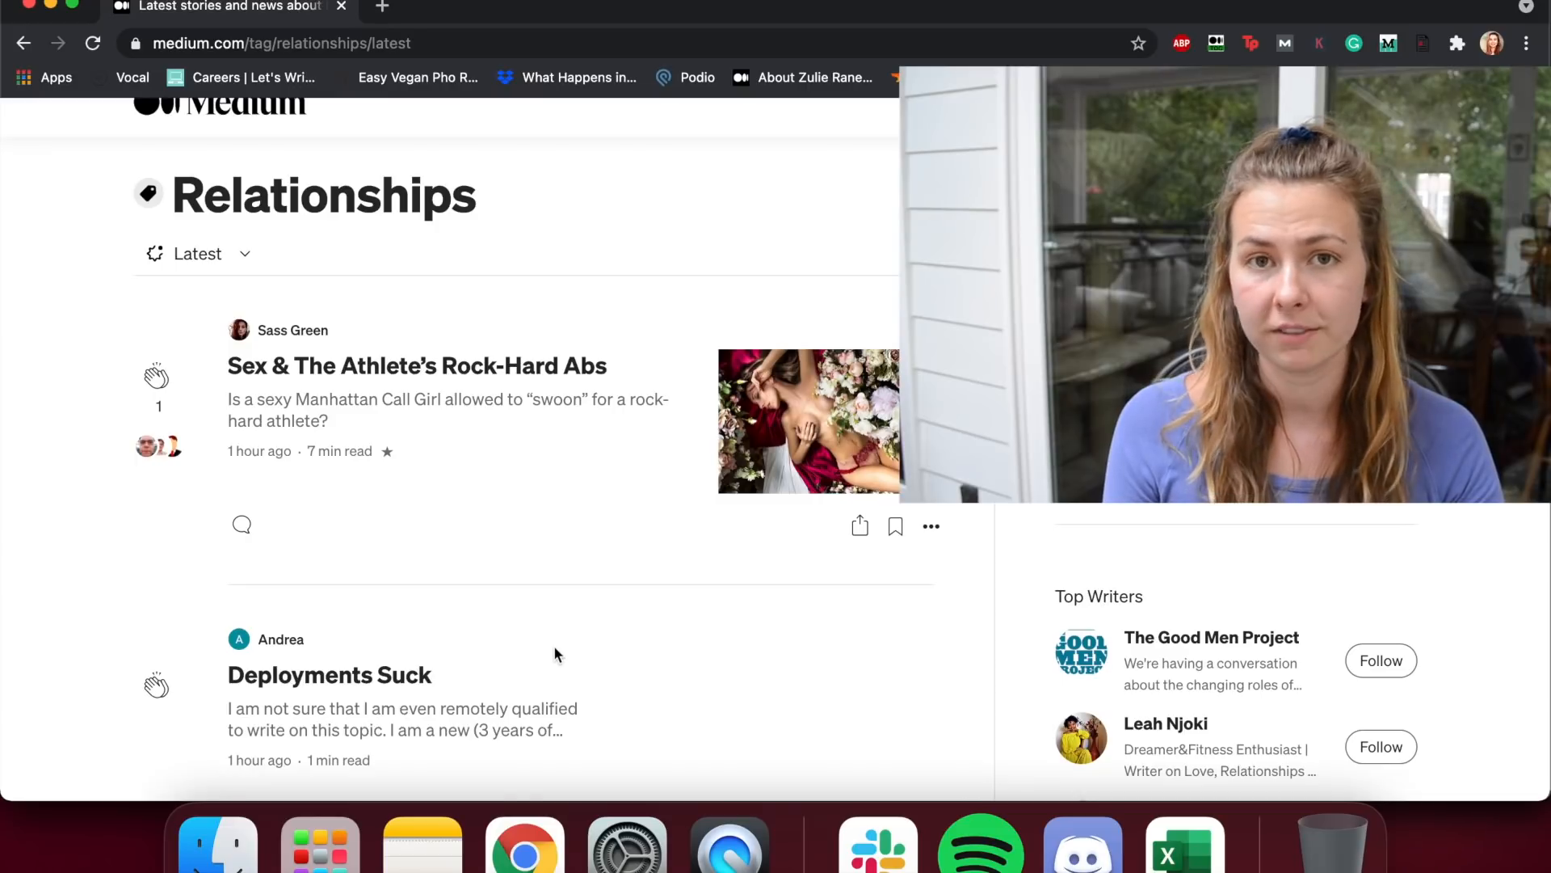
{"action": "mouse_move", "coordinate": [596, 608]}
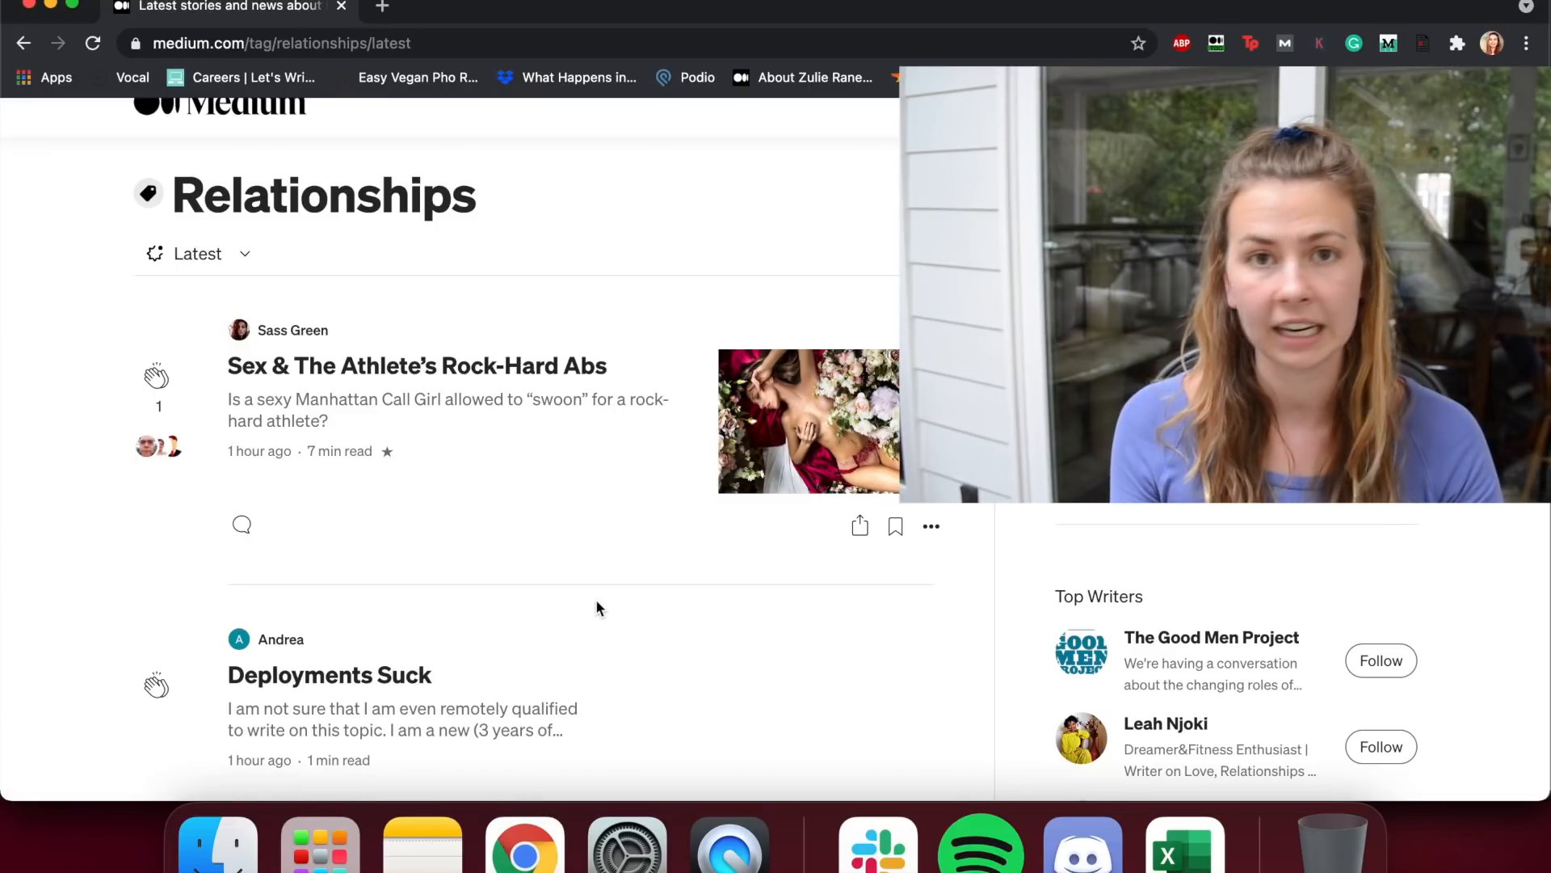
{"action": "scroll", "scroll_direction": "up", "scroll_amount": 3}
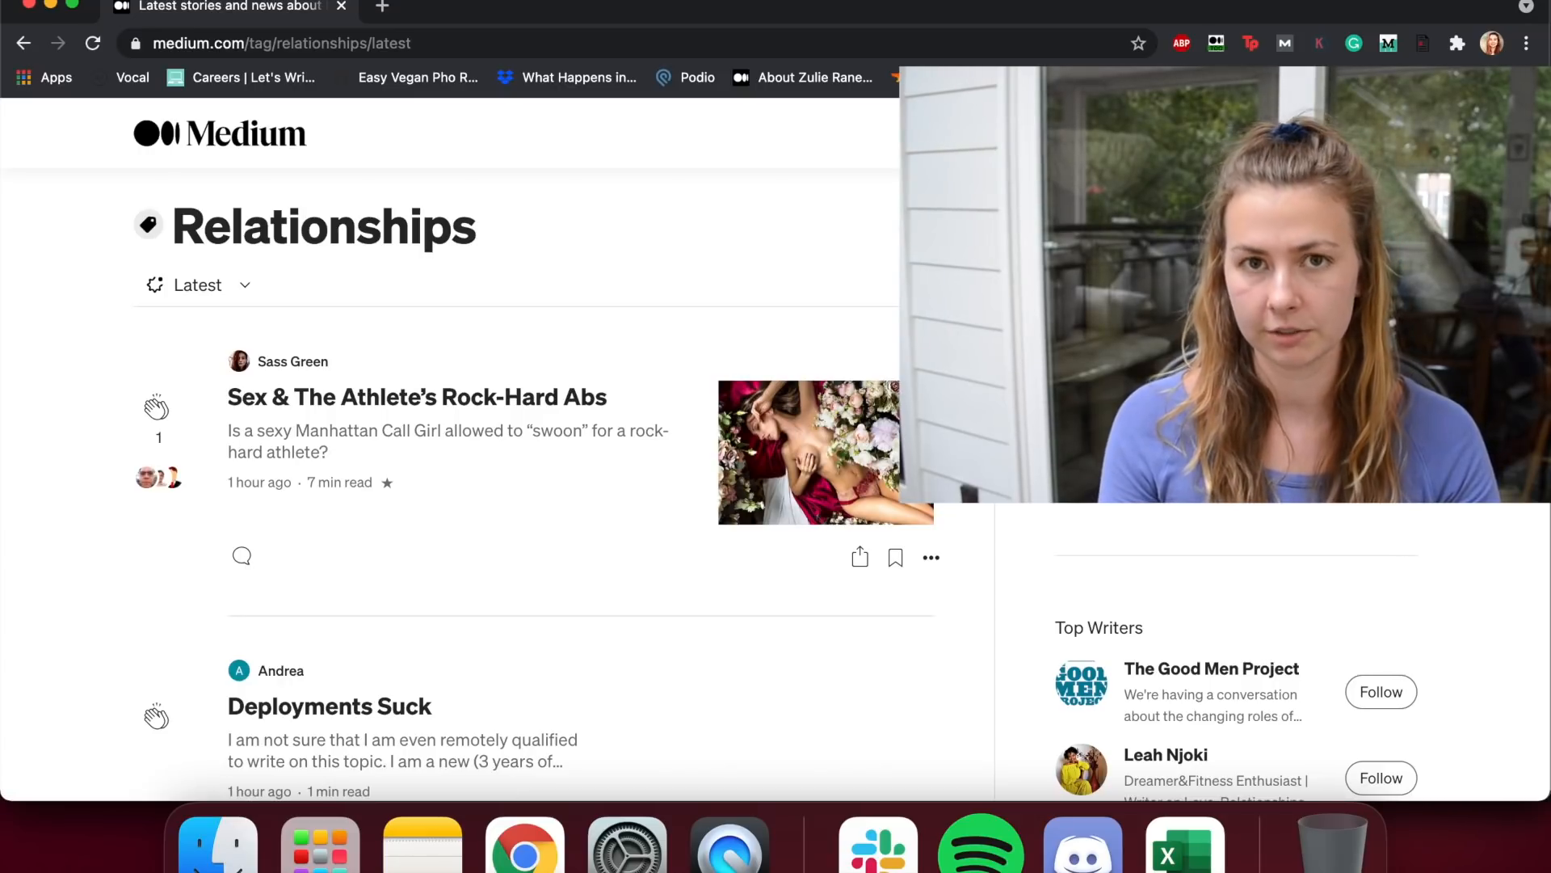
Step: Scroll further, then switch the sort to Top stories for This week
{"action": "scroll", "scroll_direction": "down", "scroll_amount": 3}
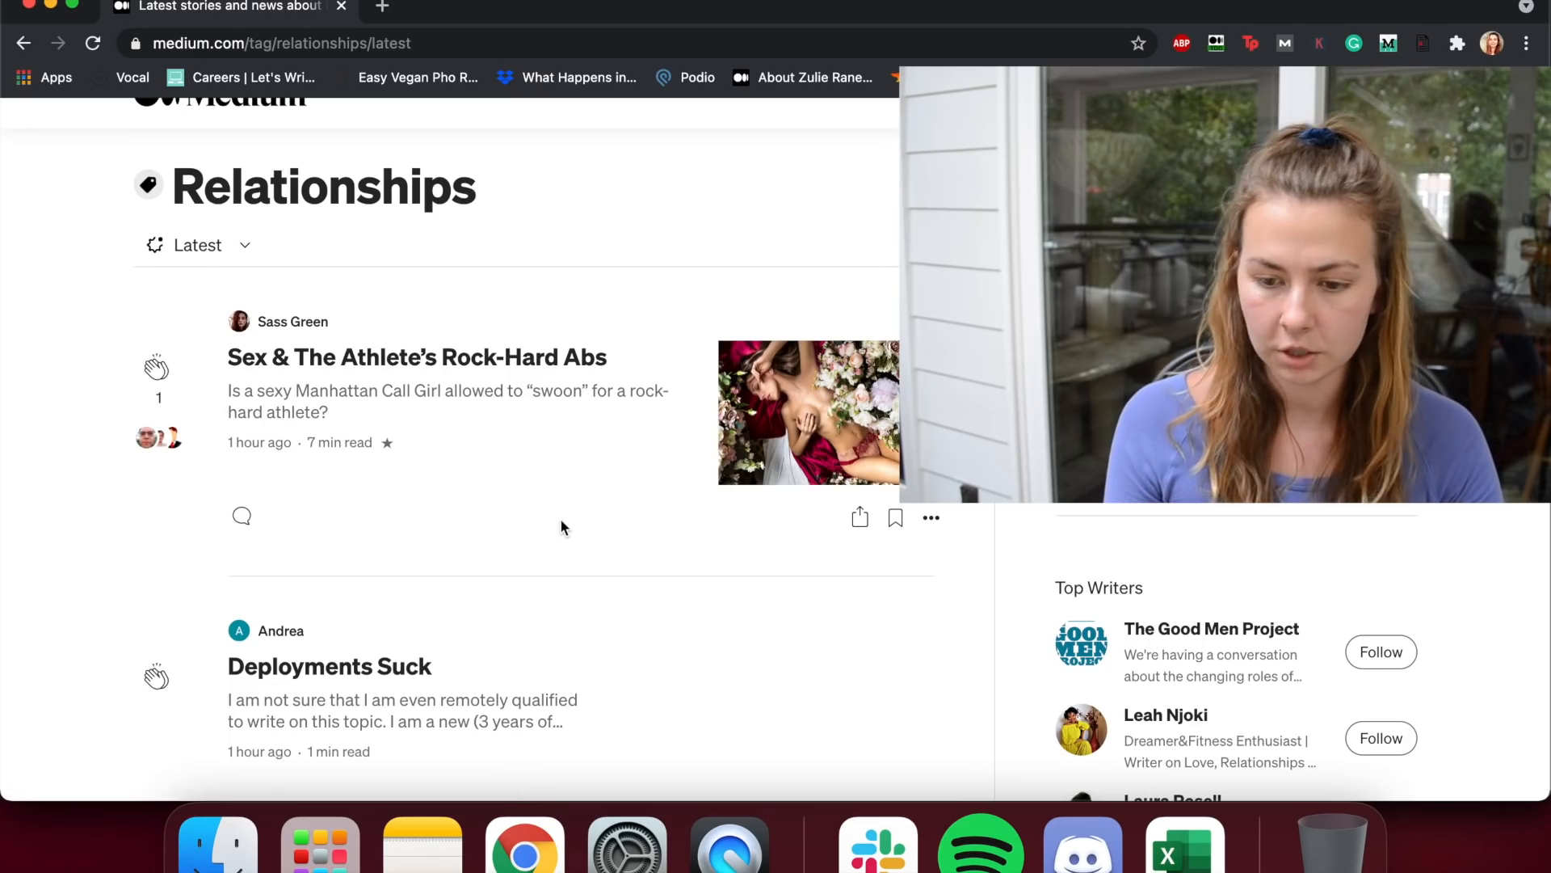
{"action": "scroll", "scroll_direction": "down", "scroll_amount": 3}
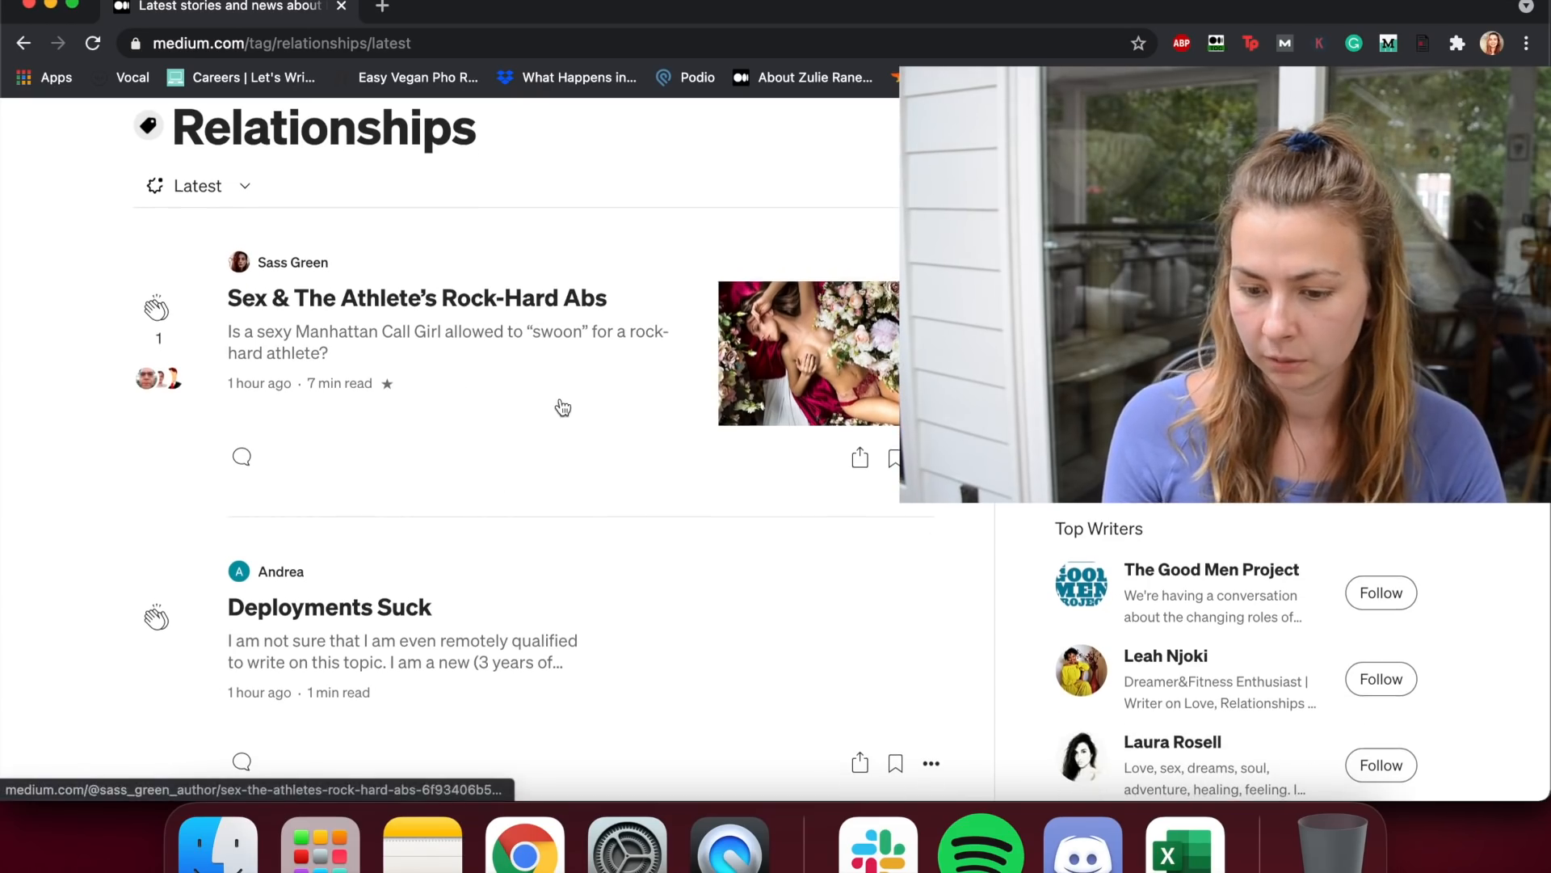
{"action": "scroll", "scroll_direction": "down", "scroll_amount": 3}
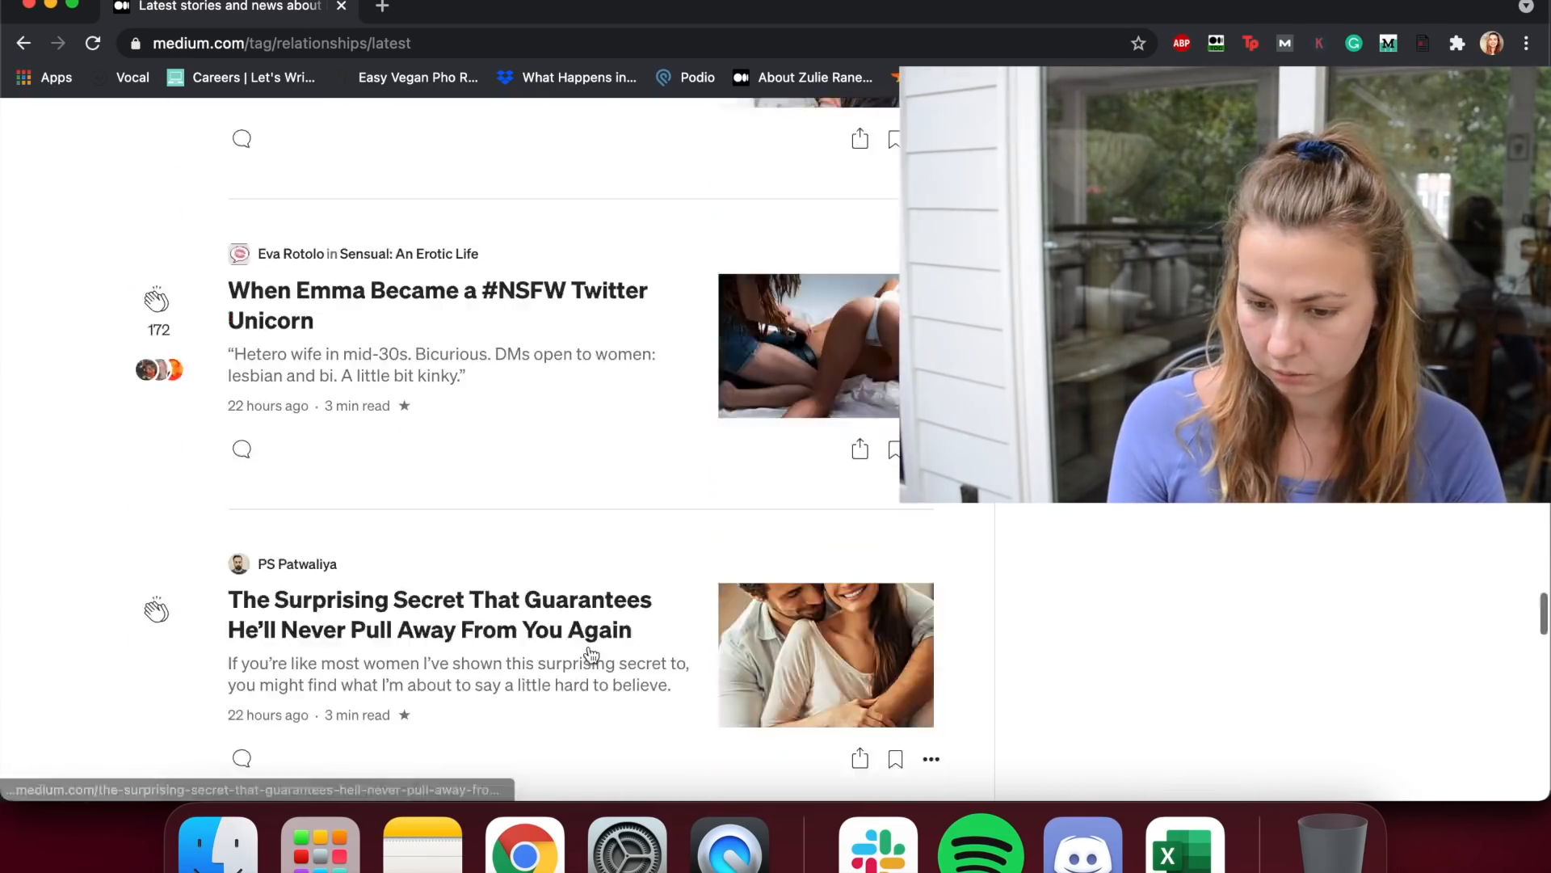
{"action": "left_click", "coordinate": [197, 285]}
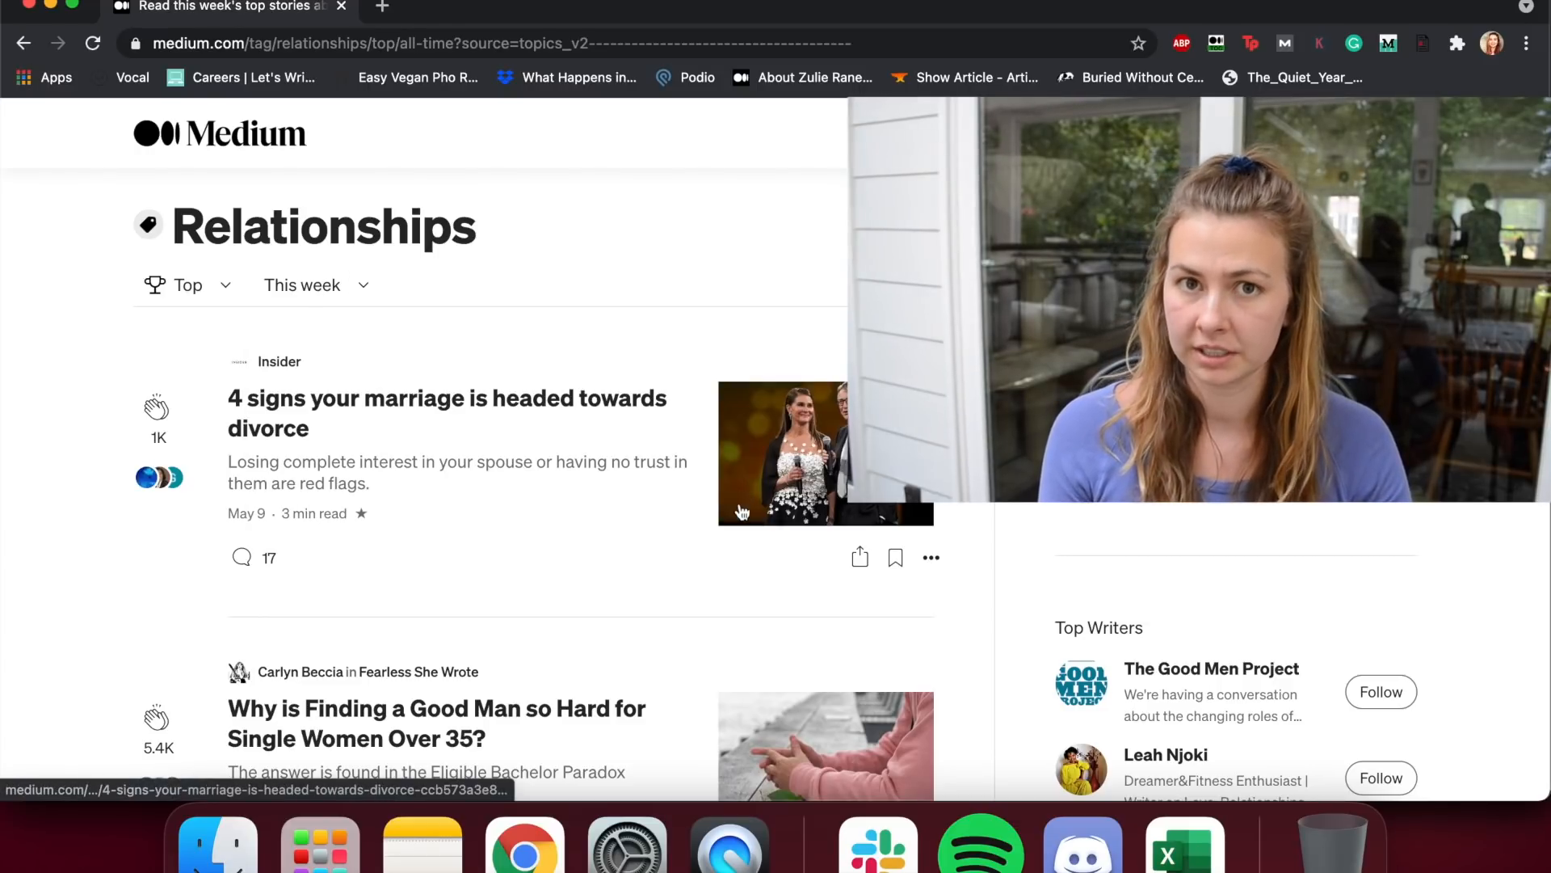
Step: Switch the top Relationships stories to All time and skim them
{"action": "left_click", "coordinate": [303, 284]}
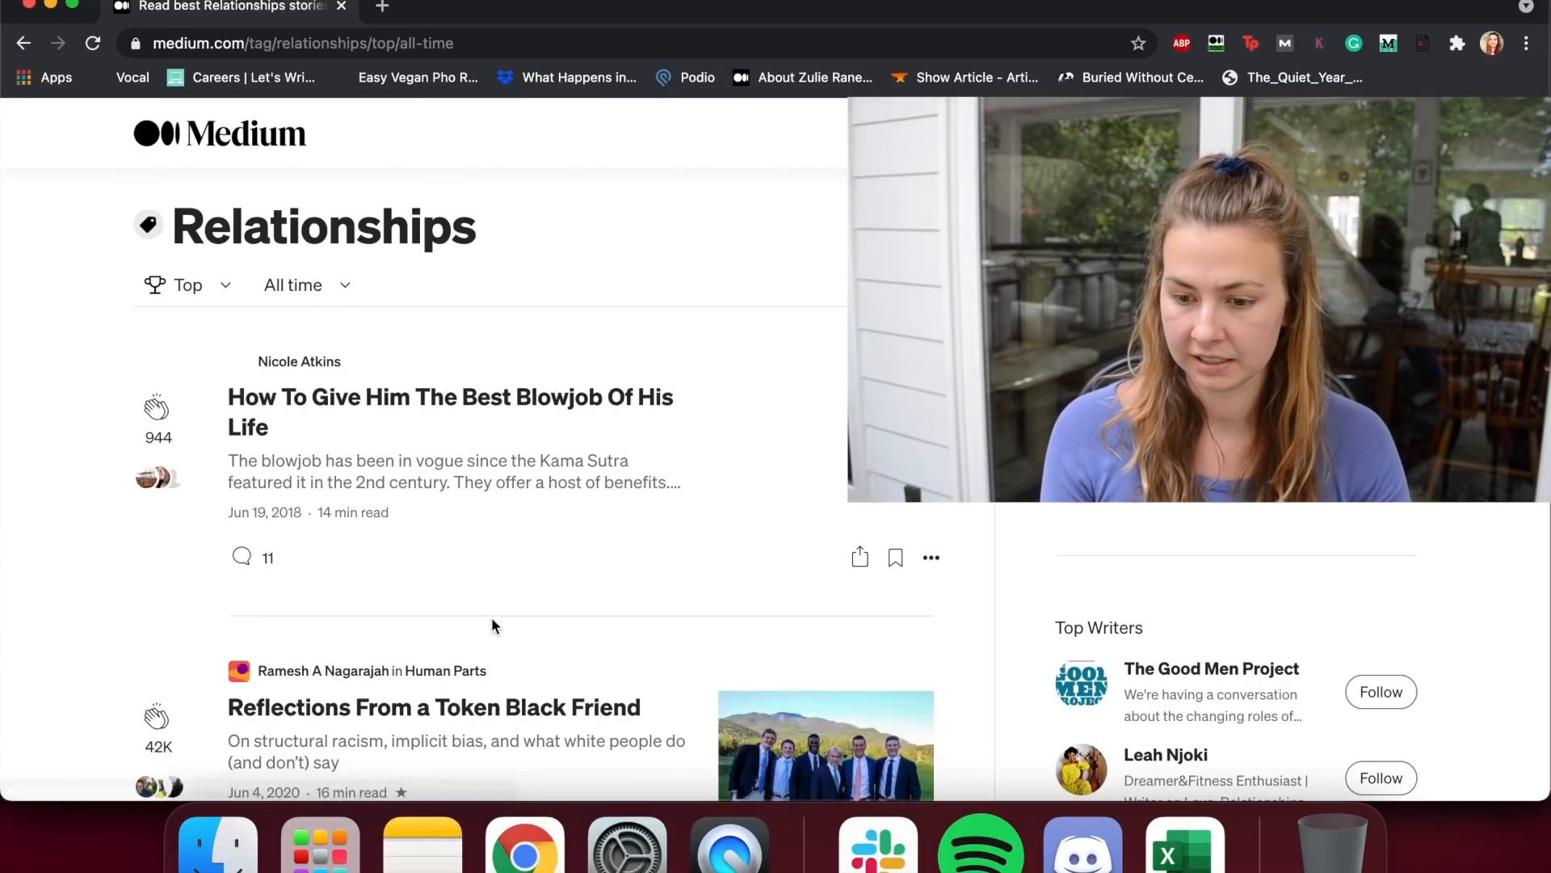
{"action": "scroll", "scroll_direction": "down", "scroll_amount": 3}
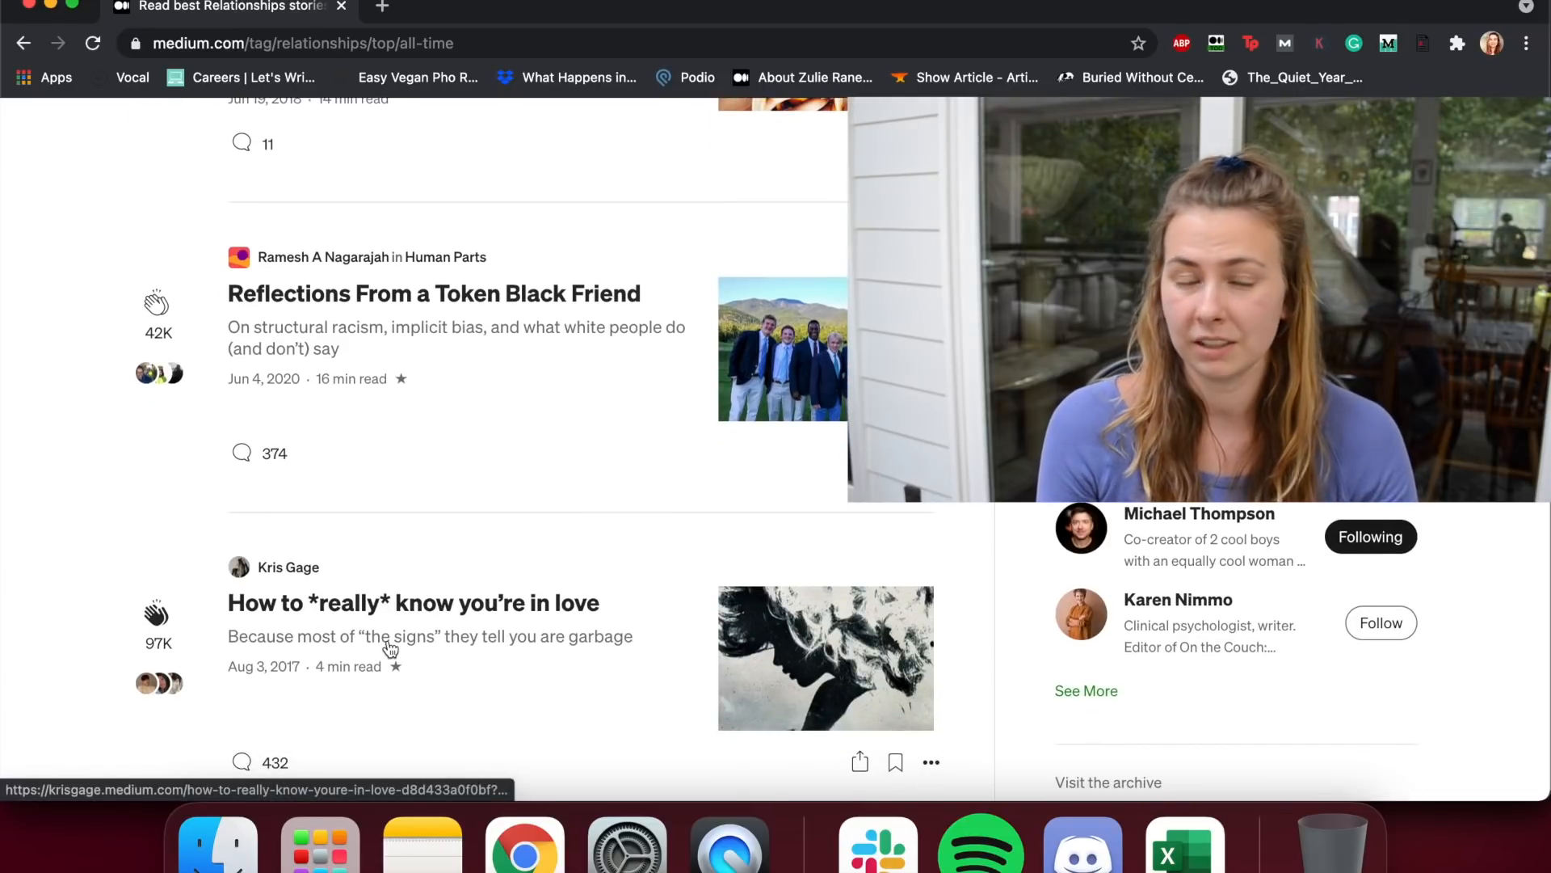
{"action": "scroll", "scroll_direction": "down", "scroll_amount": 3}
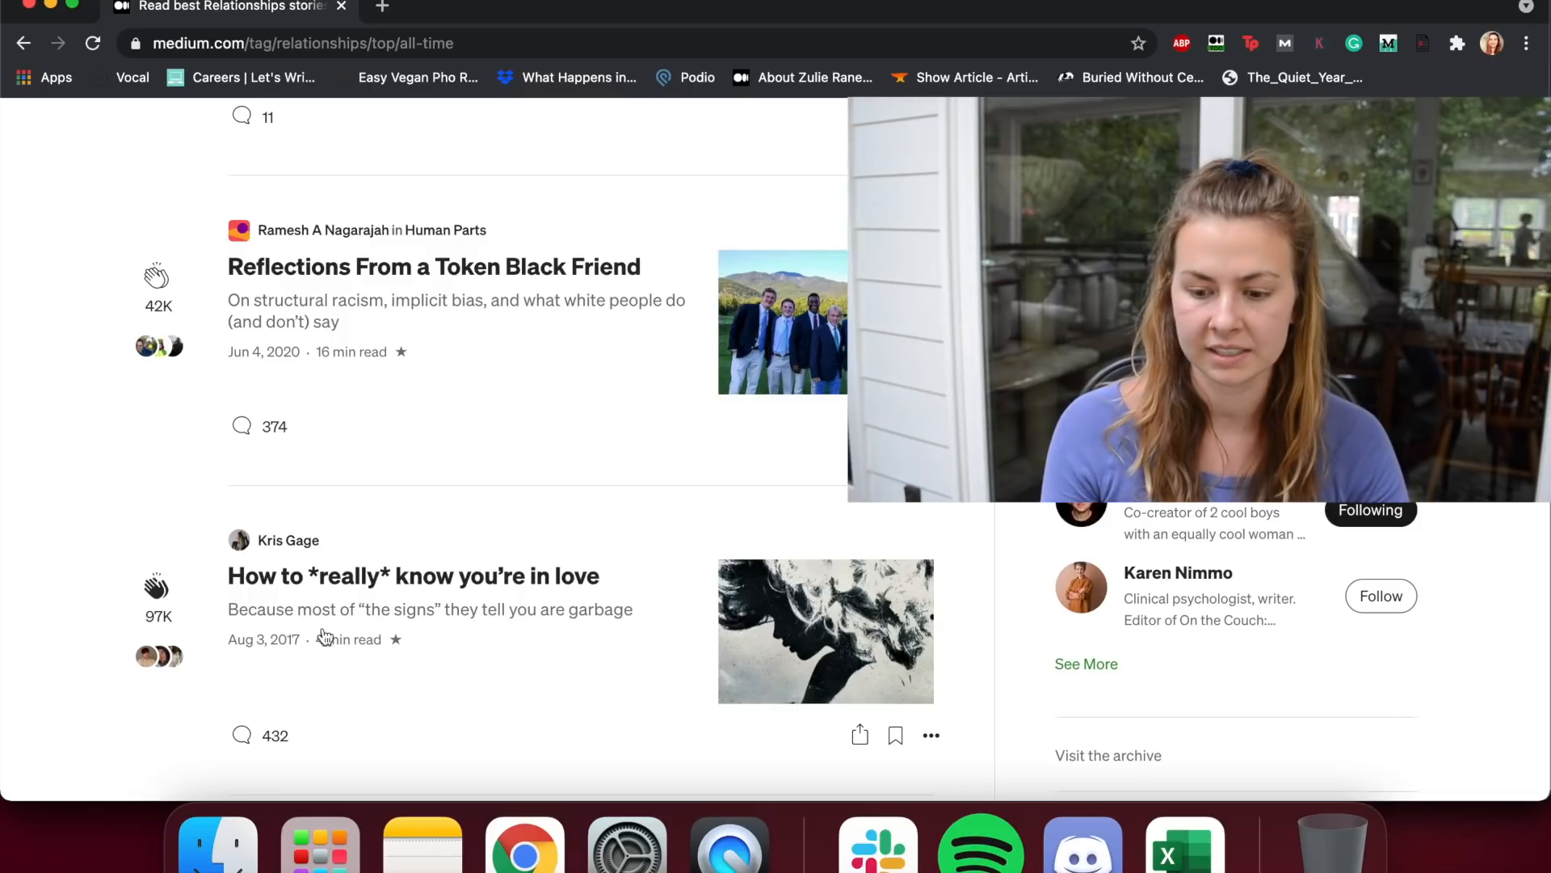
{"action": "mouse_move", "coordinate": [394, 658]}
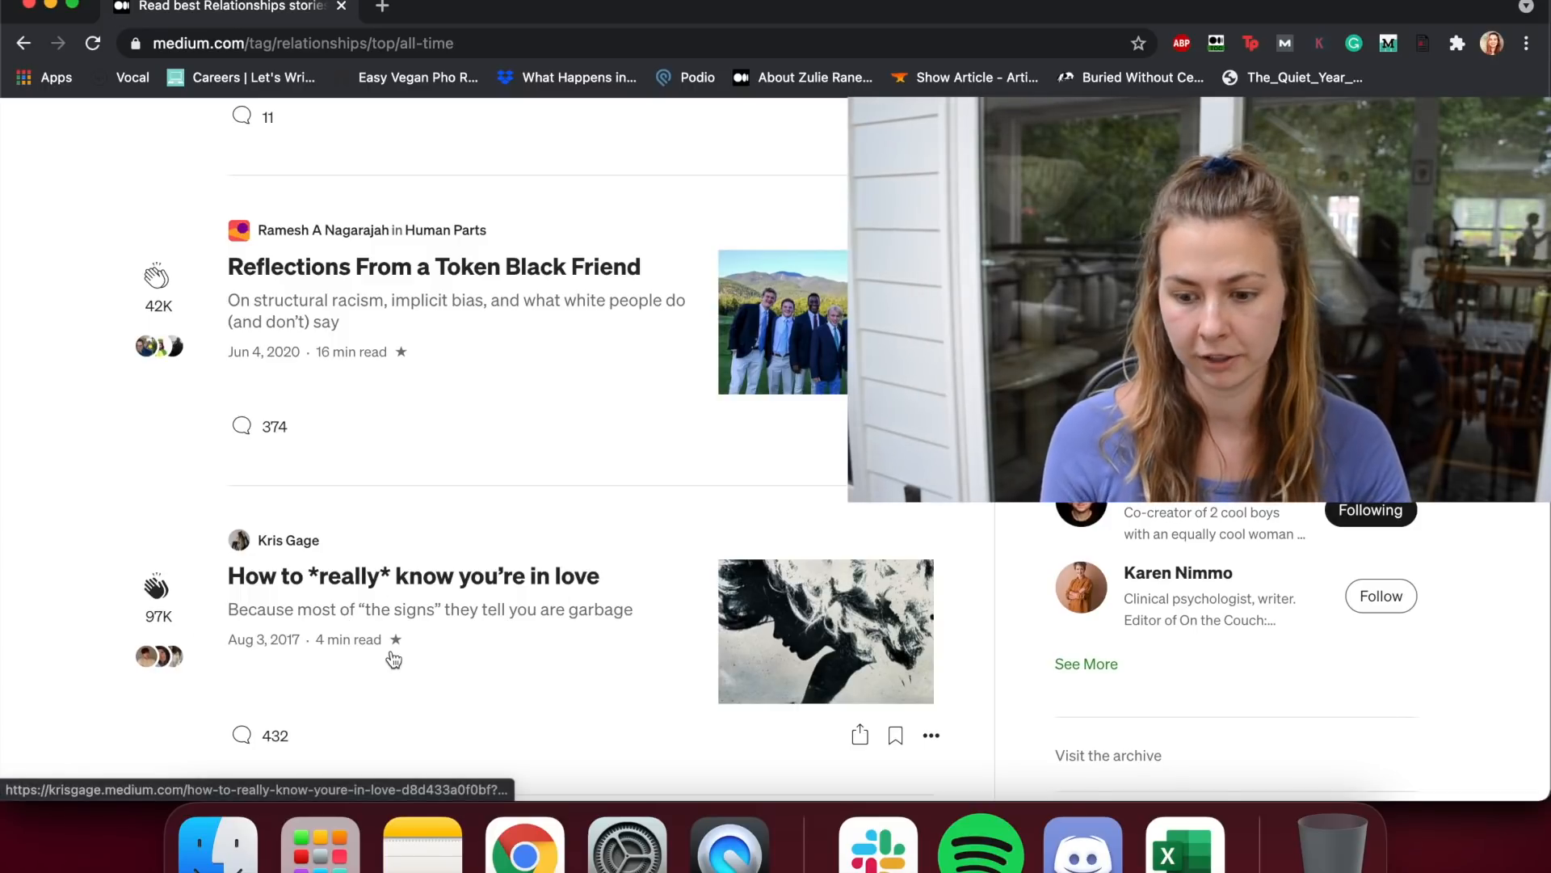
Step: Return to This week's top stories and reopen the time range choices
{"action": "left_click", "coordinate": [307, 285]}
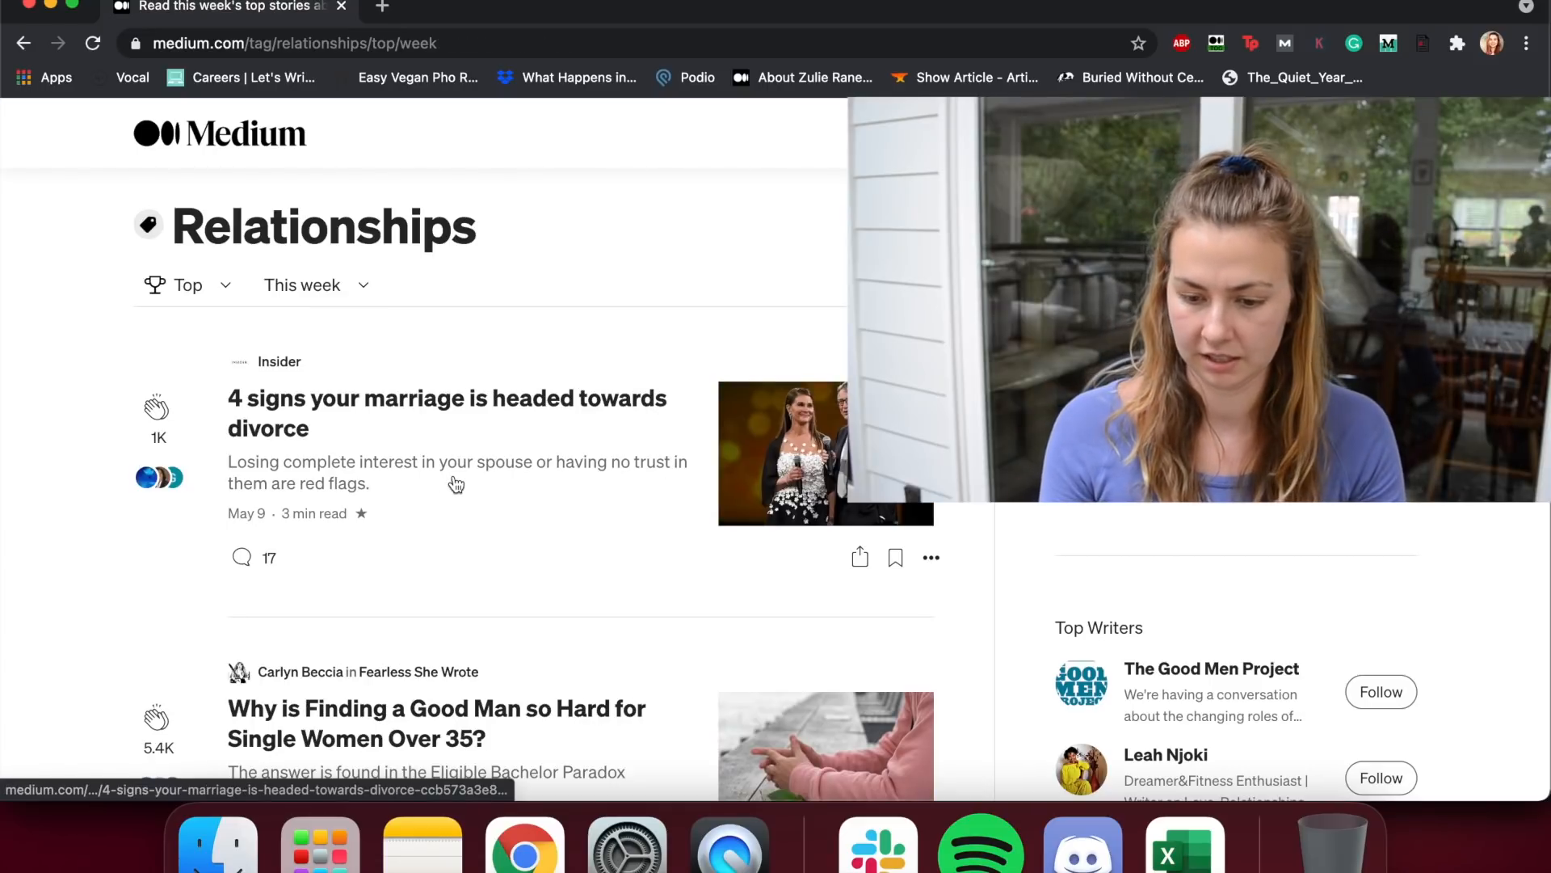
{"action": "scroll", "scroll_direction": "down", "scroll_amount": 3}
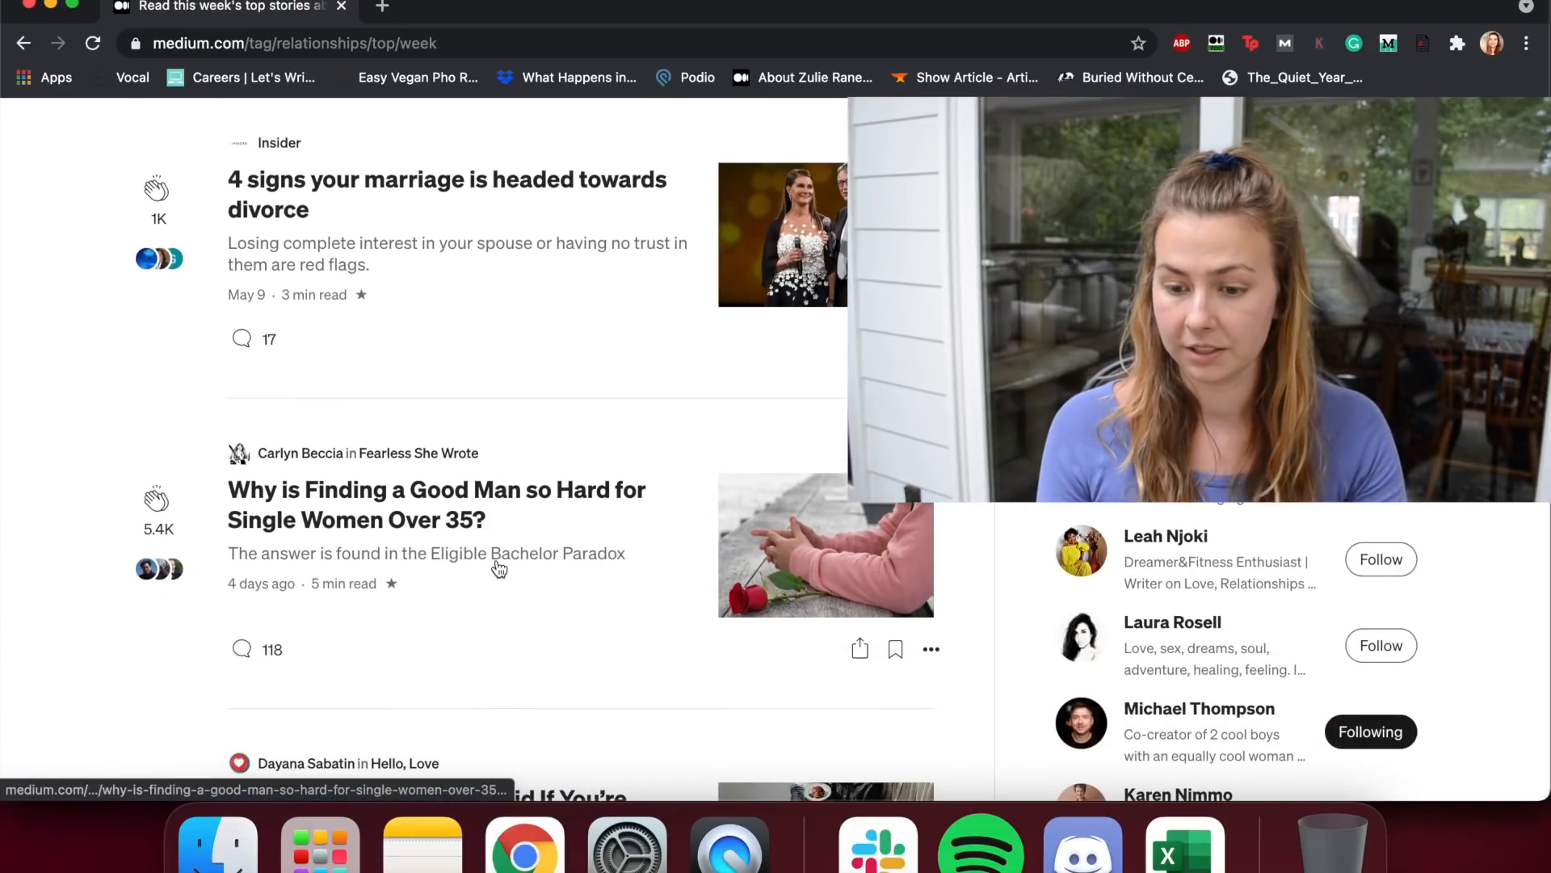
{"action": "left_click", "coordinate": [302, 285]}
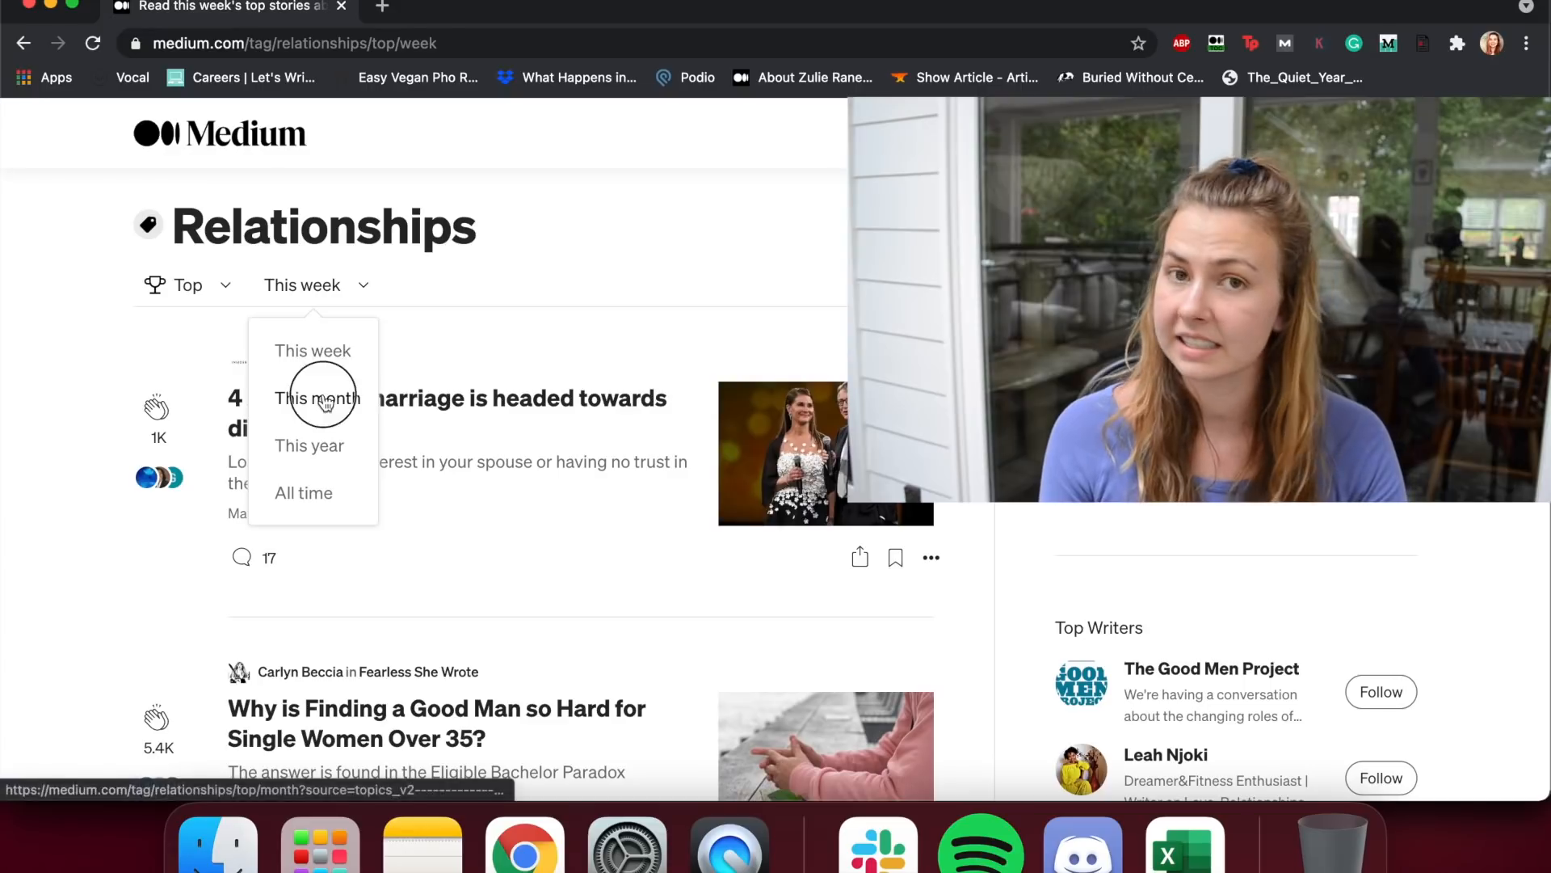
{"action": "left_click", "coordinate": [317, 398]}
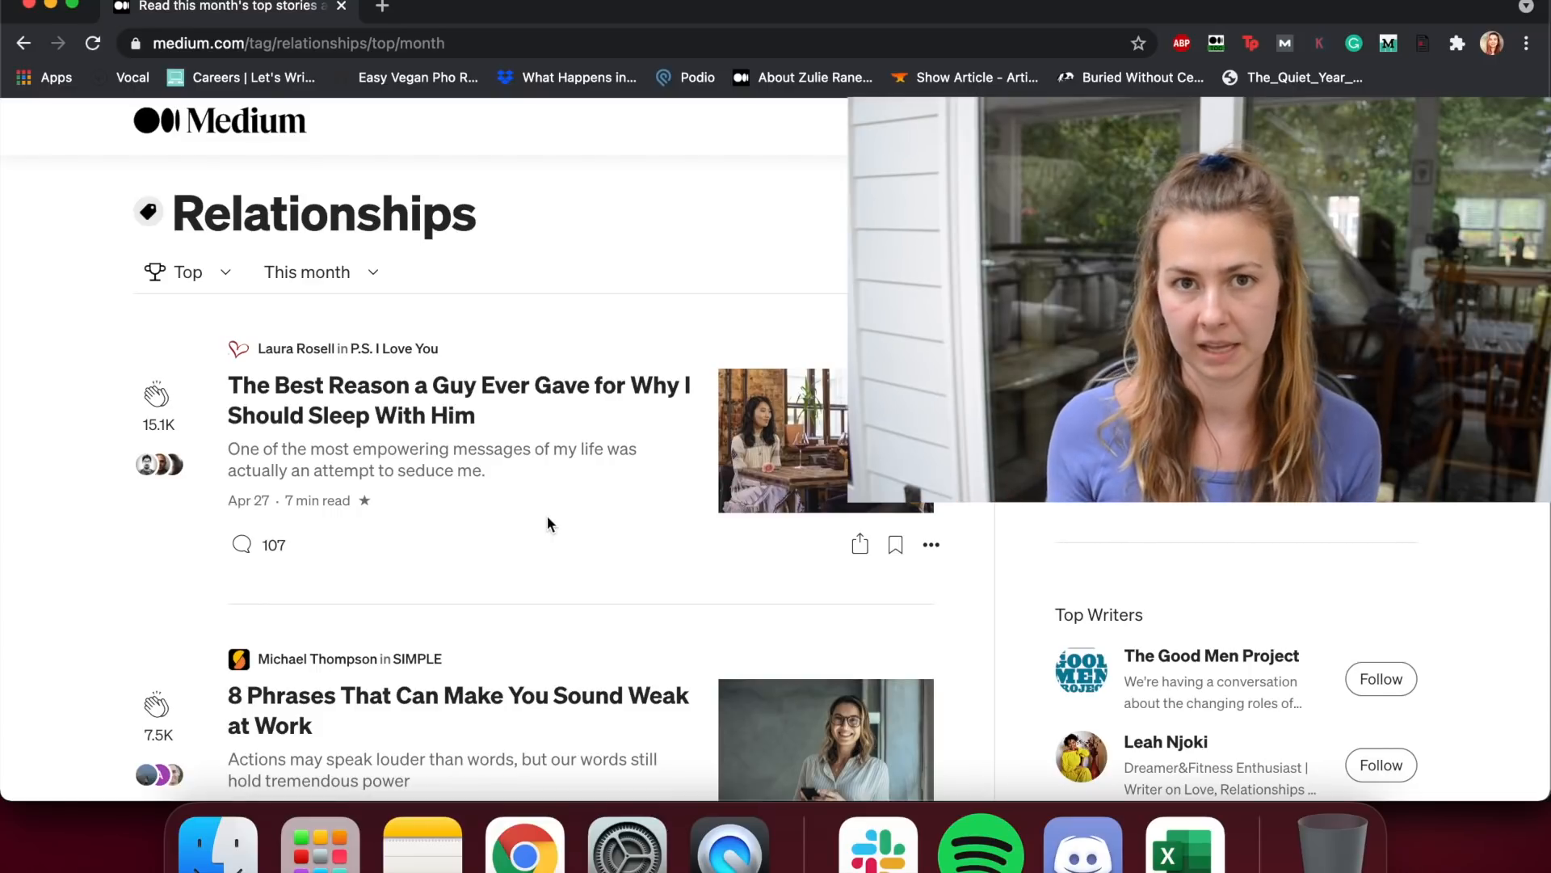
{"action": "scroll", "scroll_direction": "down", "scroll_amount": 3}
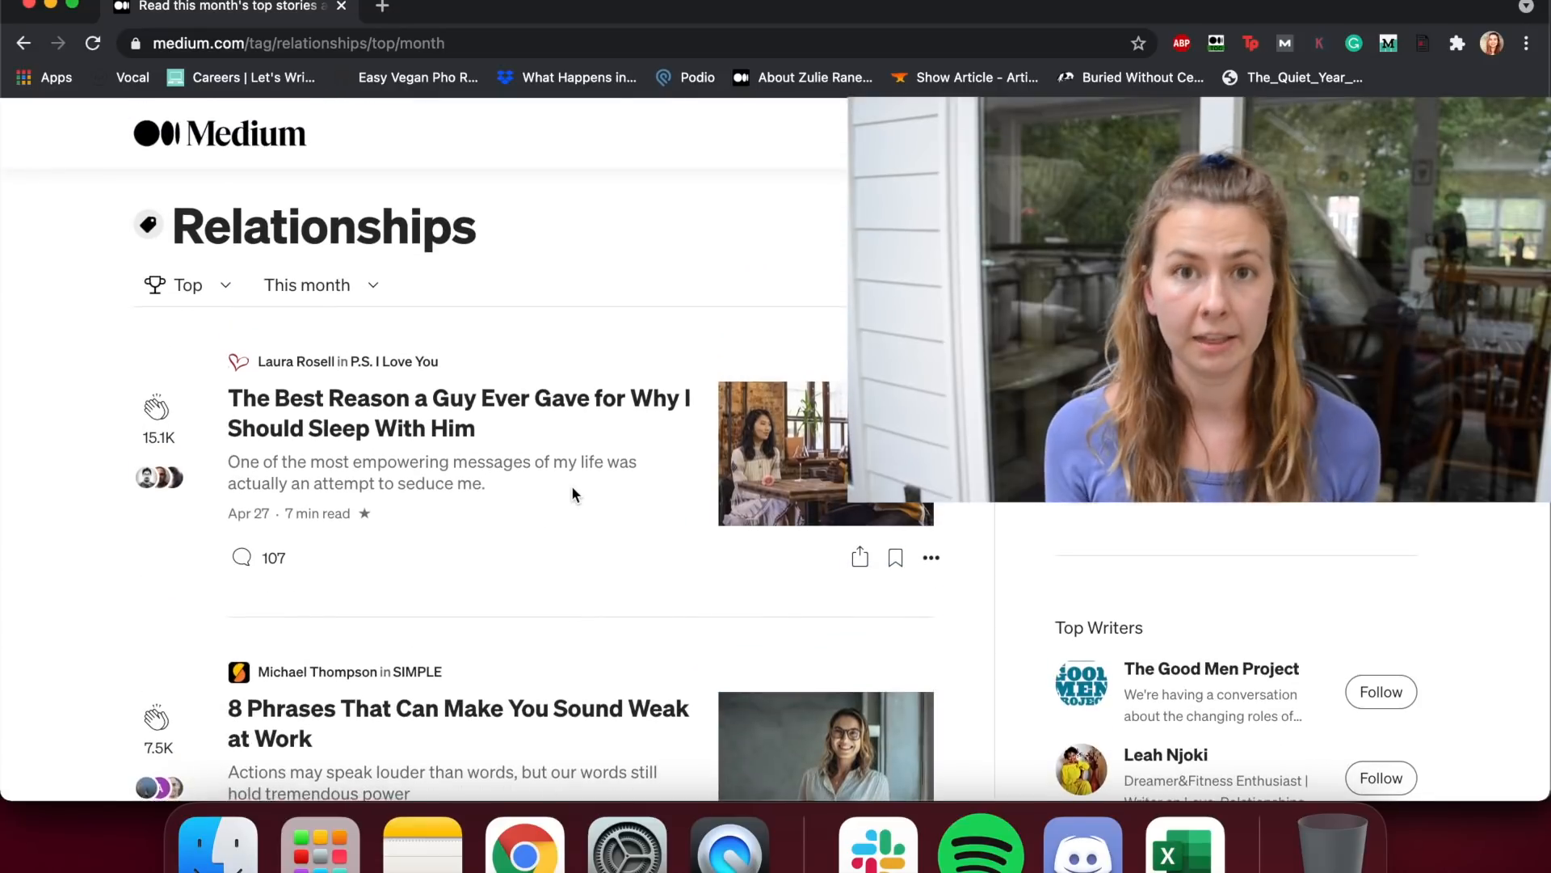
{"action": "mouse_move", "coordinate": [574, 494]}
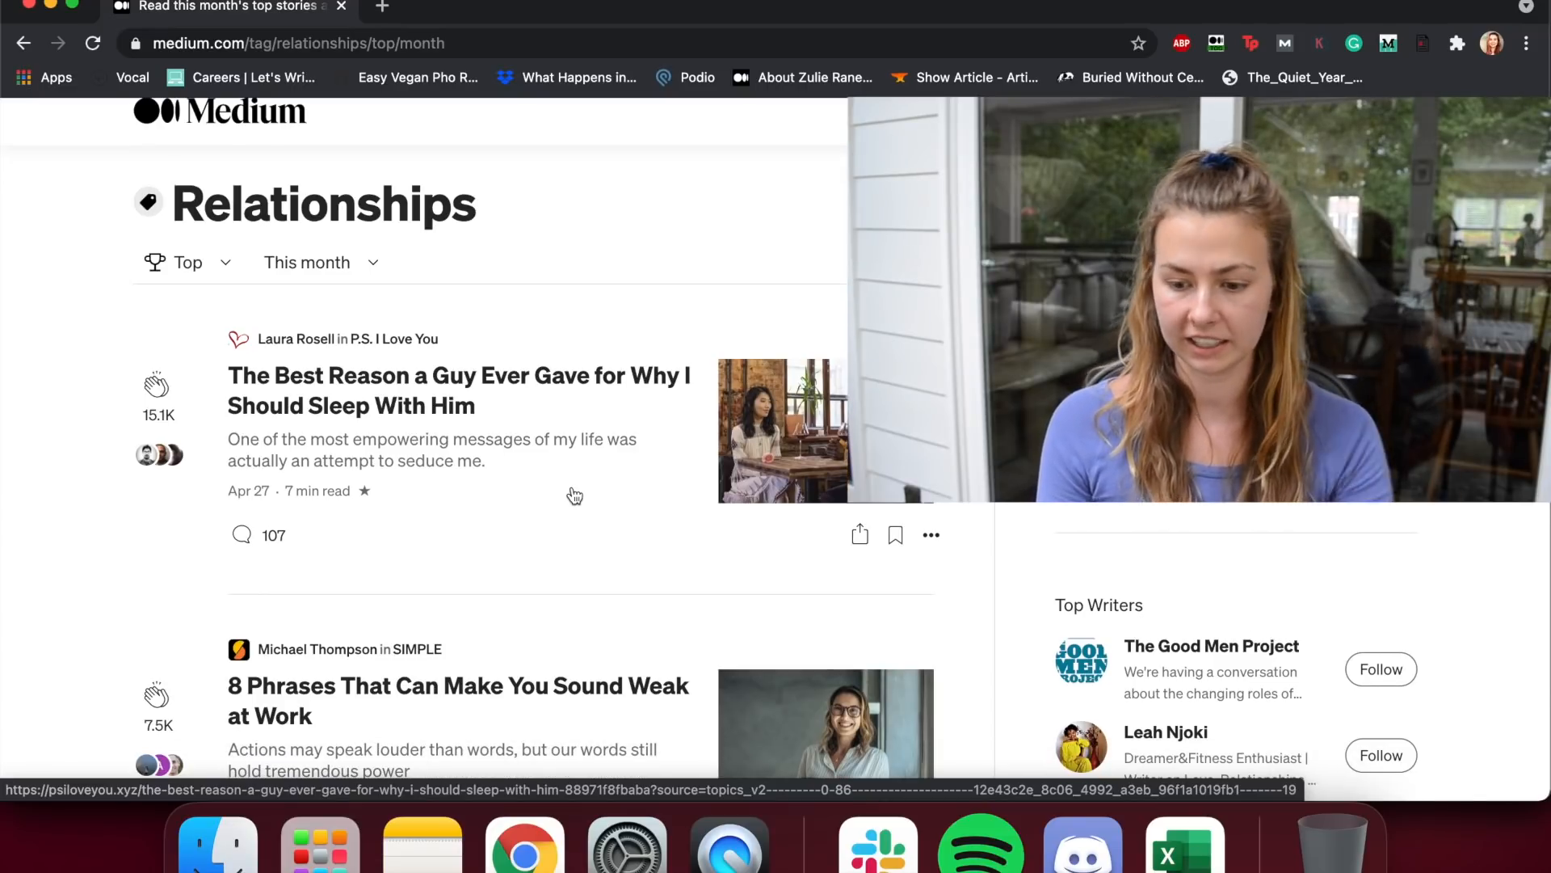
{"action": "scroll", "scroll_direction": "down", "scroll_amount": 3}
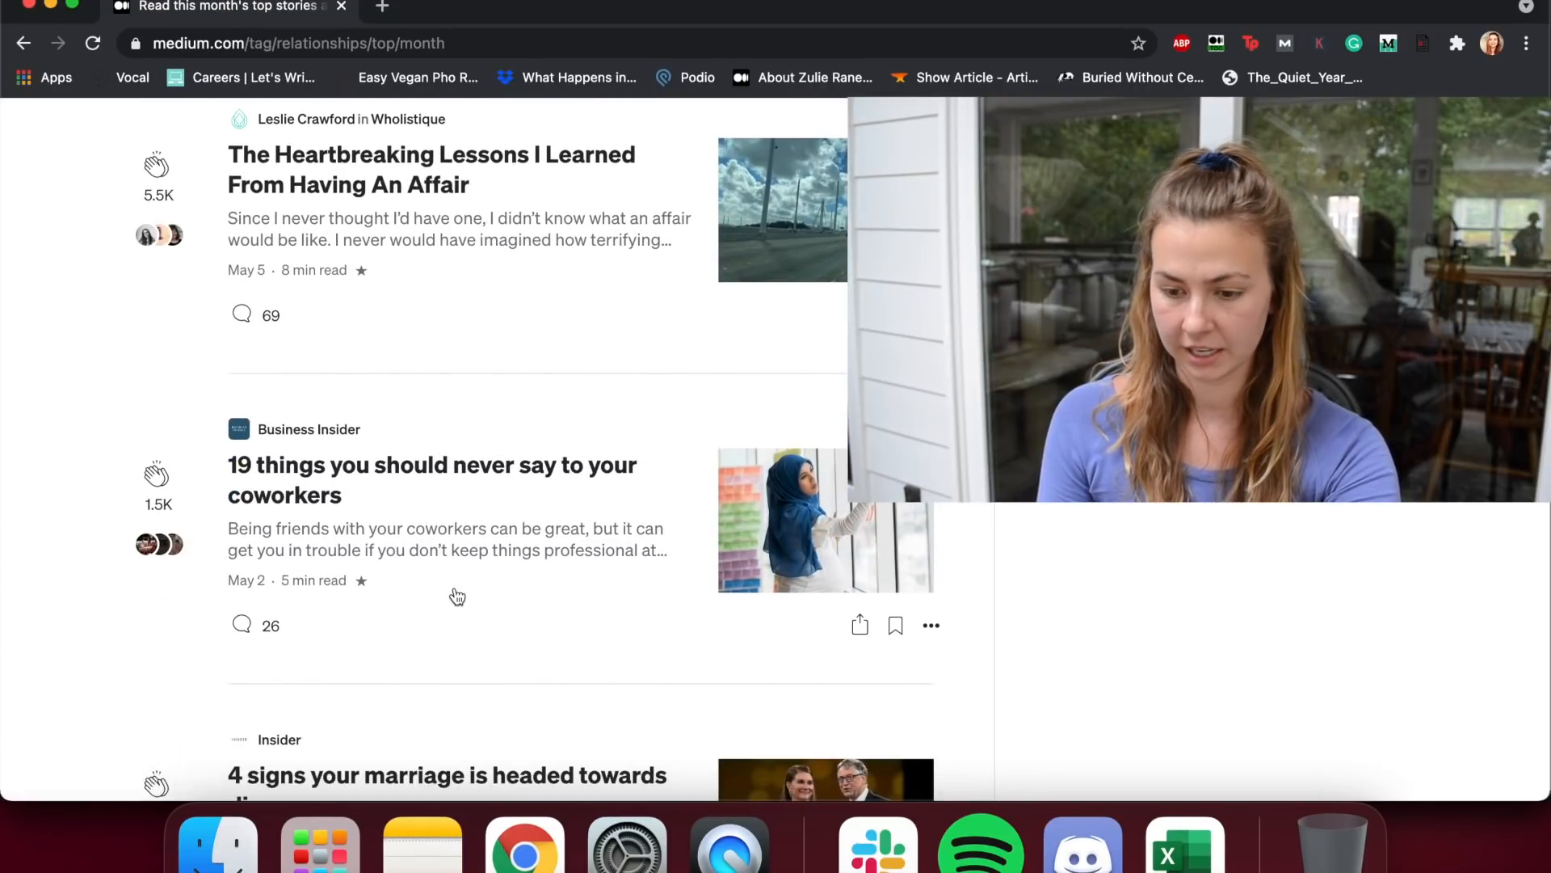
{"action": "scroll", "scroll_direction": "down", "scroll_amount": 3}
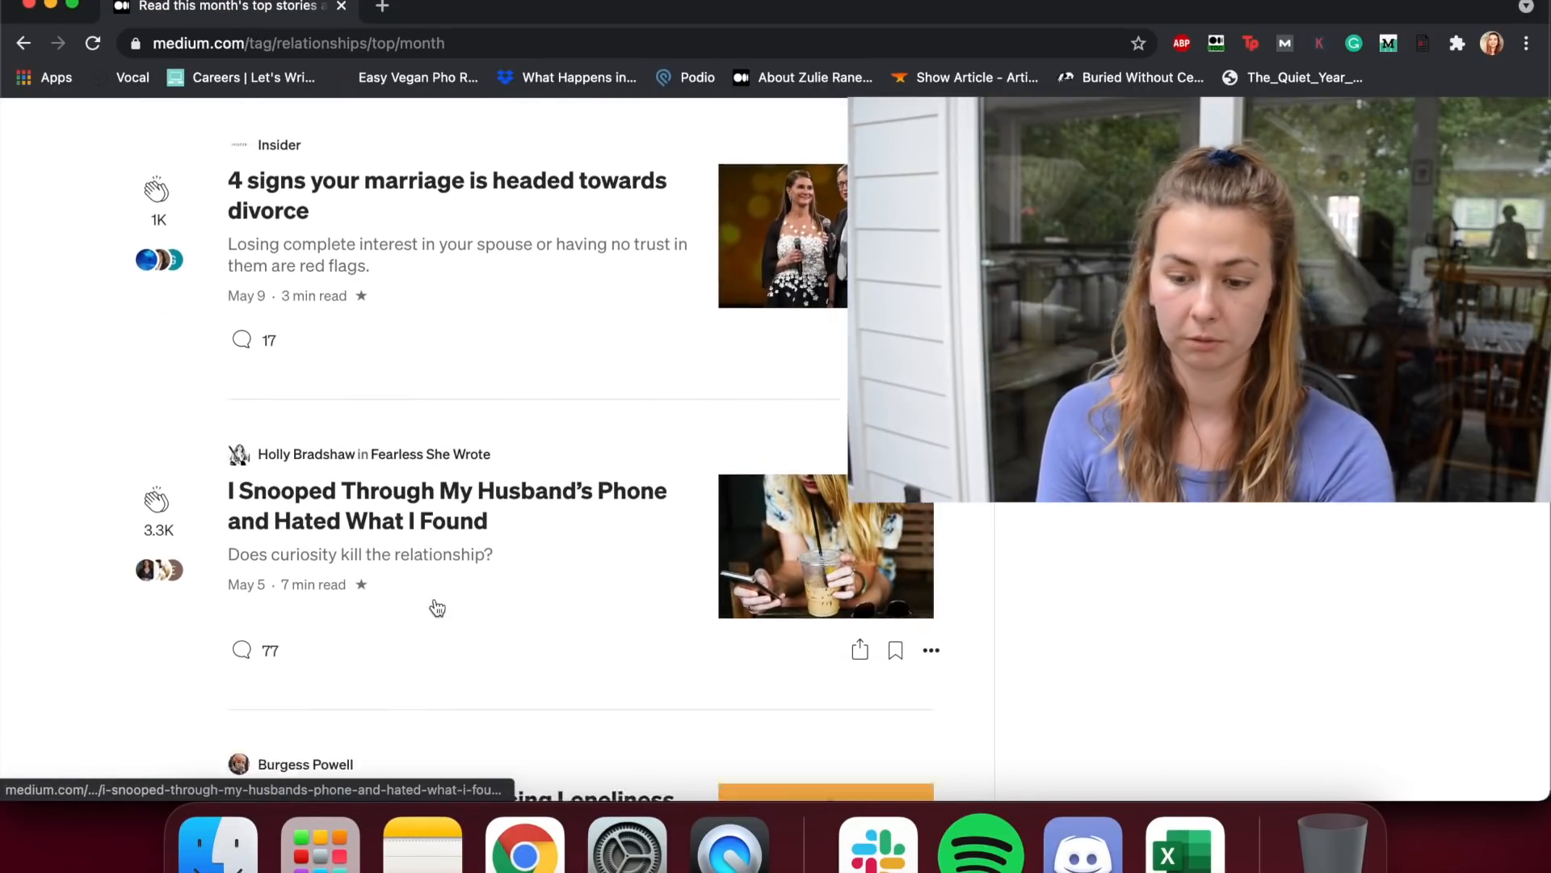
{"action": "scroll", "scroll_direction": "down", "scroll_amount": 3}
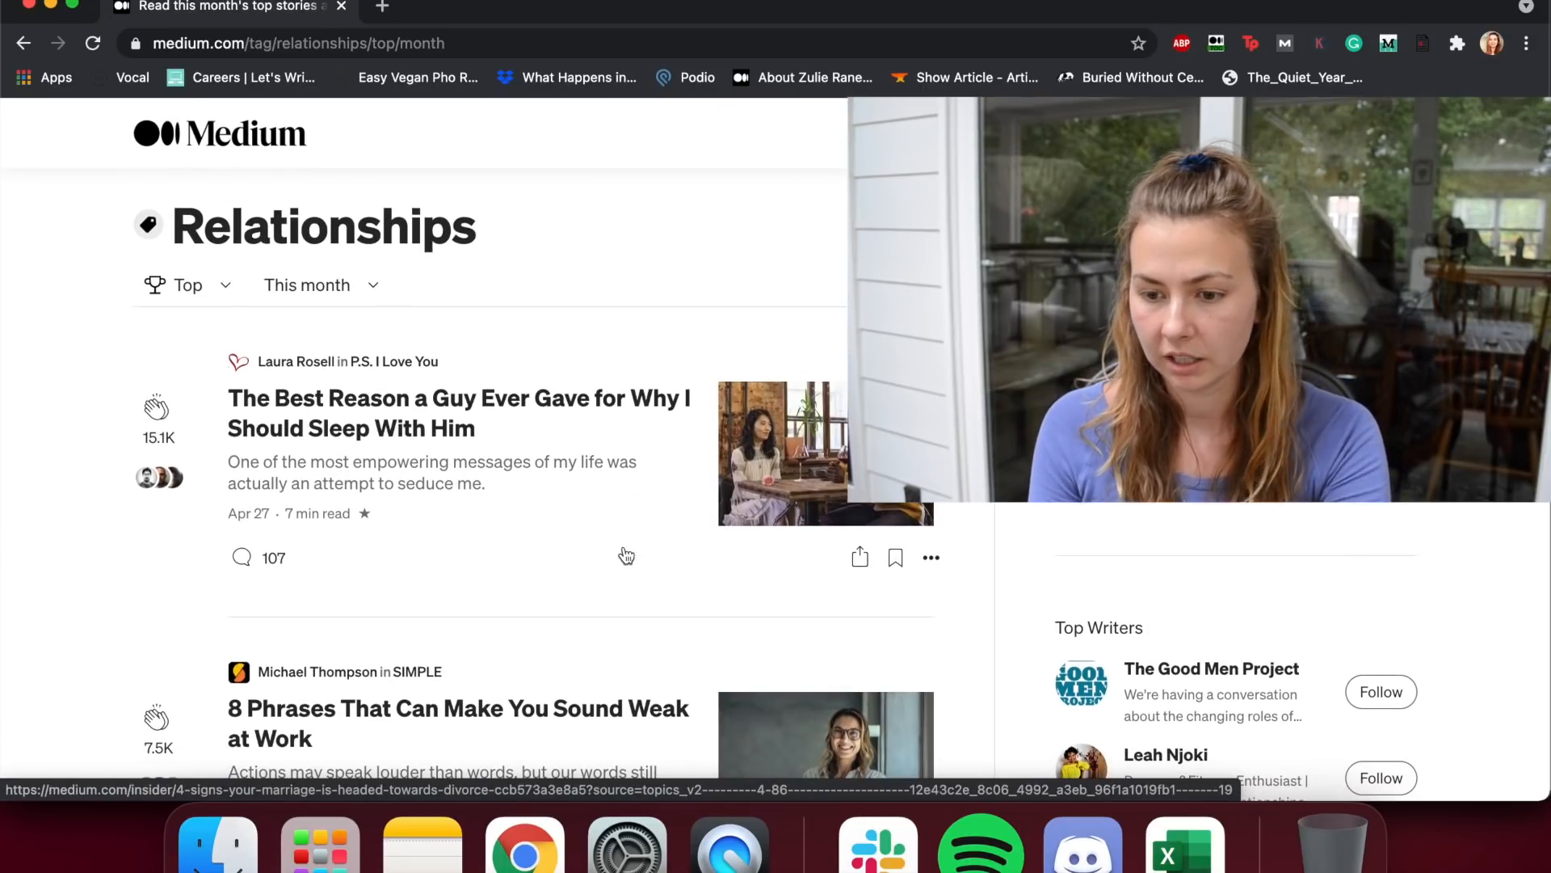
{"action": "left_click", "coordinate": [297, 42]}
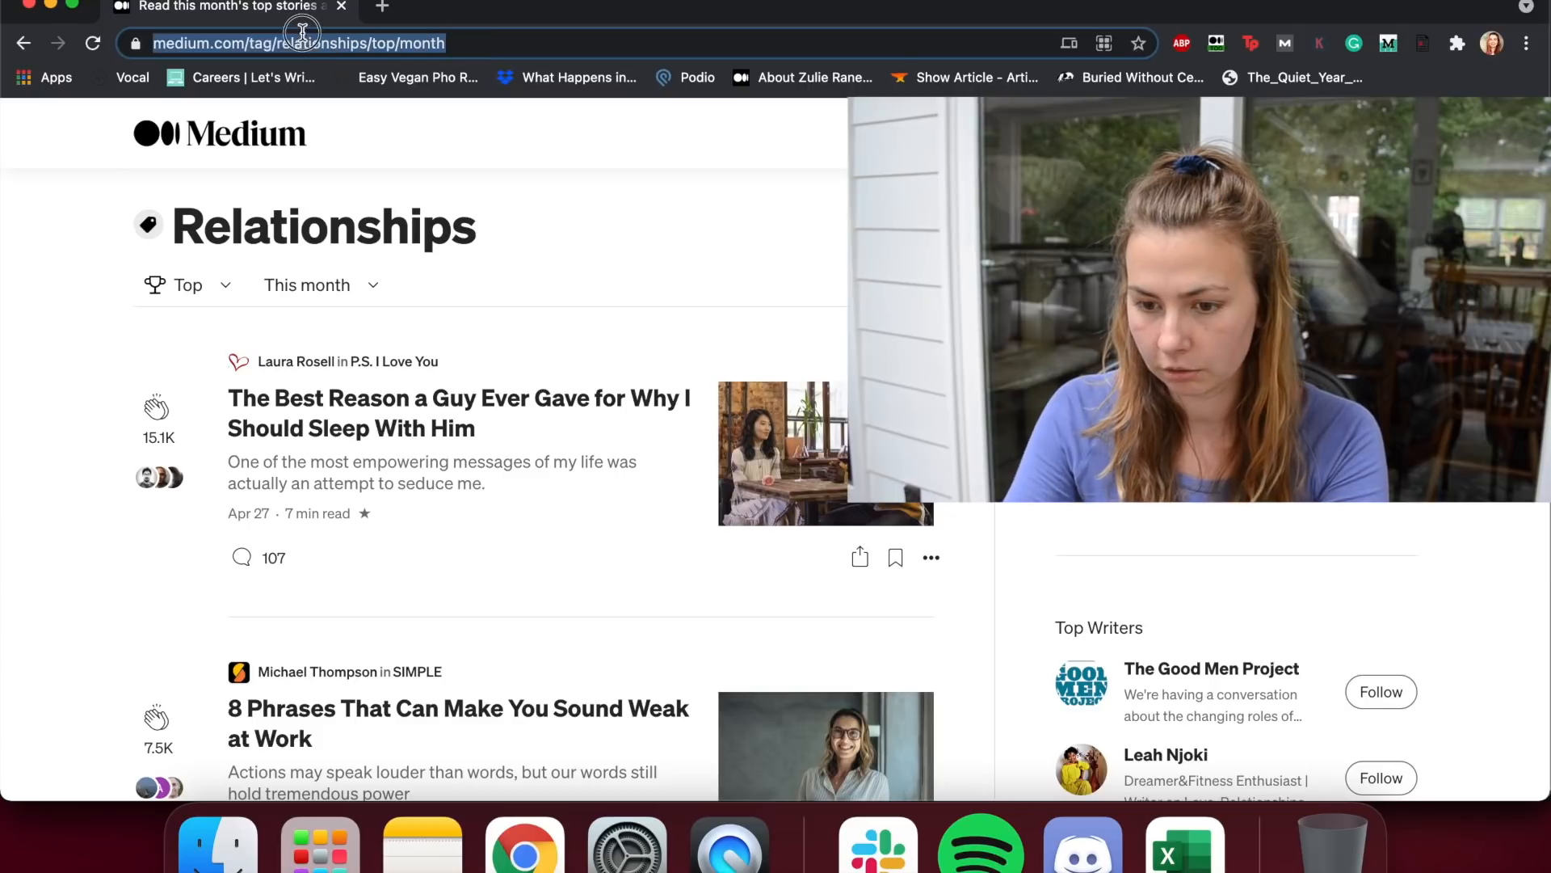
Step: Load the Careers tag URL and browse this month's top Careers stories
{"action": "type", "text": "https://medium.com/tag/rcareer"}
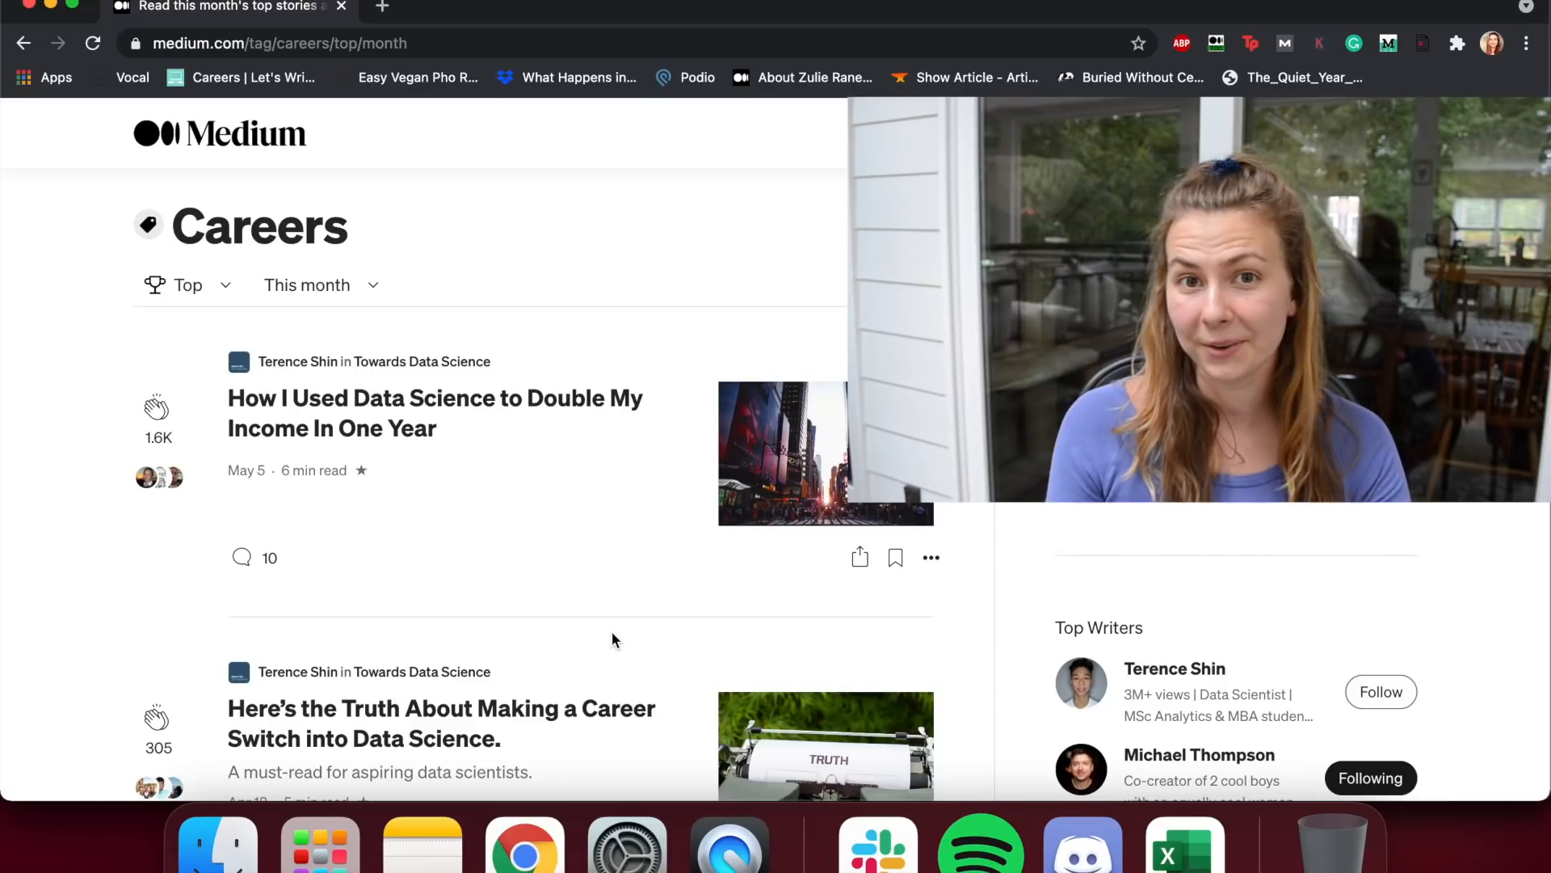
{"action": "mouse_move", "coordinate": [645, 664]}
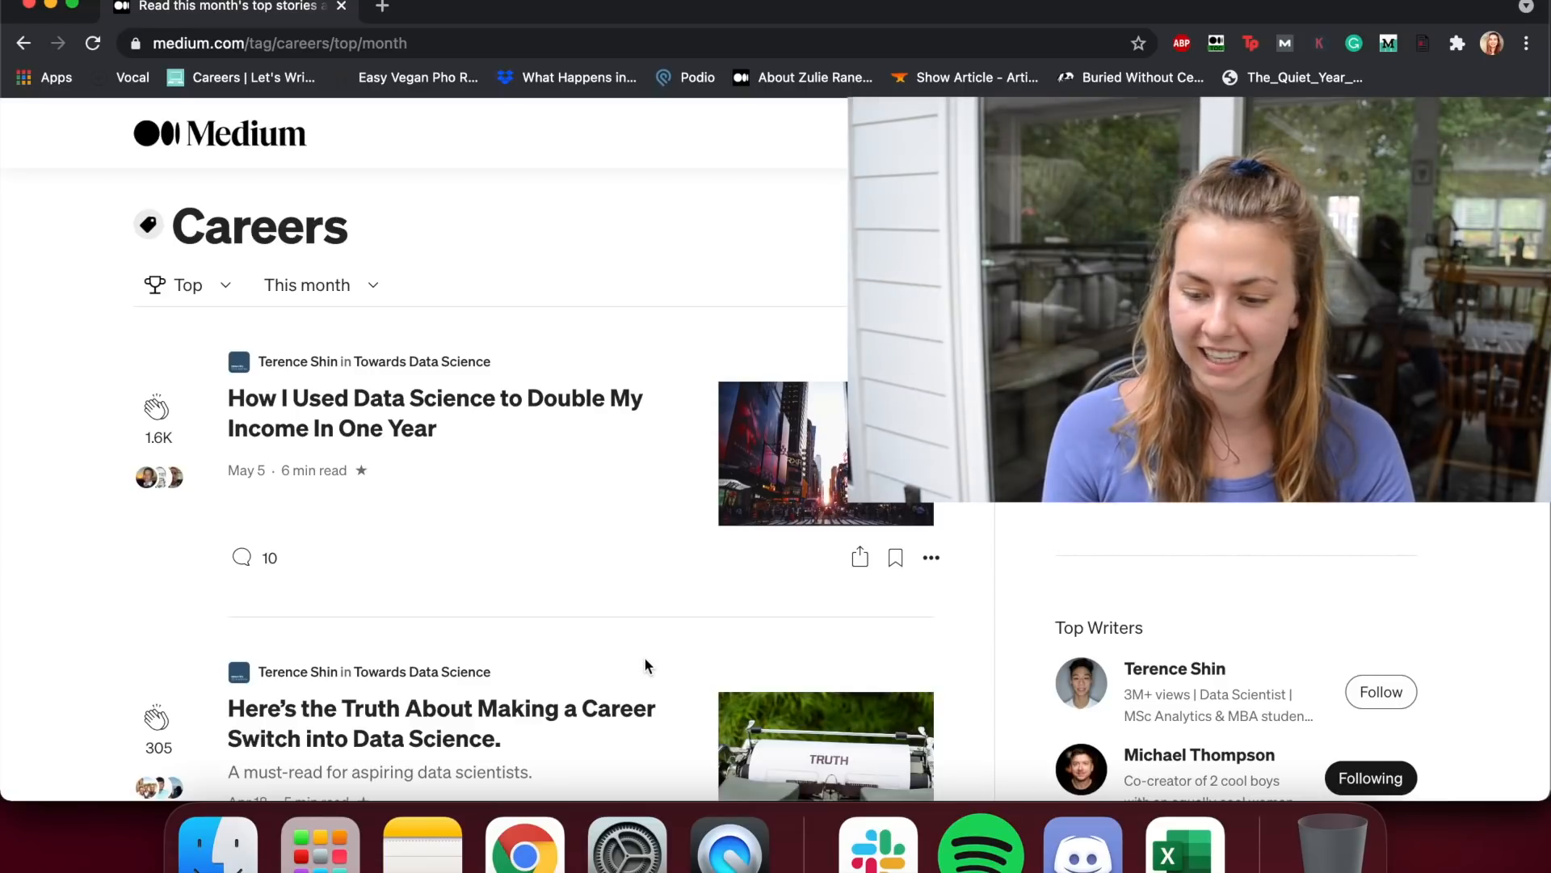
{"action": "scroll", "scroll_direction": "down", "scroll_amount": 3}
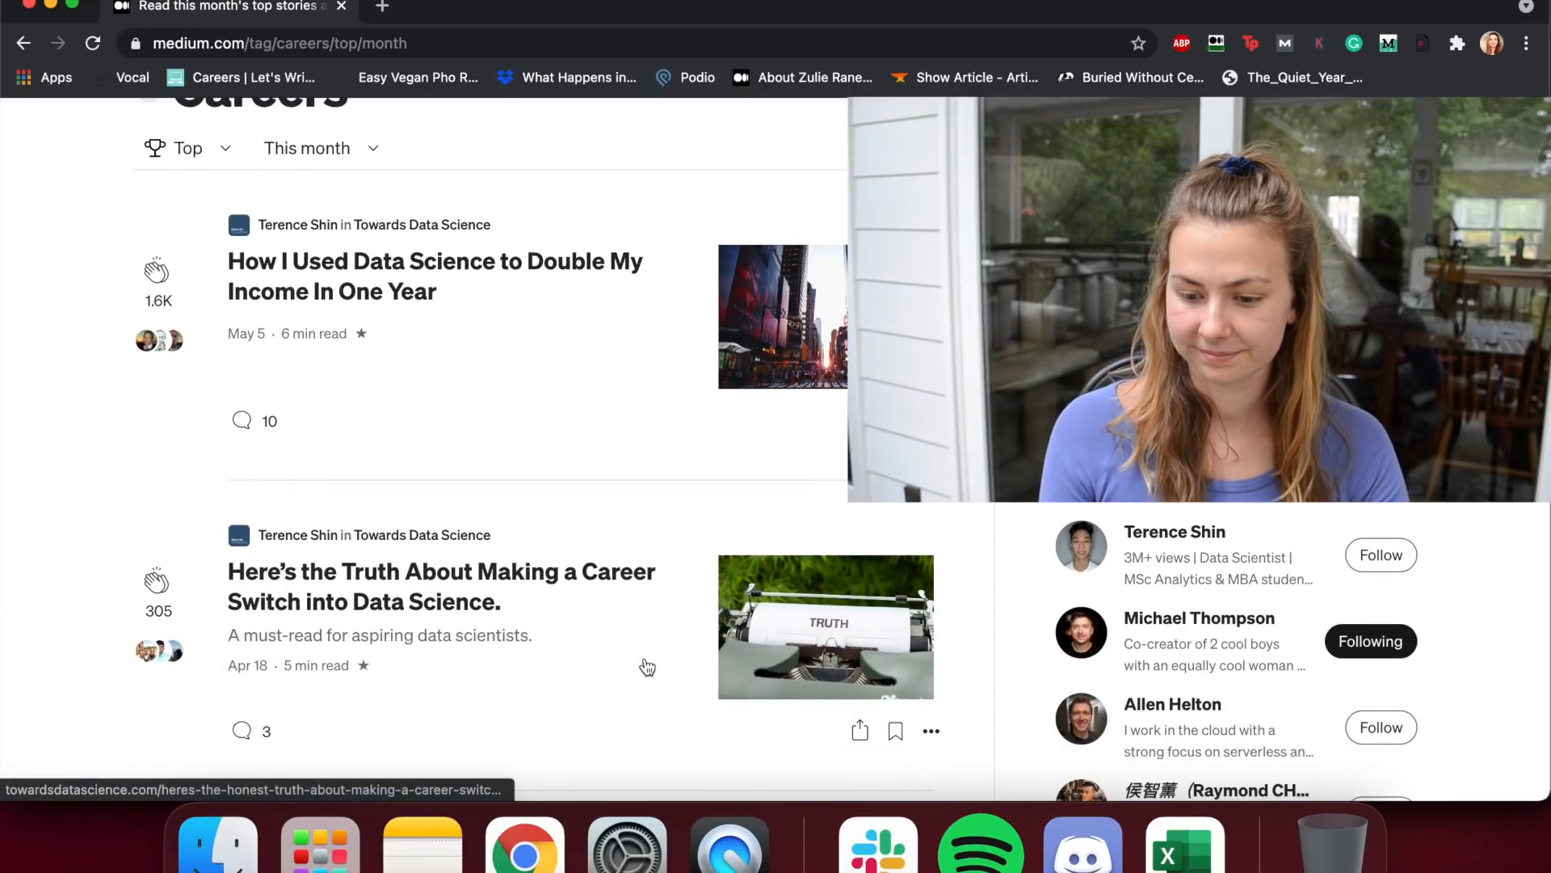
{"action": "scroll", "scroll_direction": "down", "scroll_amount": 3}
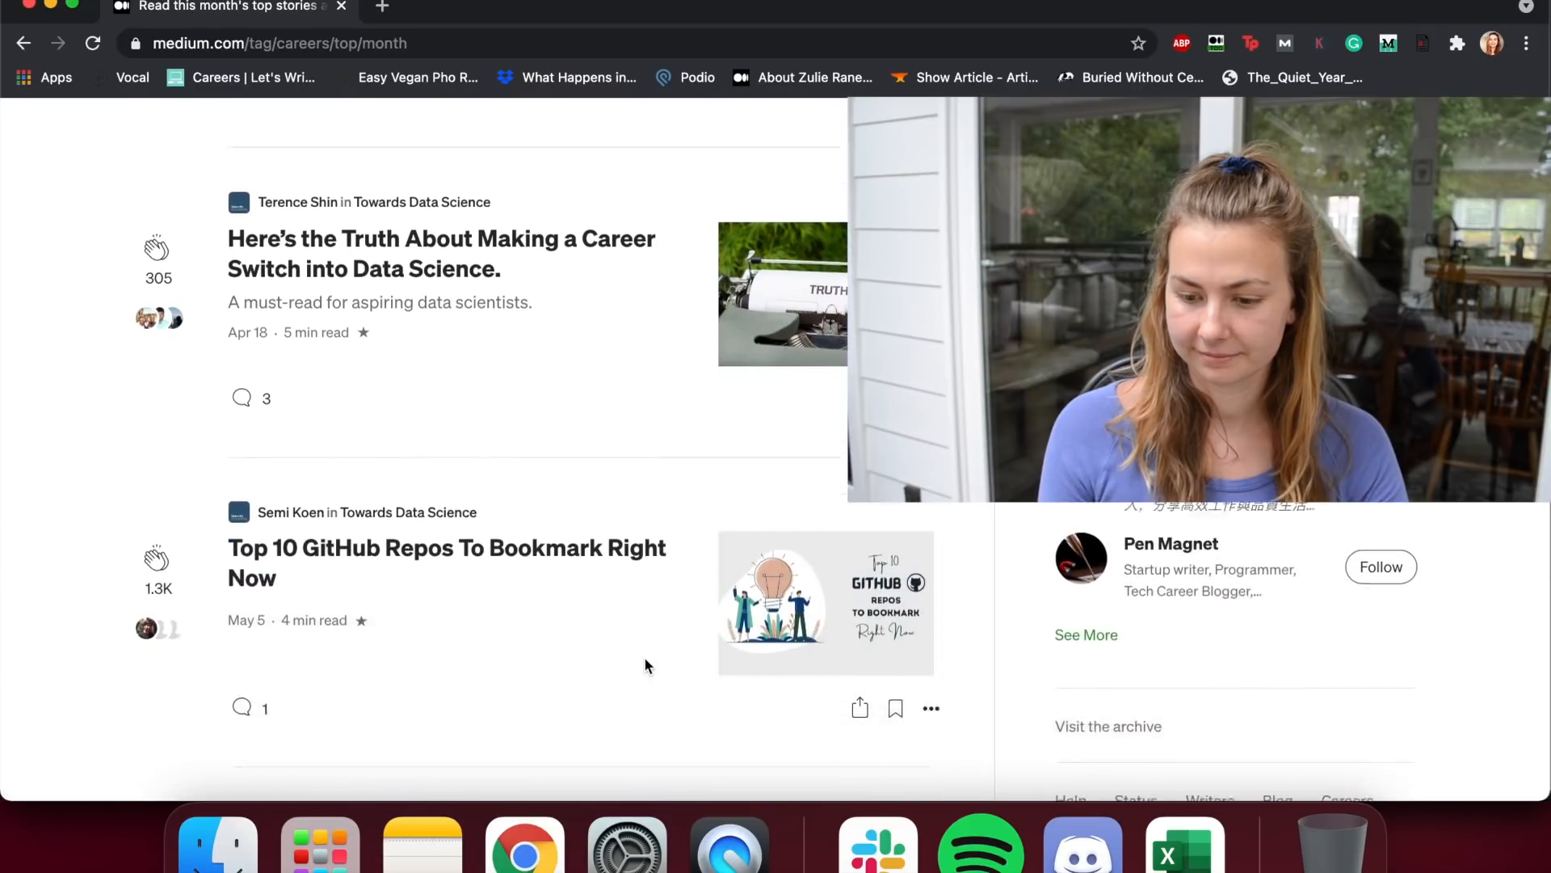
{"action": "scroll", "scroll_direction": "down", "scroll_amount": 3}
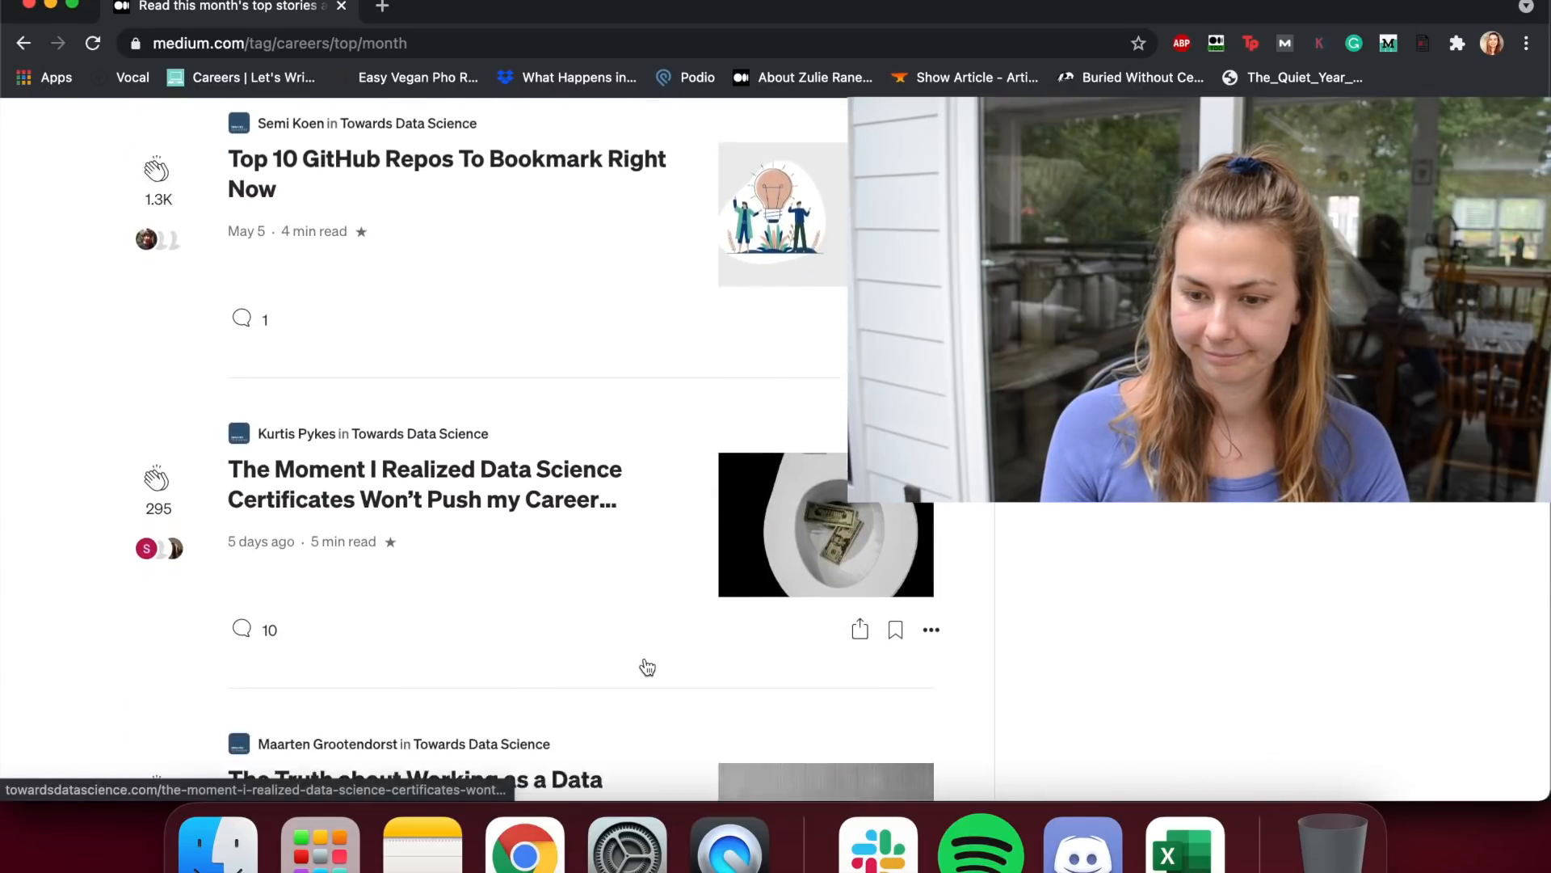
{"action": "scroll", "scroll_direction": "down", "scroll_amount": 3}
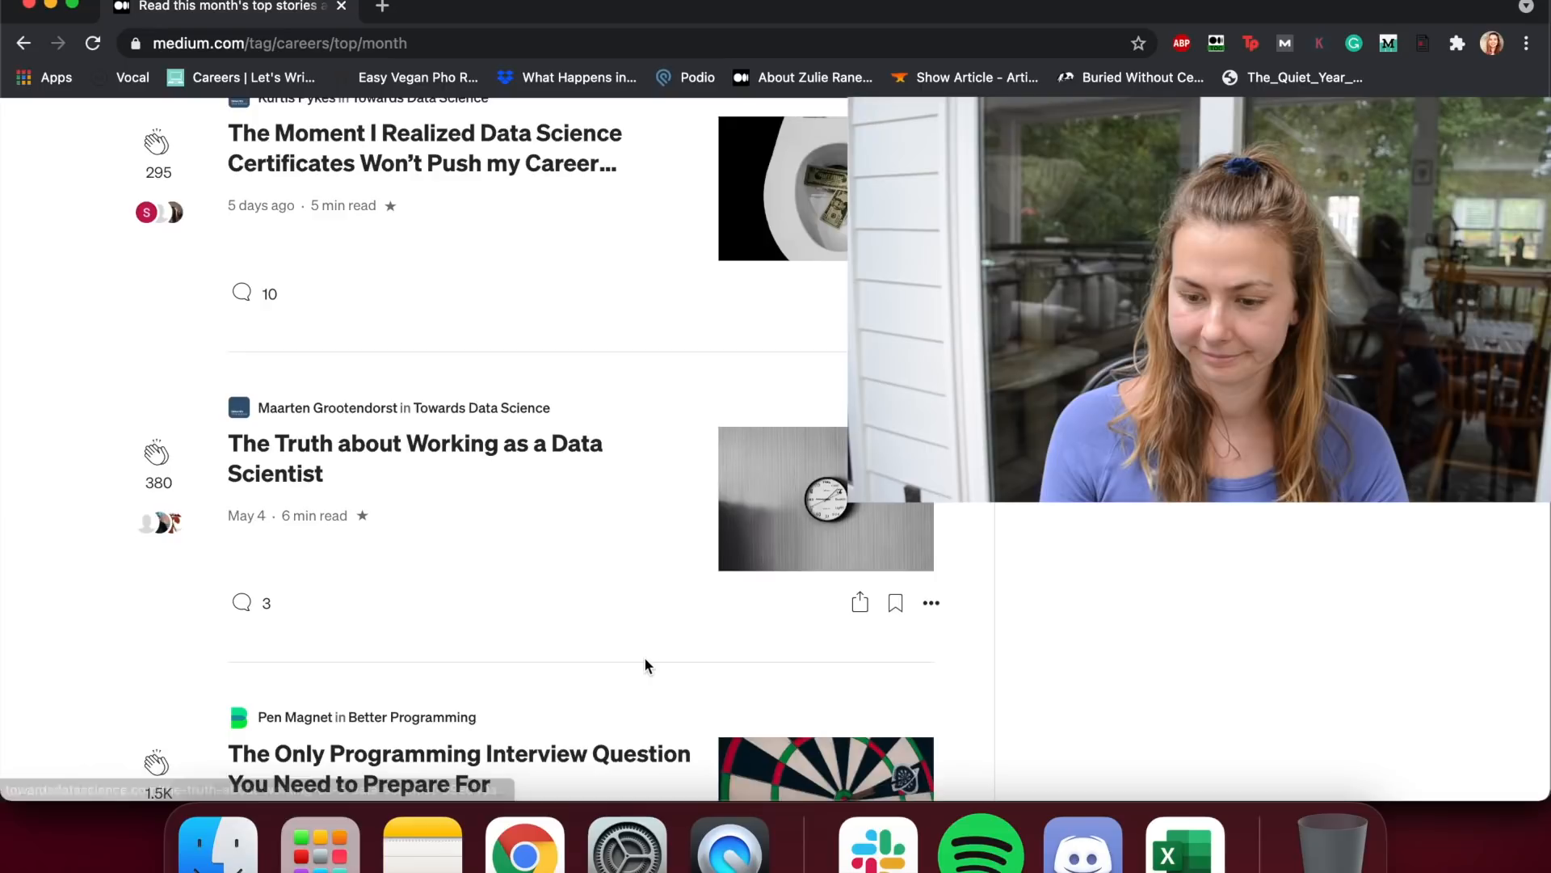
{"action": "scroll", "scroll_direction": "down", "scroll_amount": 3}
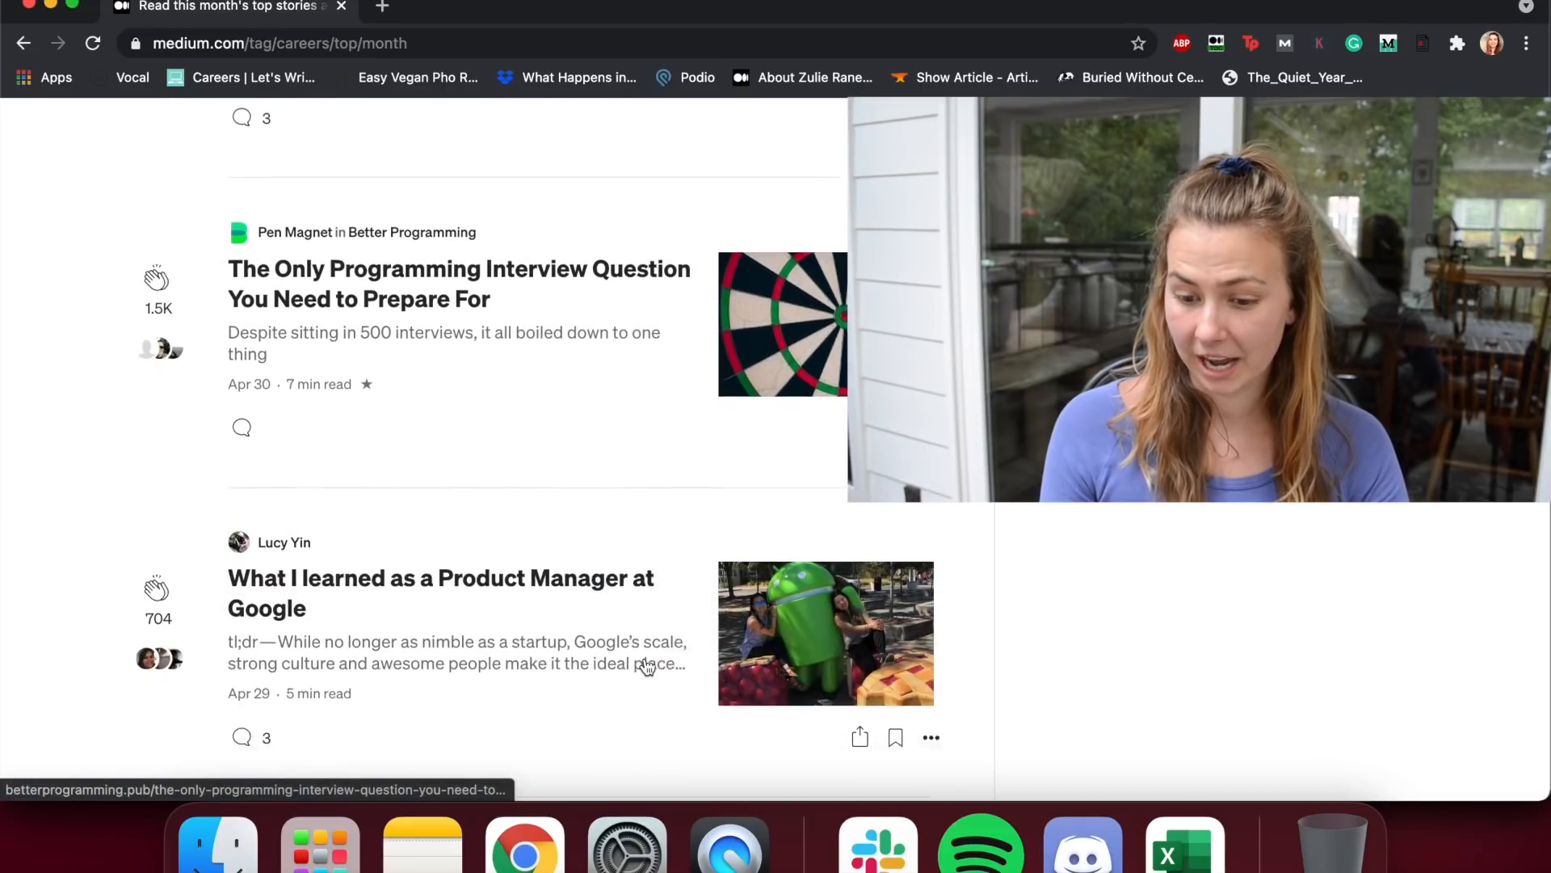
{"action": "scroll", "scroll_direction": "down", "scroll_amount": 3}
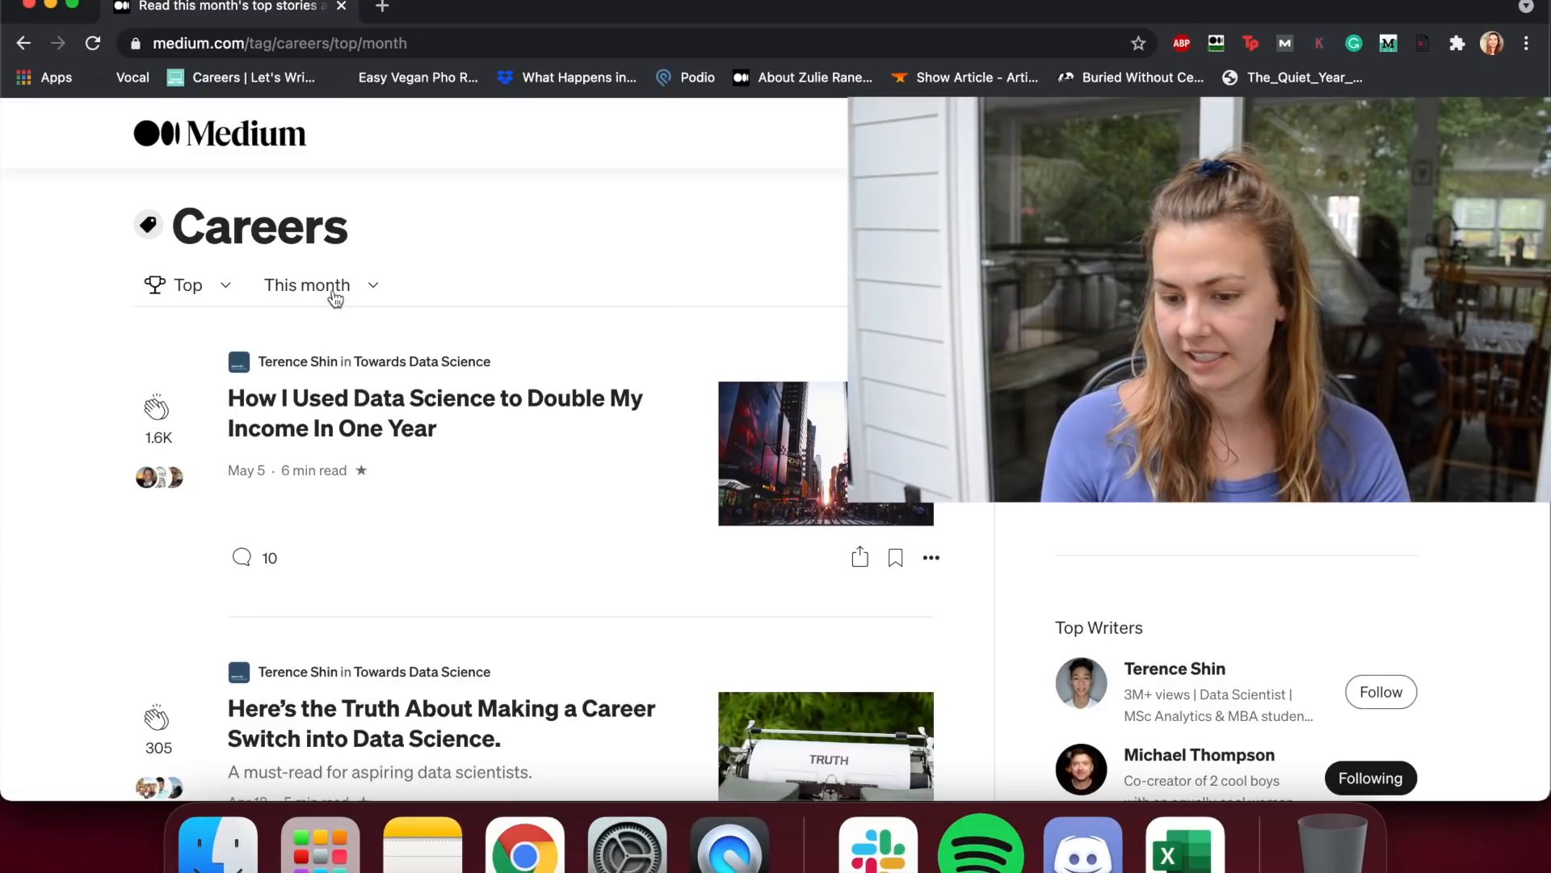
Step: Switch the Careers top-stories range from this month to this year
{"action": "left_click", "coordinate": [320, 284]}
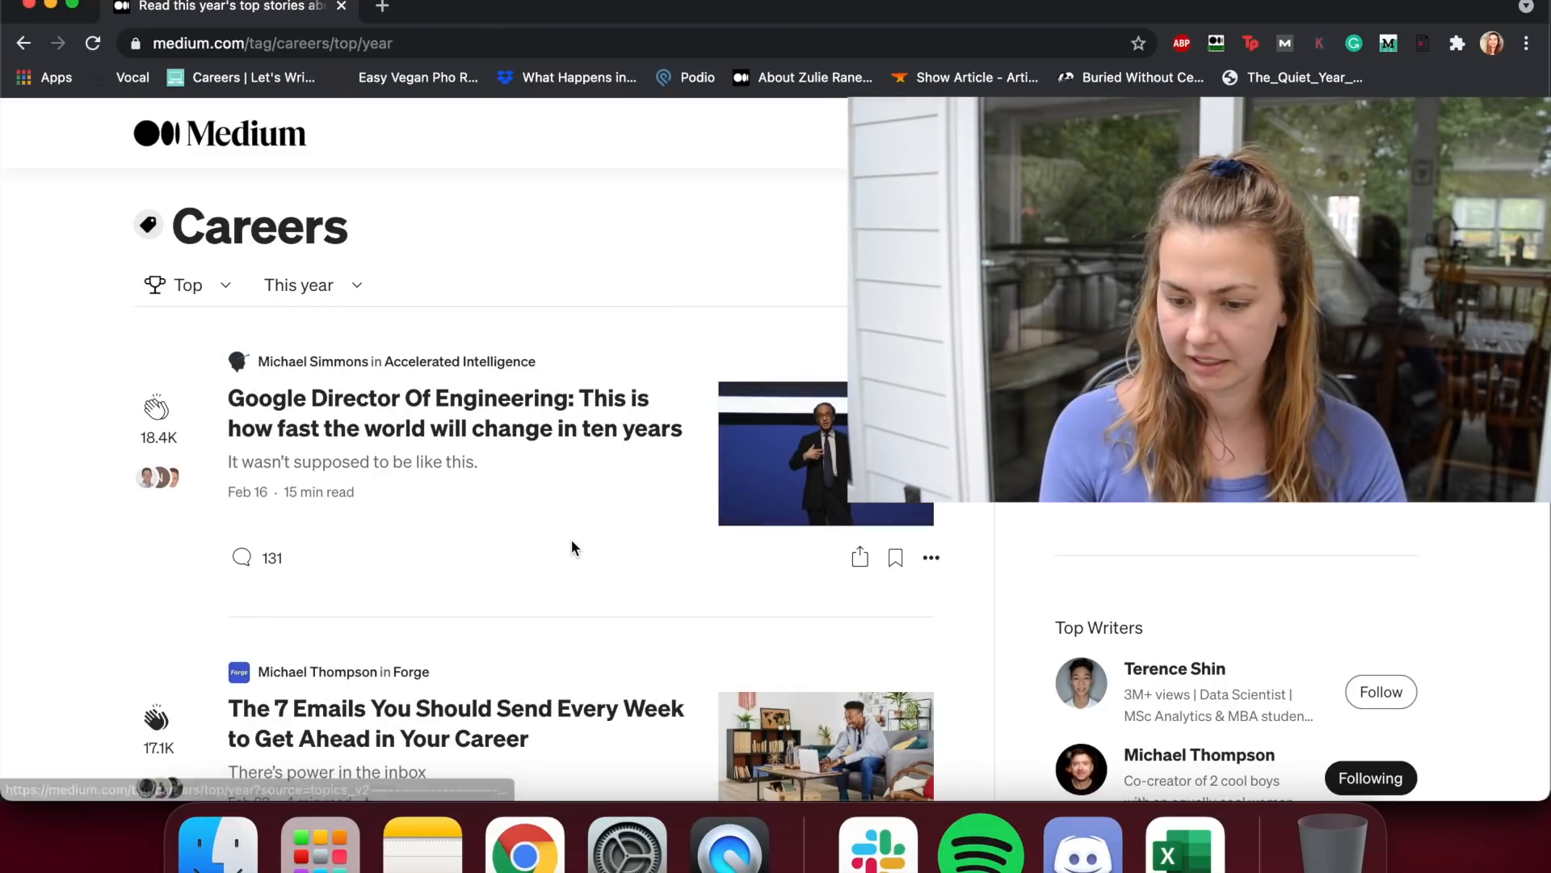
Step: Browse down this year's top Careers stories
{"action": "scroll", "scroll_direction": "down", "scroll_amount": 3}
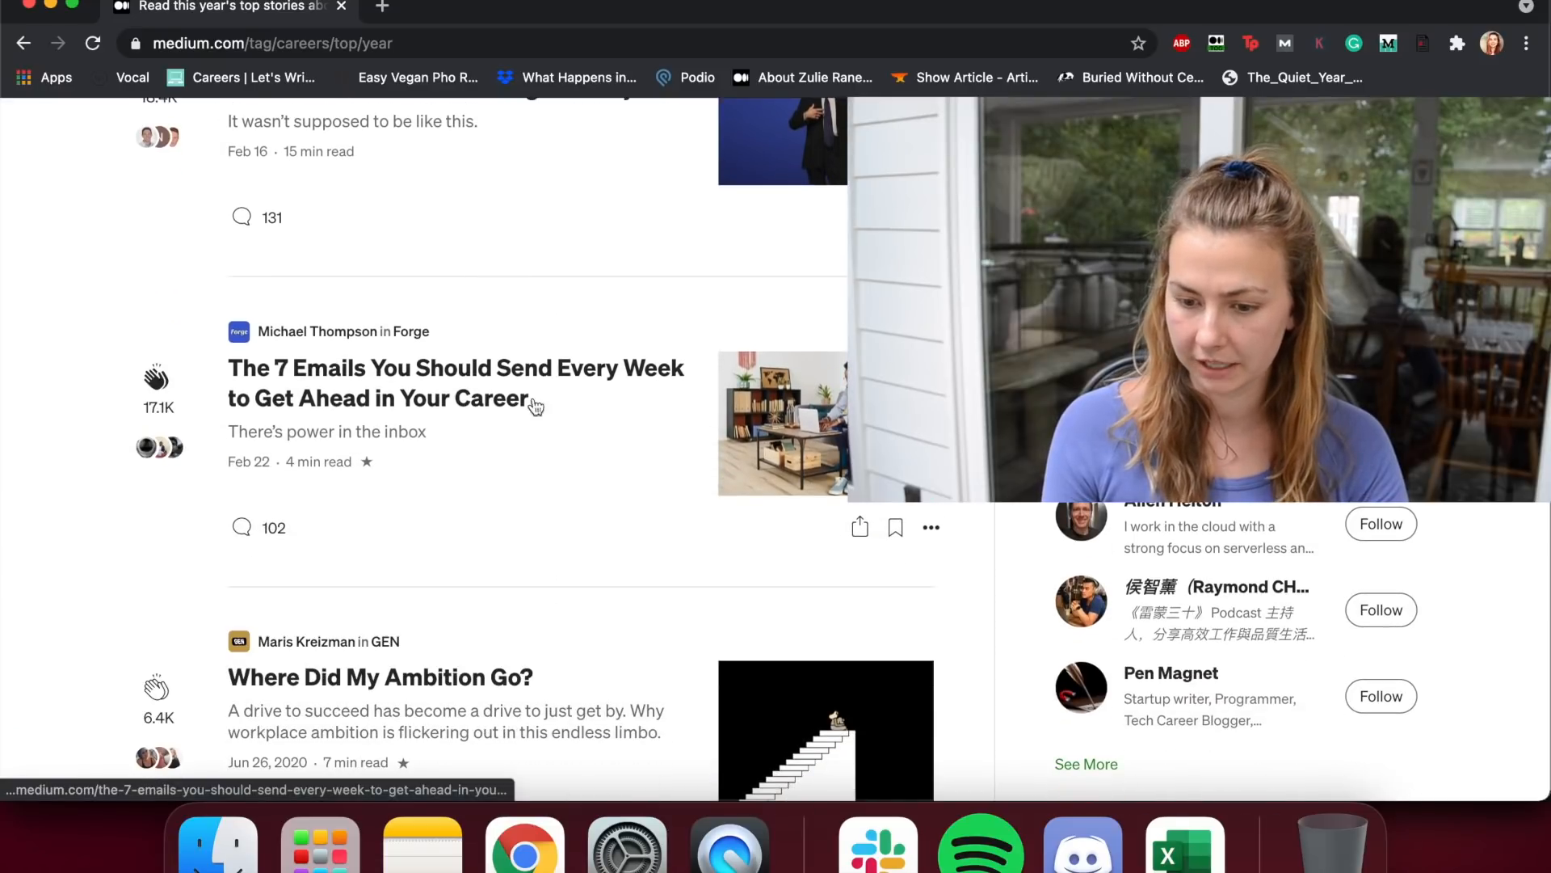
{"action": "scroll", "scroll_direction": "down", "scroll_amount": 3}
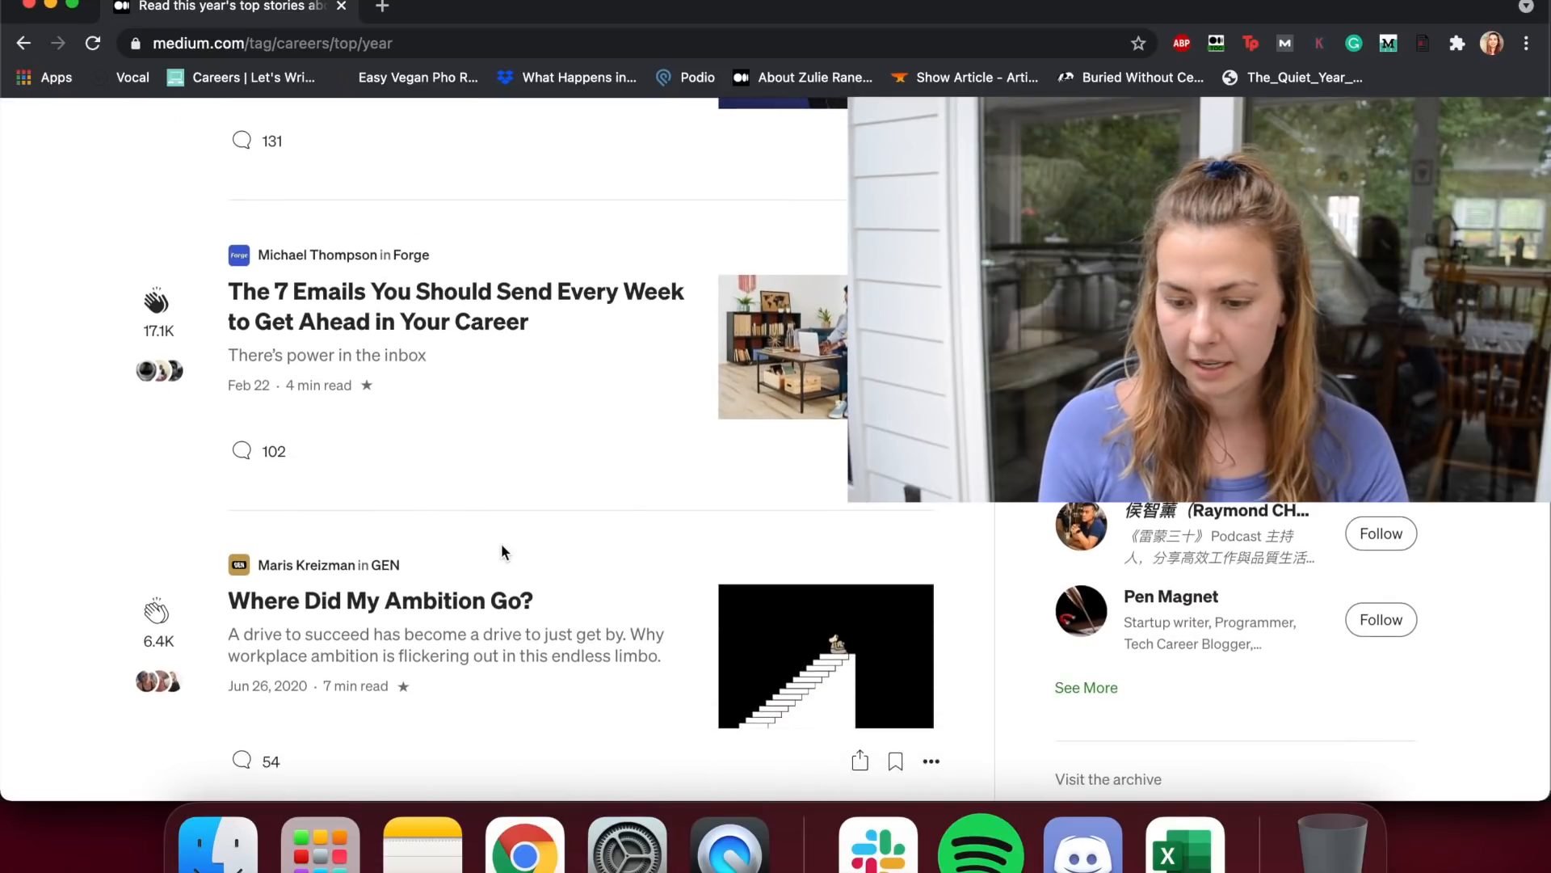
{"action": "scroll", "scroll_direction": "down", "scroll_amount": 3}
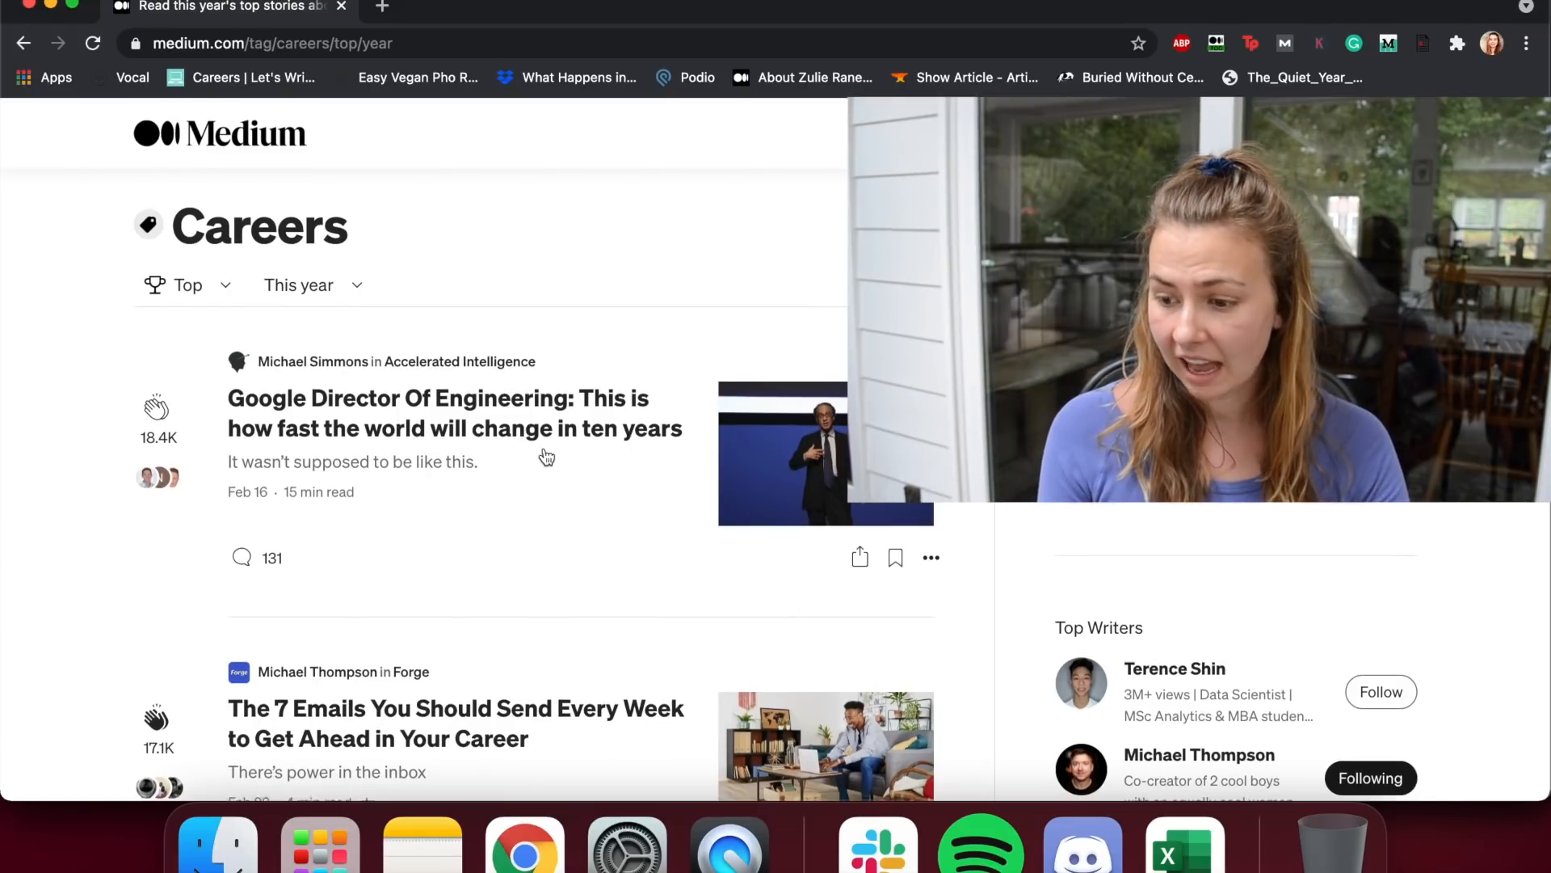
{"action": "scroll", "scroll_direction": "down", "scroll_amount": 3}
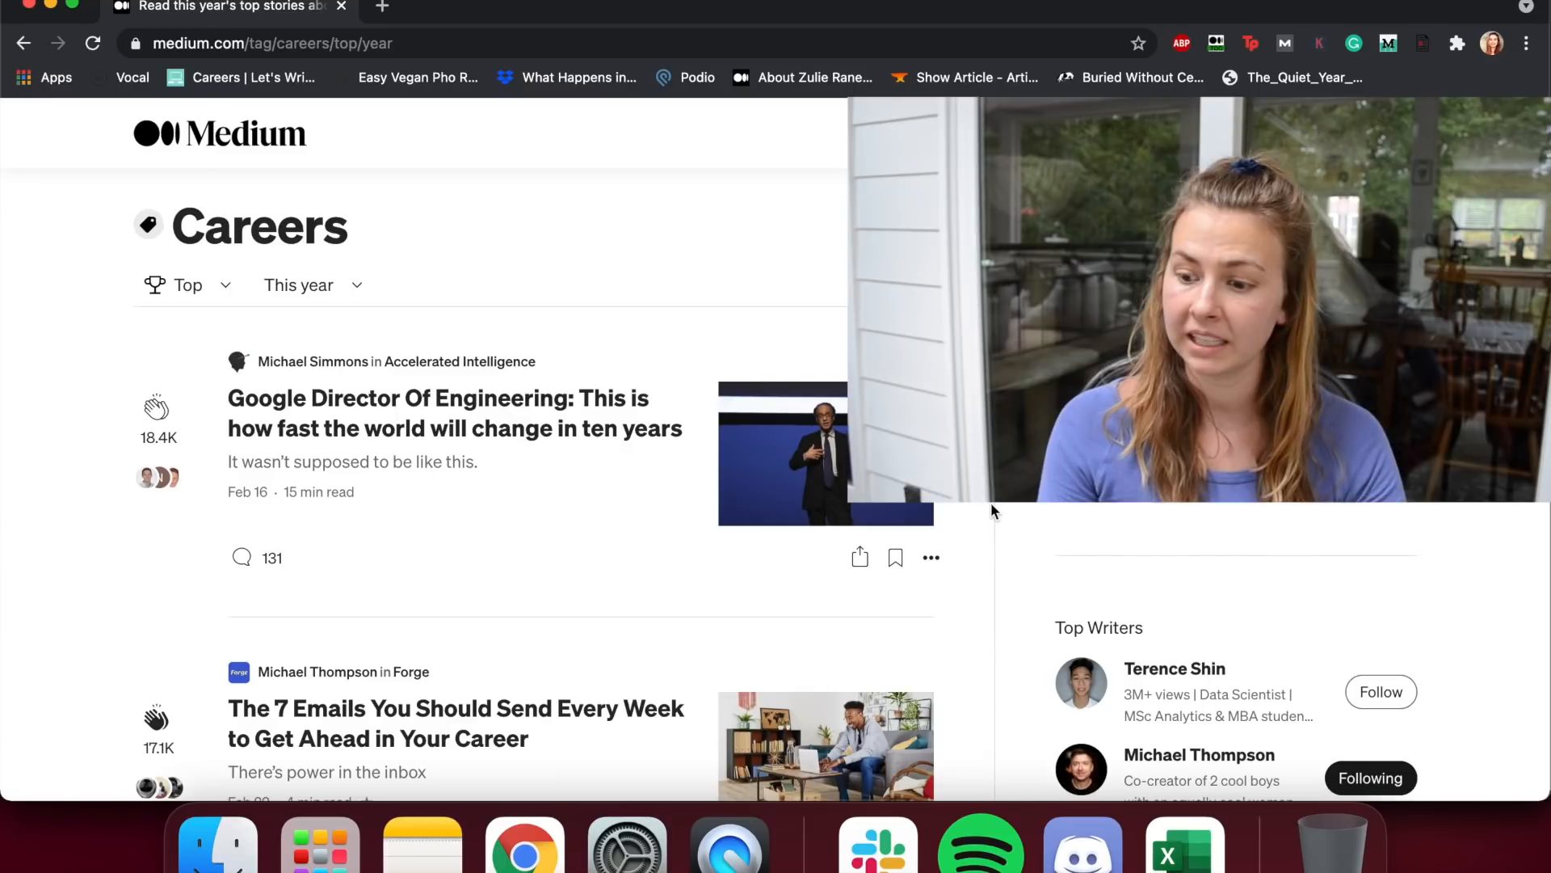
{"action": "mouse_move", "coordinate": [1383, 522]}
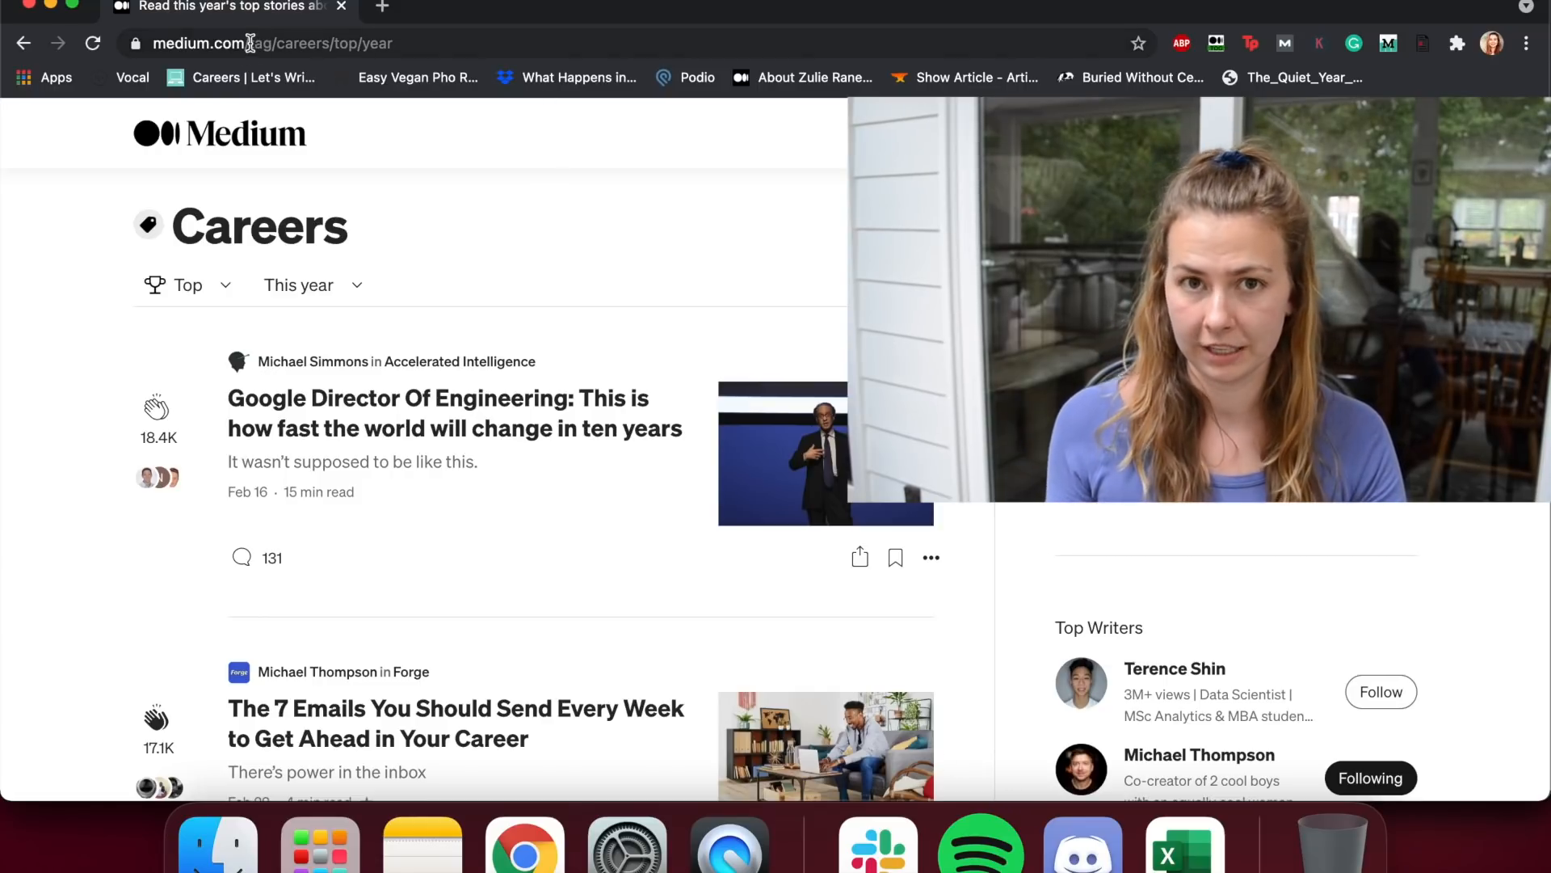
Step: Load medium.com/topic/writing and find-in-page 'medi' to locate mentions of Medium among its stories
{"action": "left_click", "coordinate": [298, 42]}
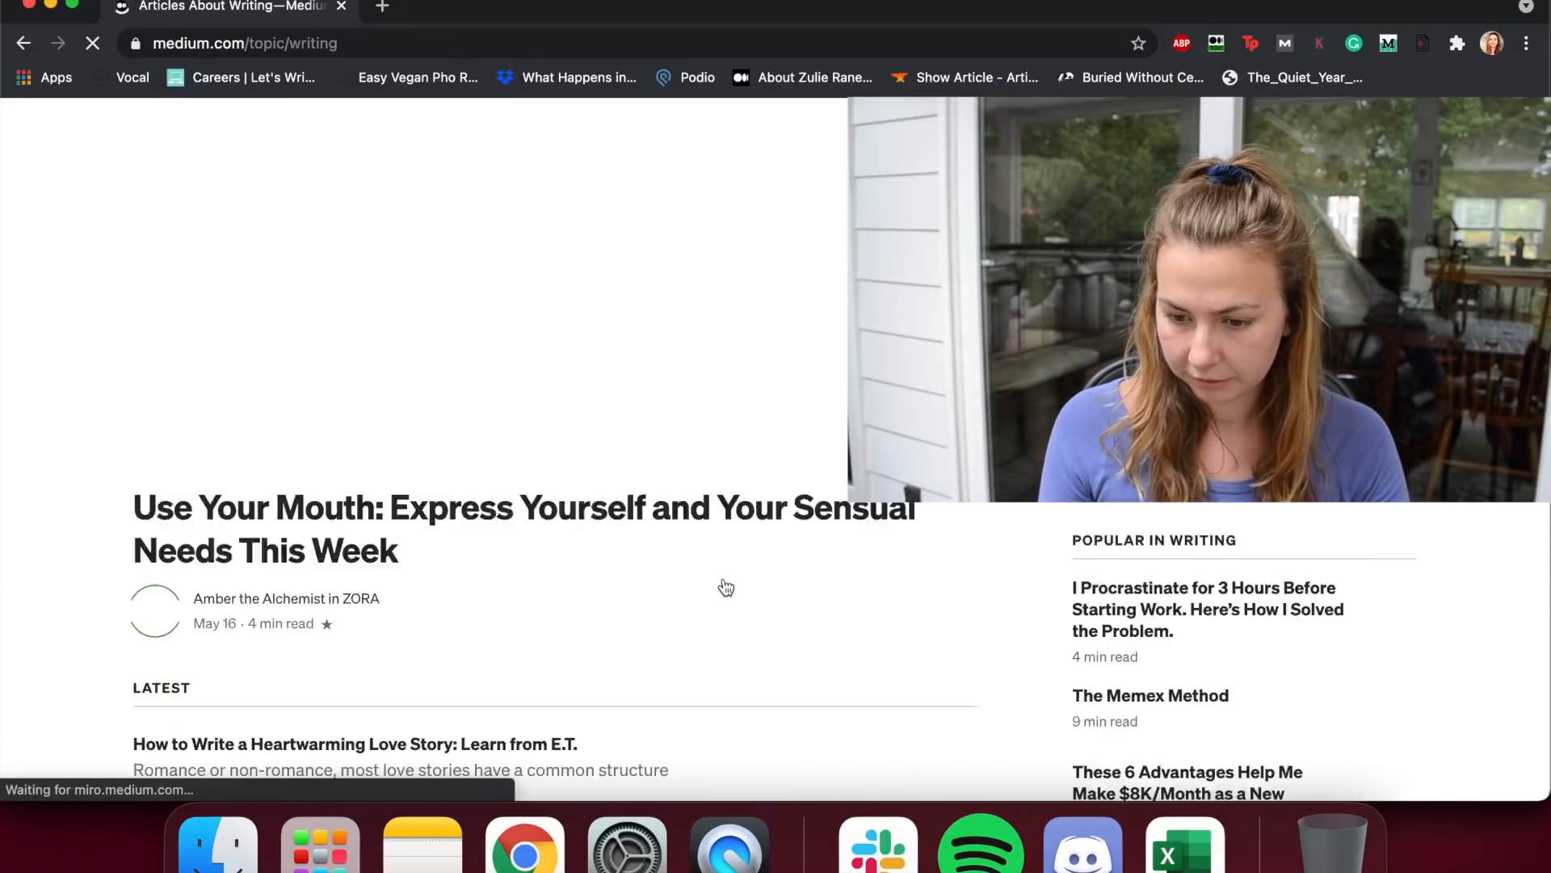
{"action": "scroll", "scroll_direction": "down", "scroll_amount": 3}
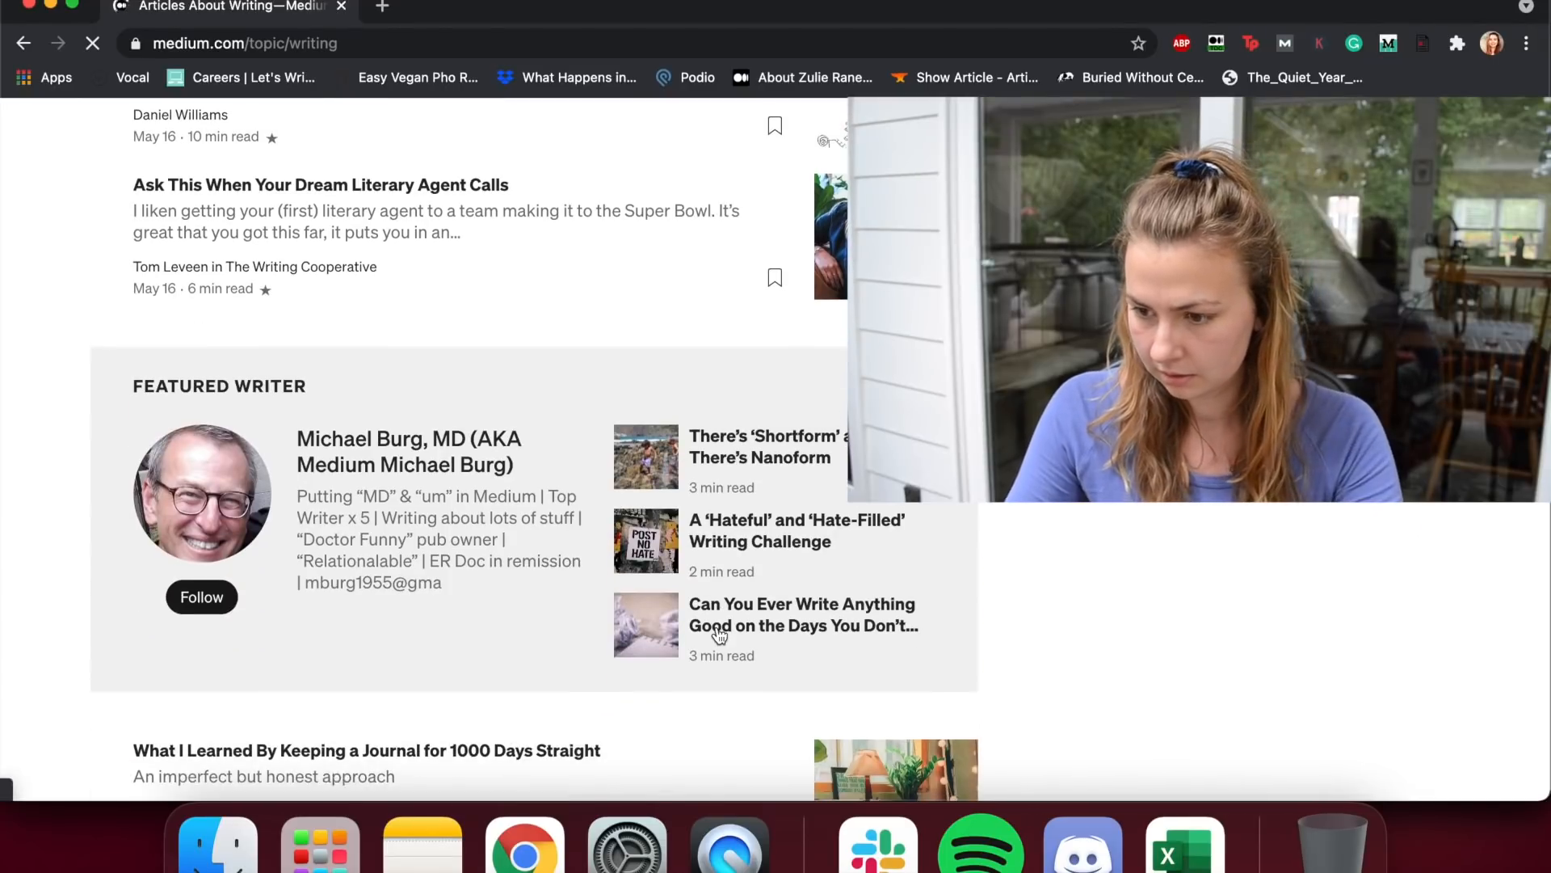
{"action": "type", "text": "medi"}
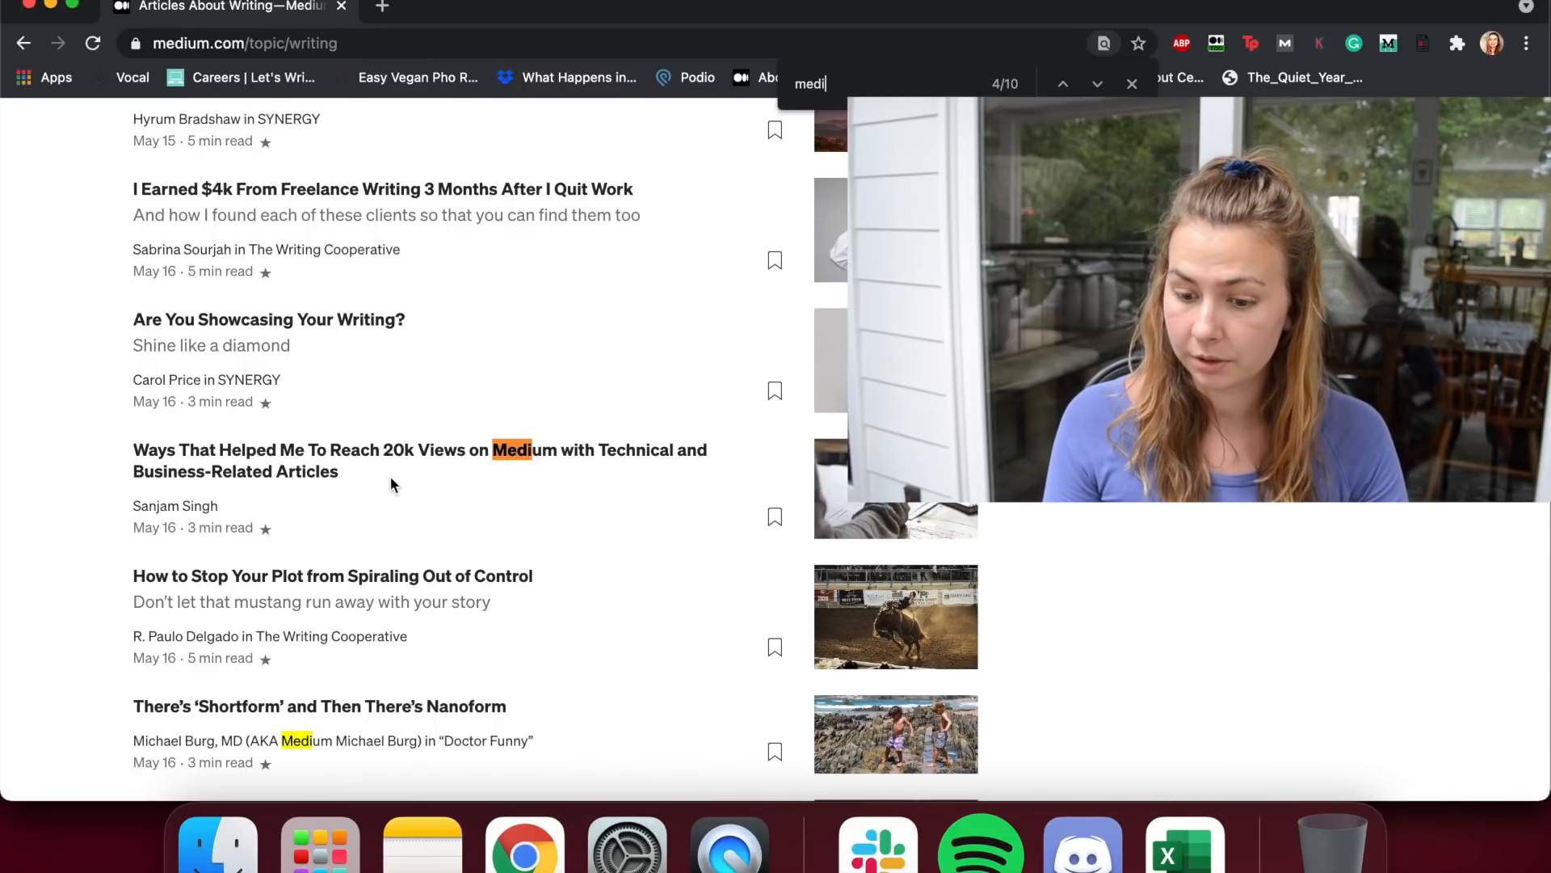
{"action": "scroll", "scroll_direction": "down", "scroll_amount": 3}
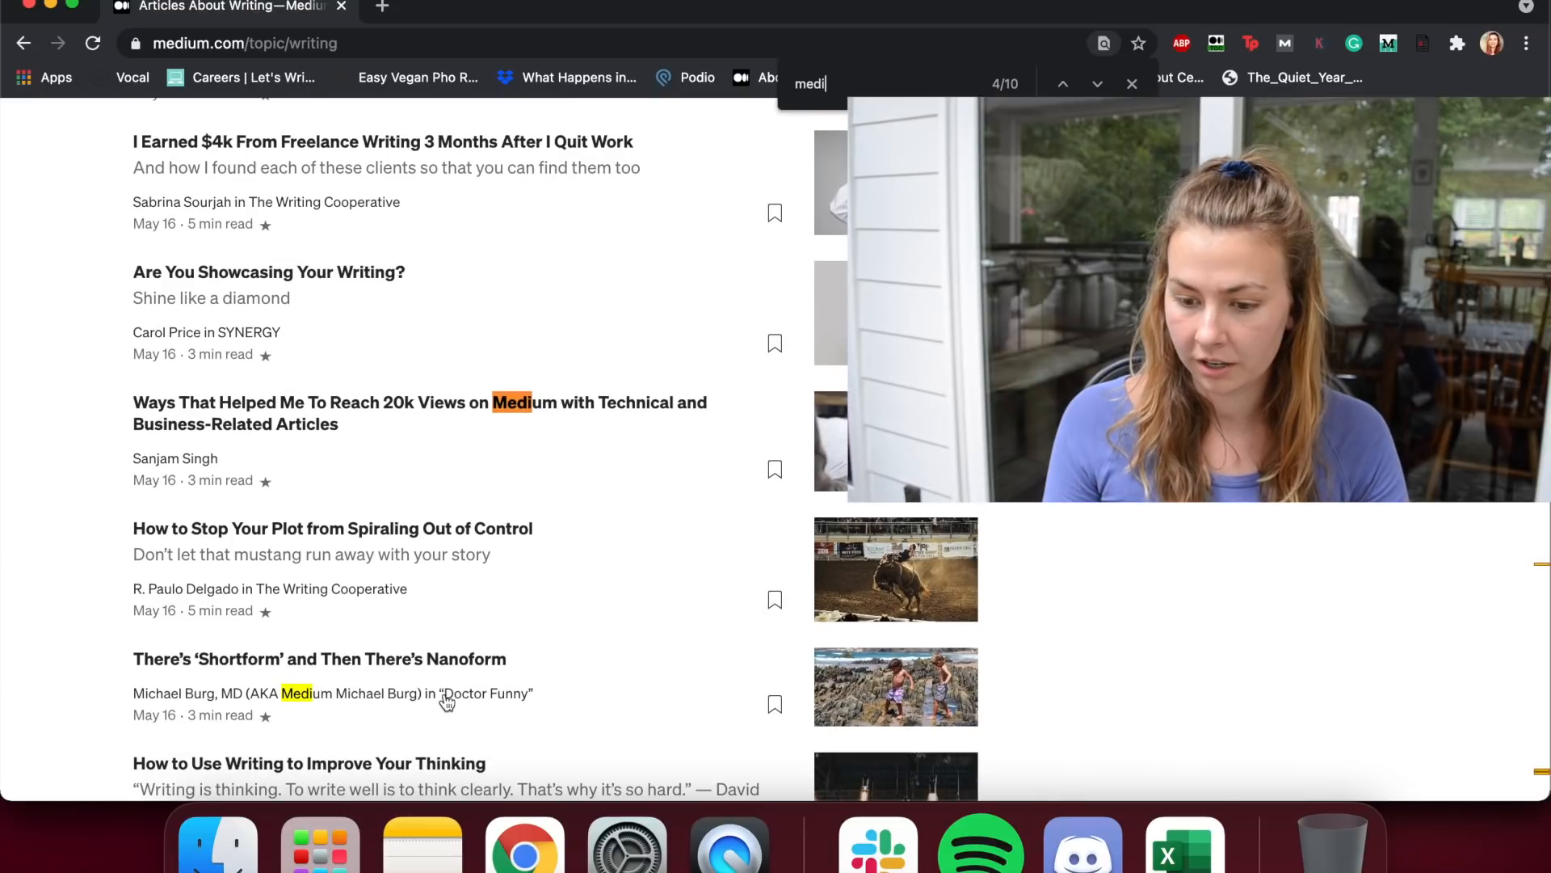
{"action": "scroll", "scroll_direction": "down", "scroll_amount": 3}
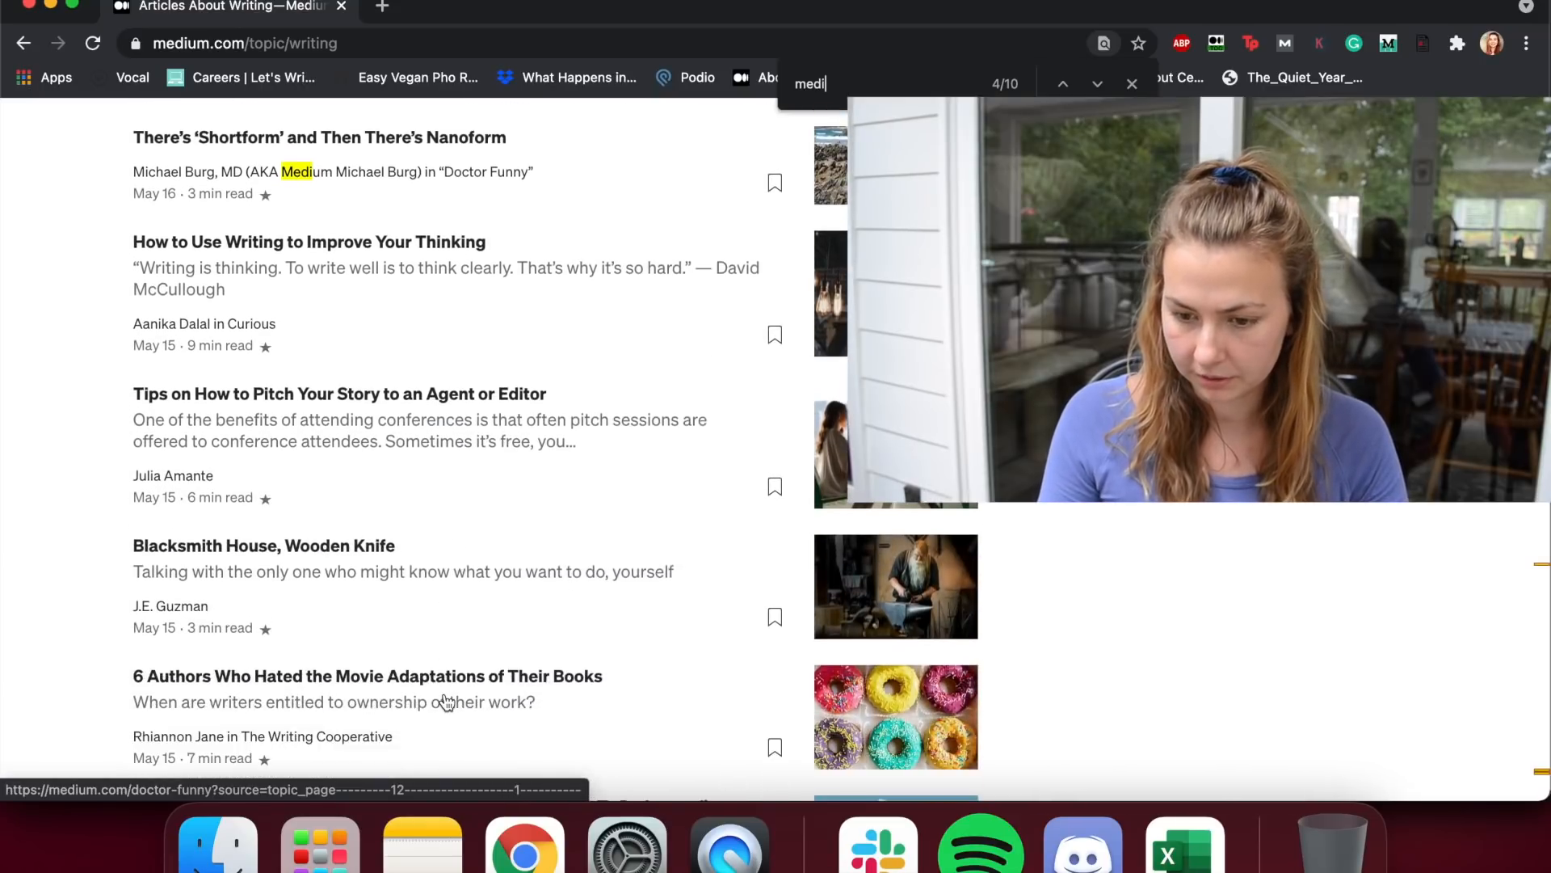
{"action": "scroll", "scroll_direction": "down", "scroll_amount": 3}
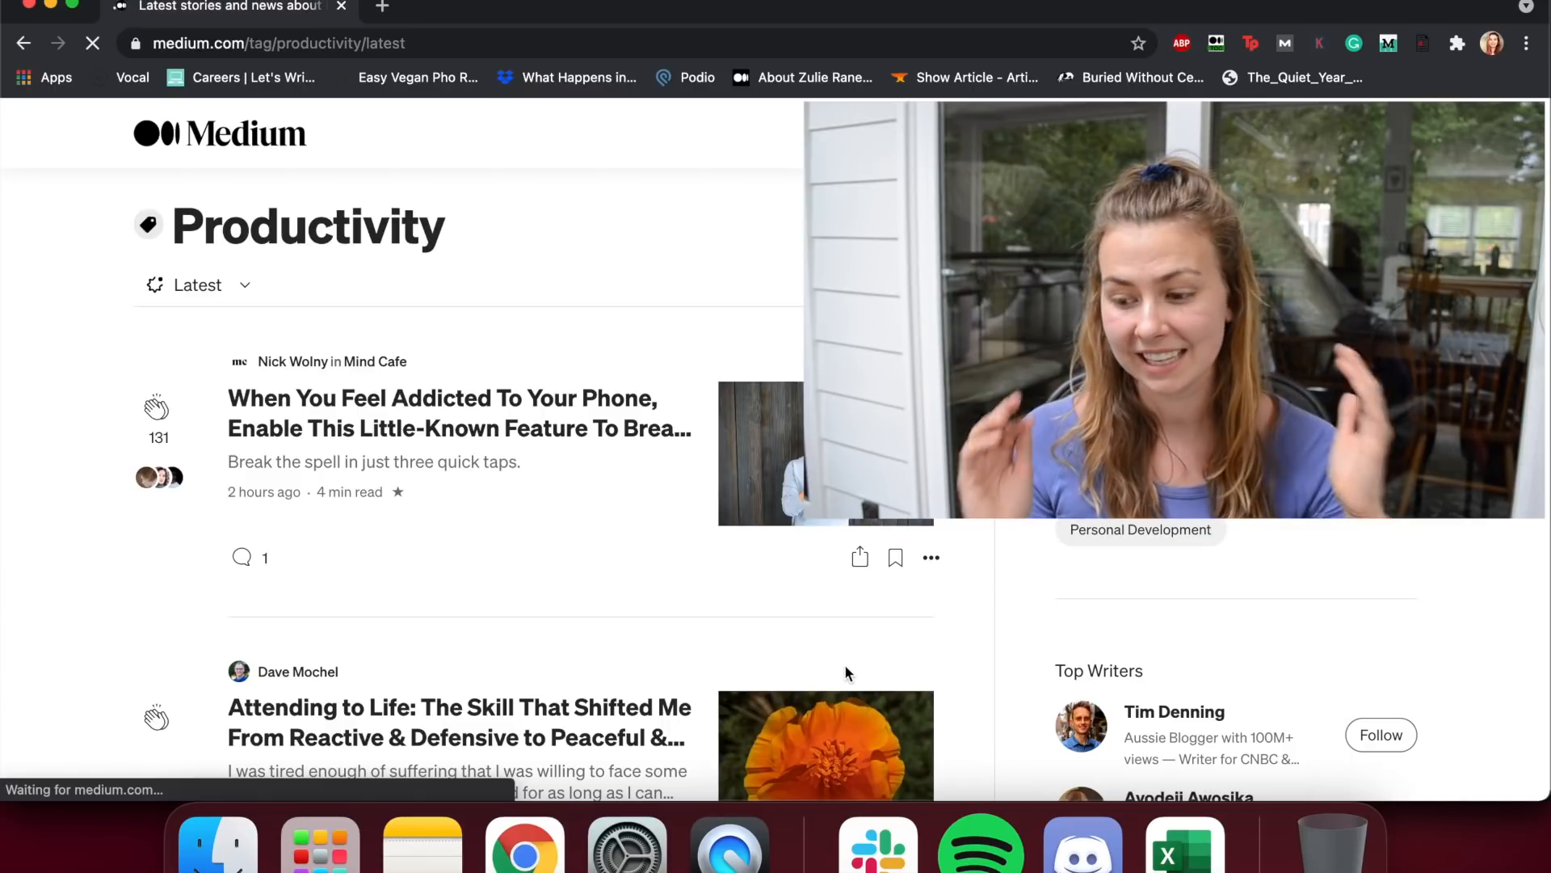
{"action": "mouse_move", "coordinate": [887, 669]}
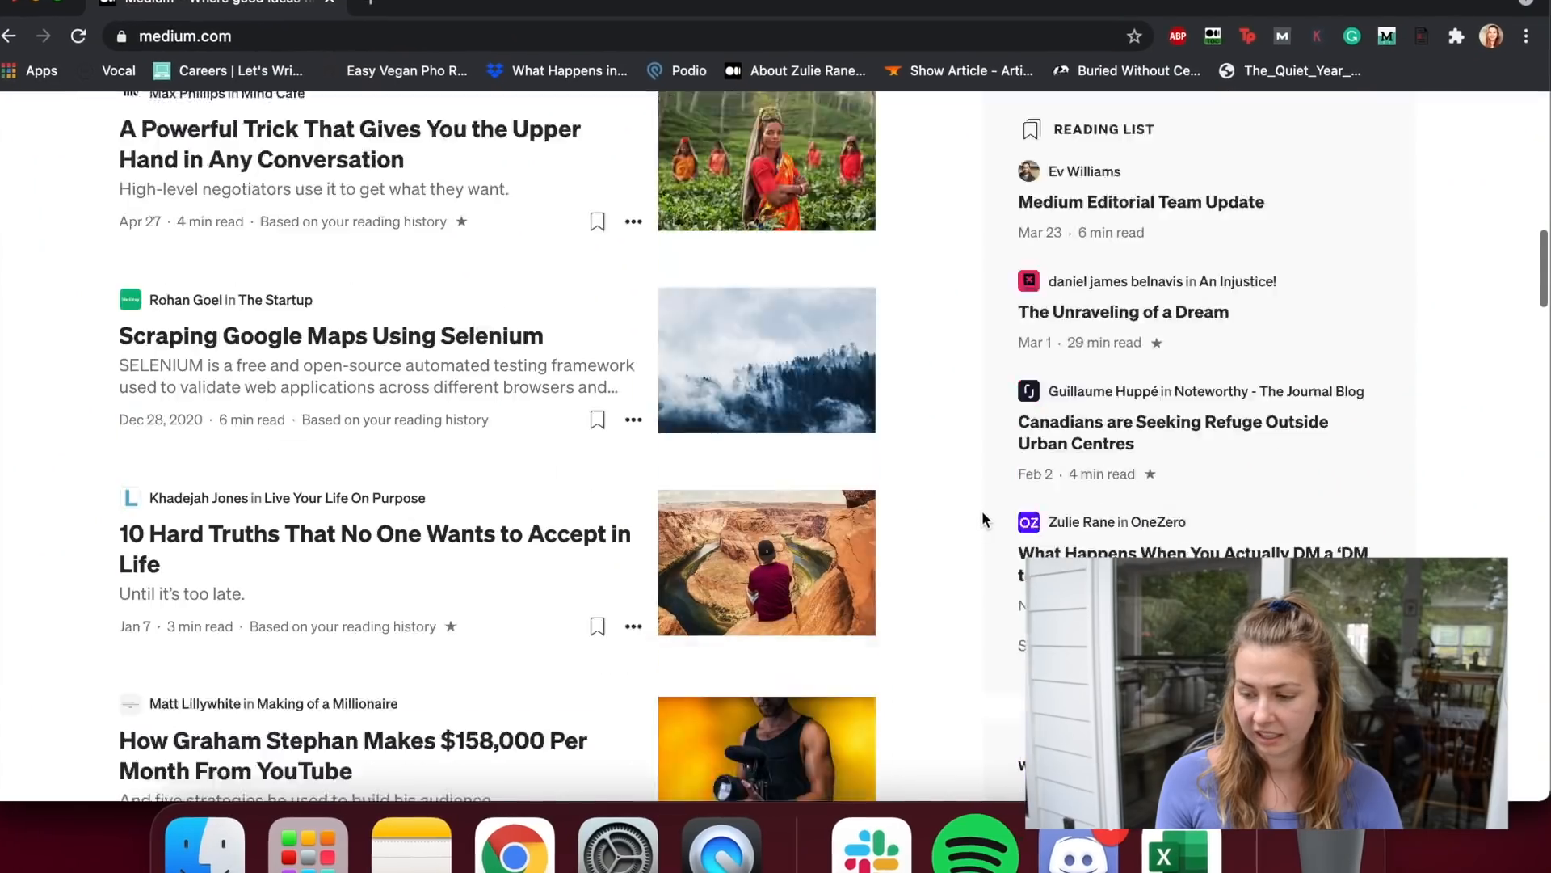
Step: Scroll the home feed down to the Reading List and Who to Follow sections
{"action": "scroll", "scroll_direction": "down", "scroll_amount": 3}
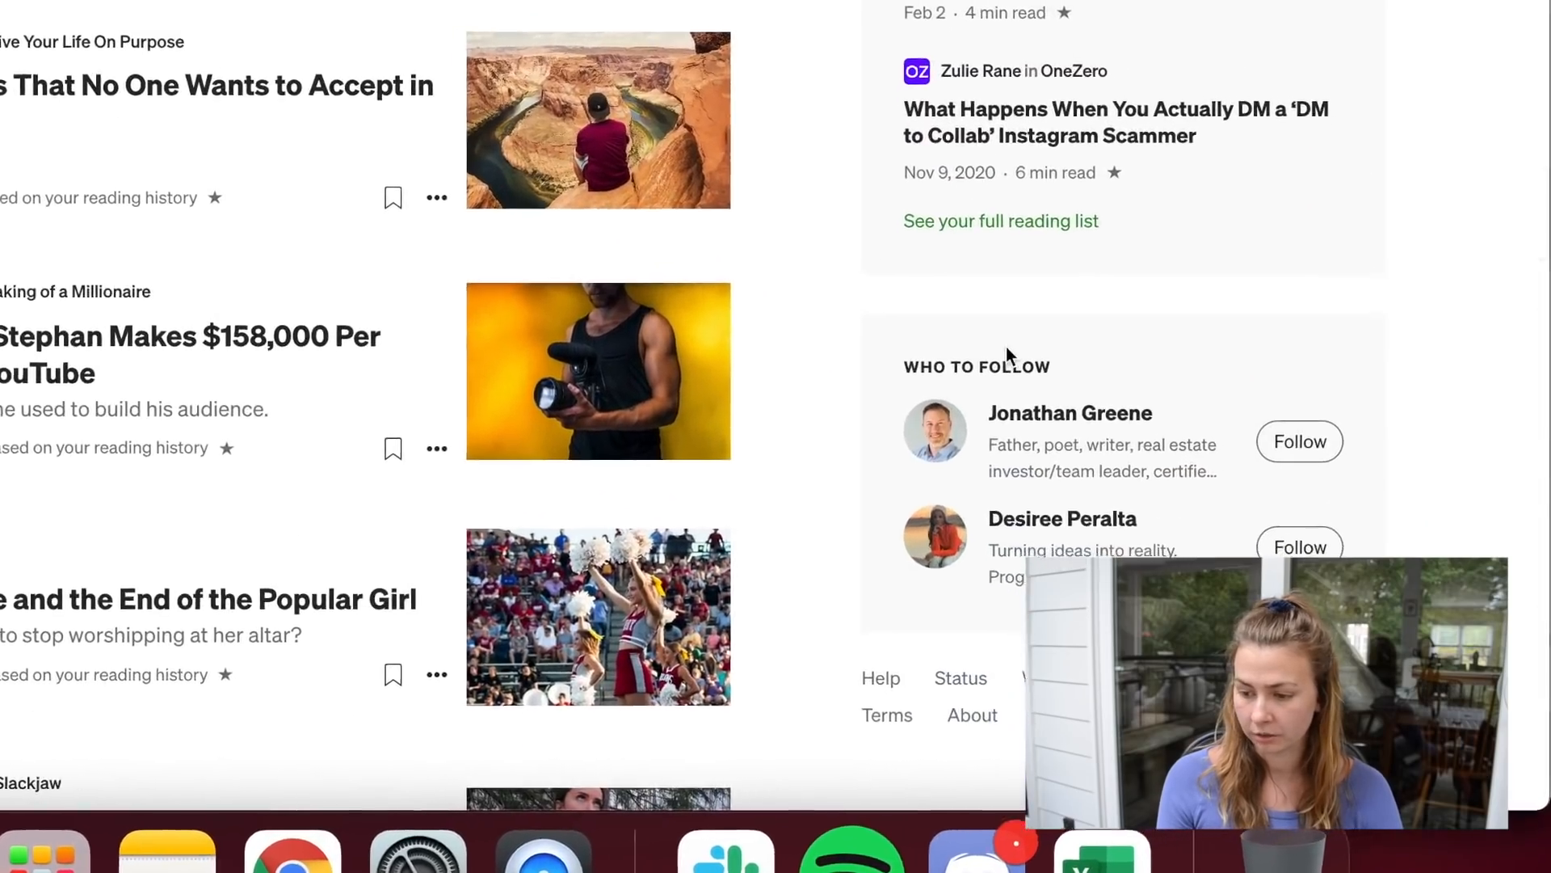
{"action": "scroll", "scroll_direction": "down", "scroll_amount": 3}
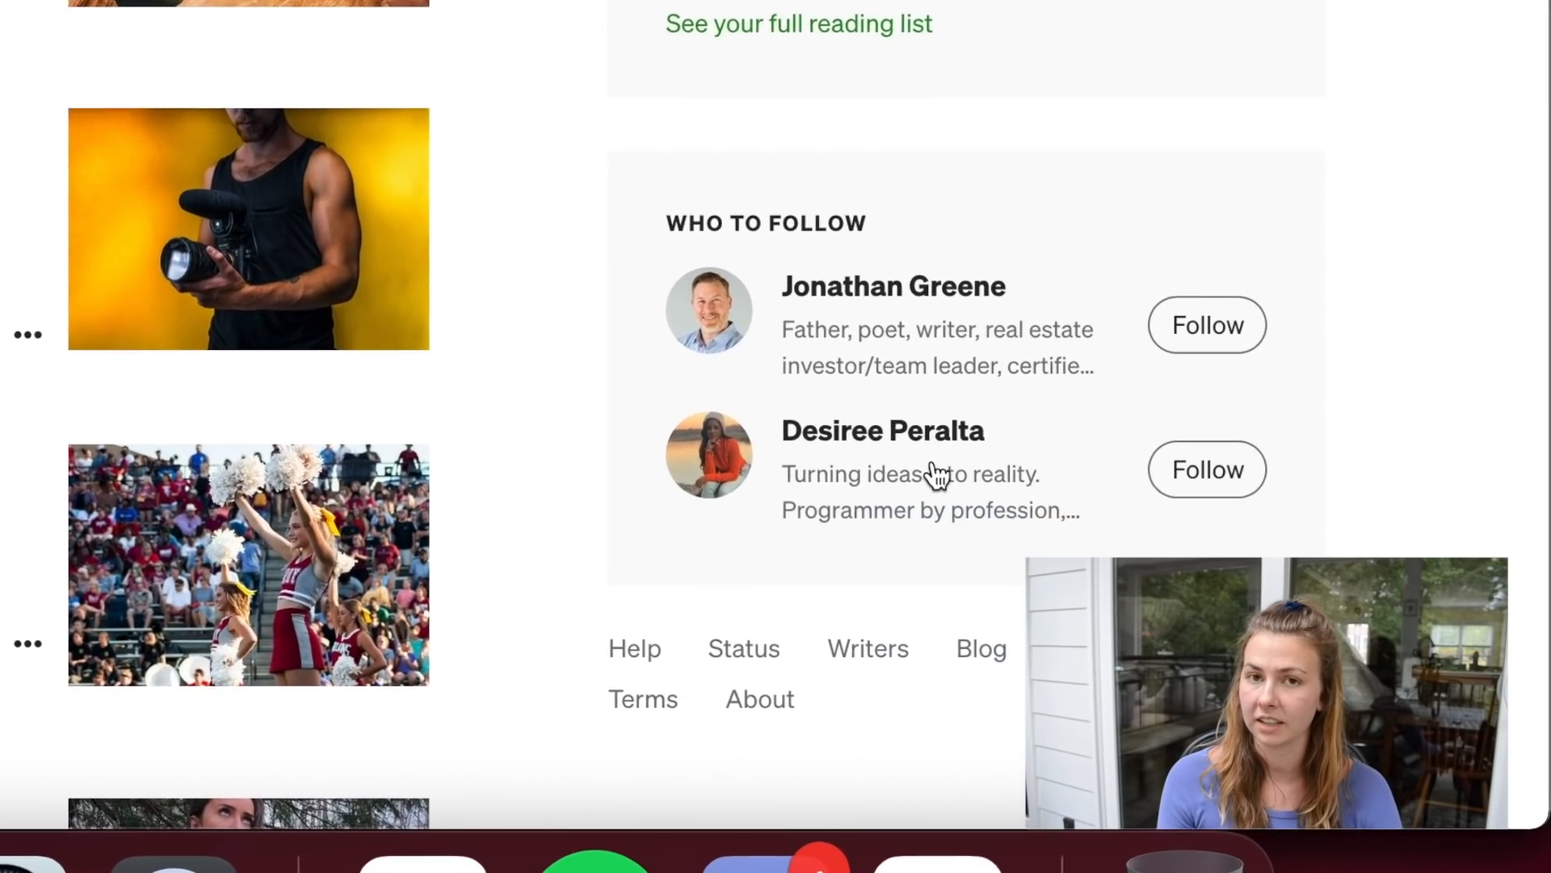